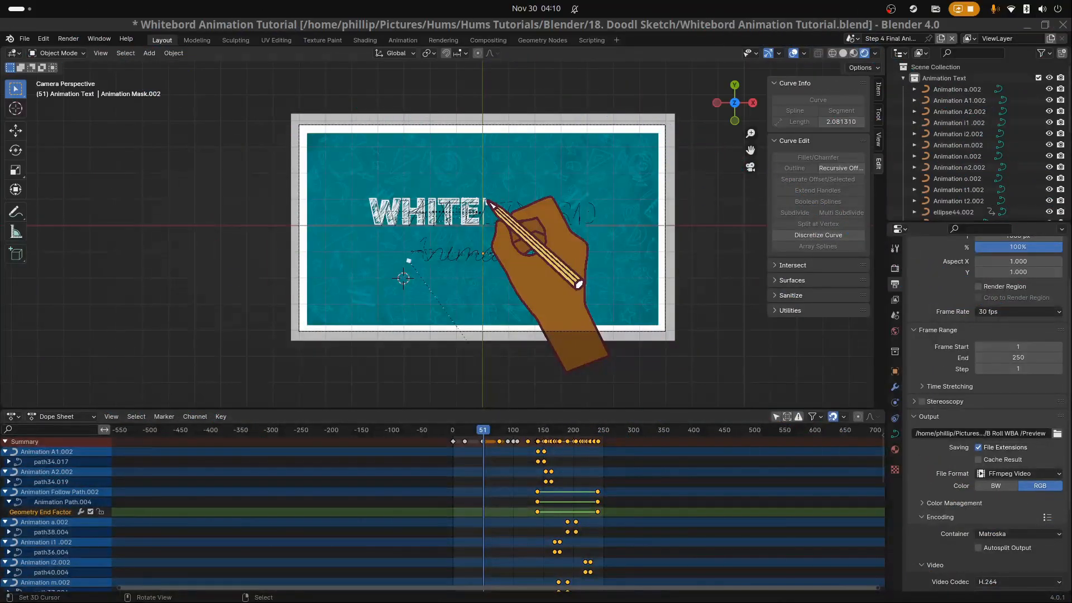
- Scrub back and play the whiteboard hand-drawing animation, then stop playback
left_click(461, 428)
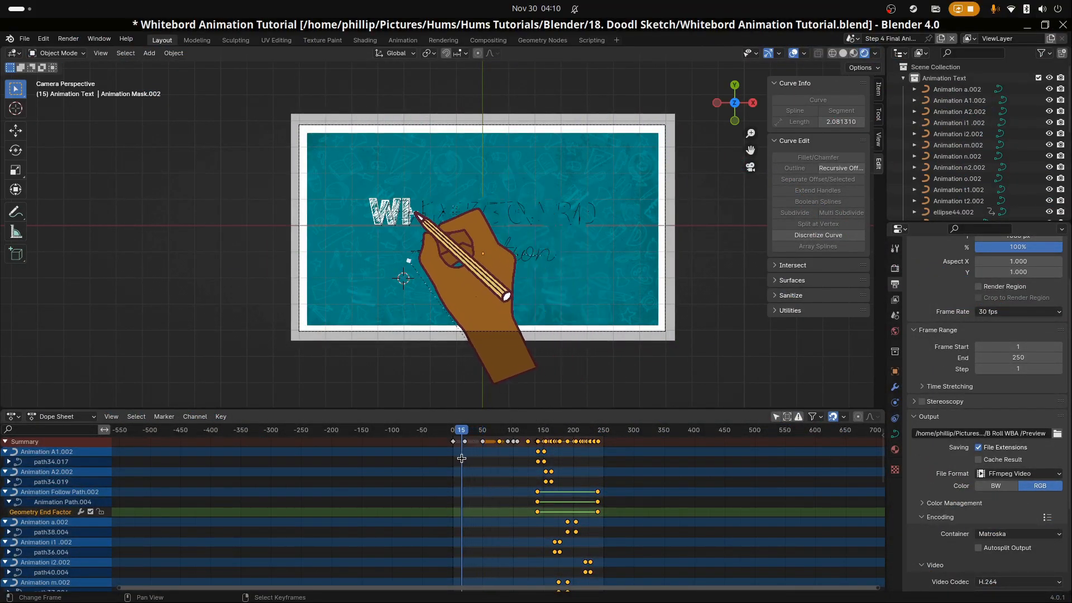
left_click(494, 429)
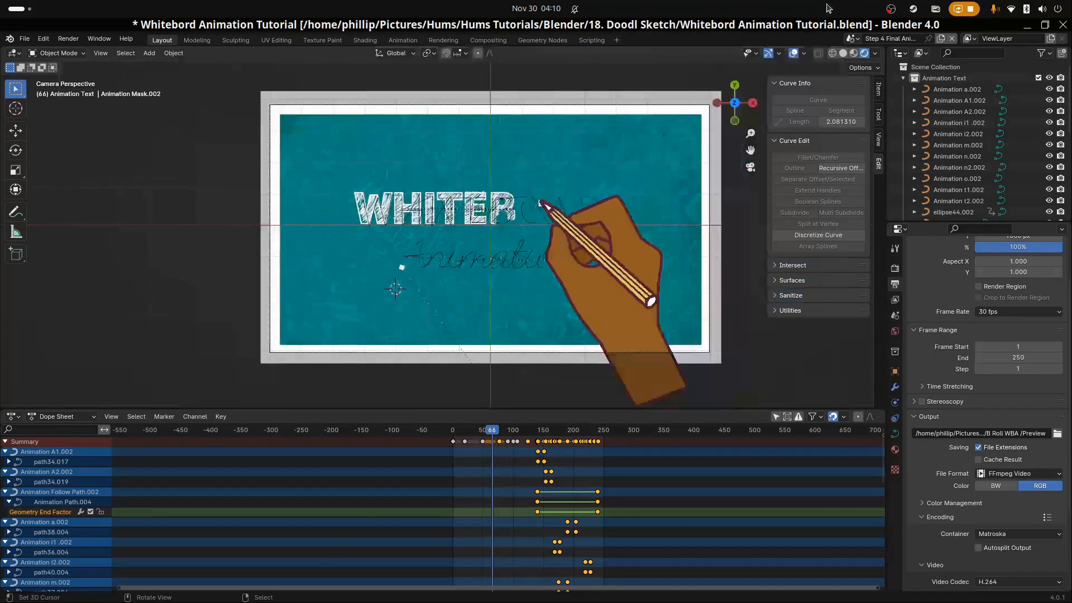
left_click(889, 38)
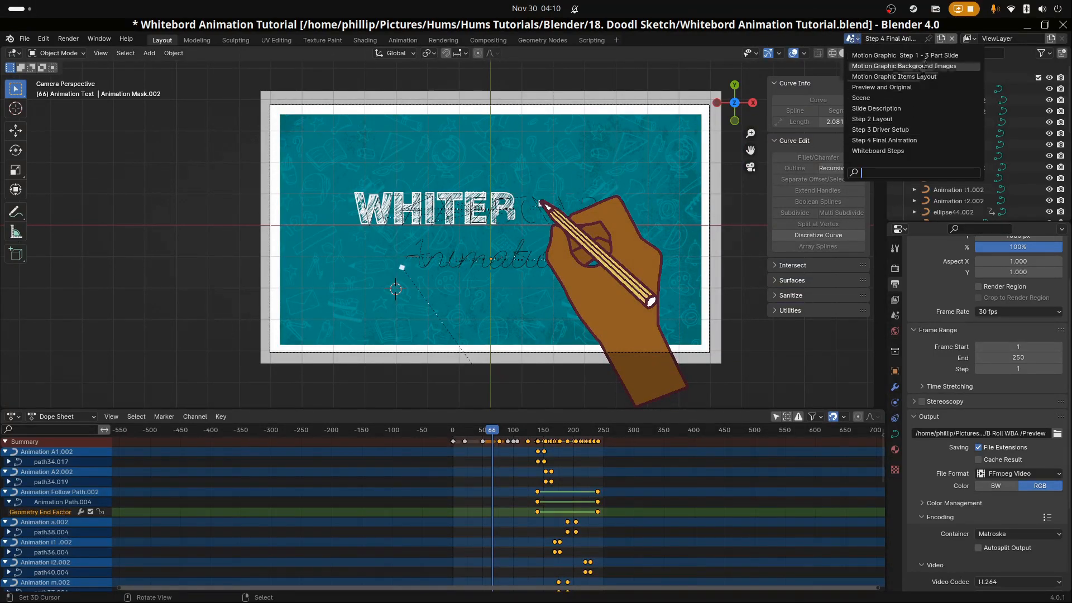
- Choose the Motion Graphic Items Layout scene from the scene selector
left_click(893, 76)
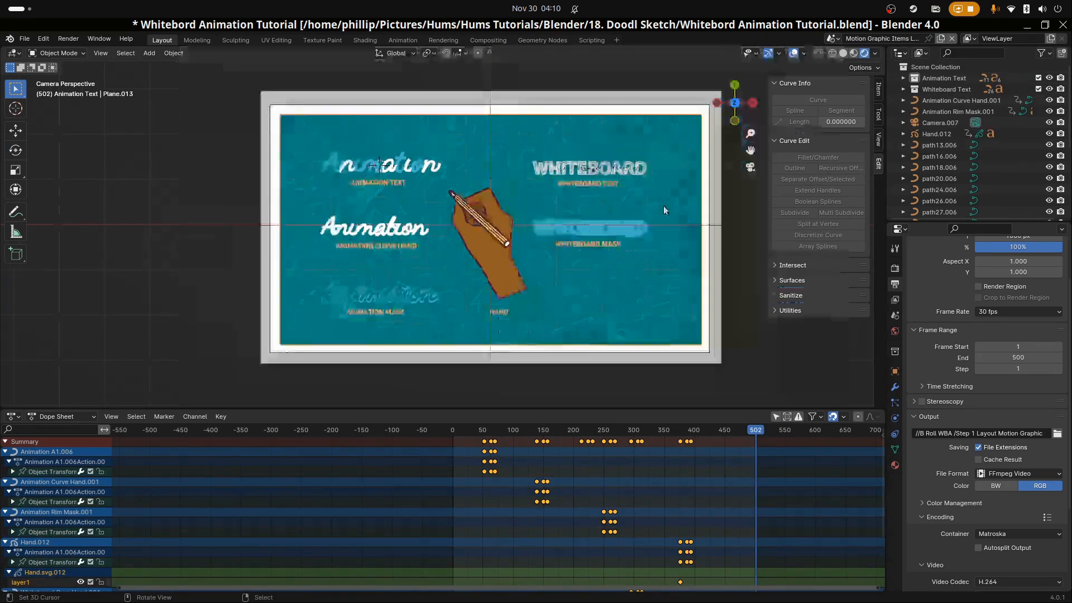
left_click(847, 38)
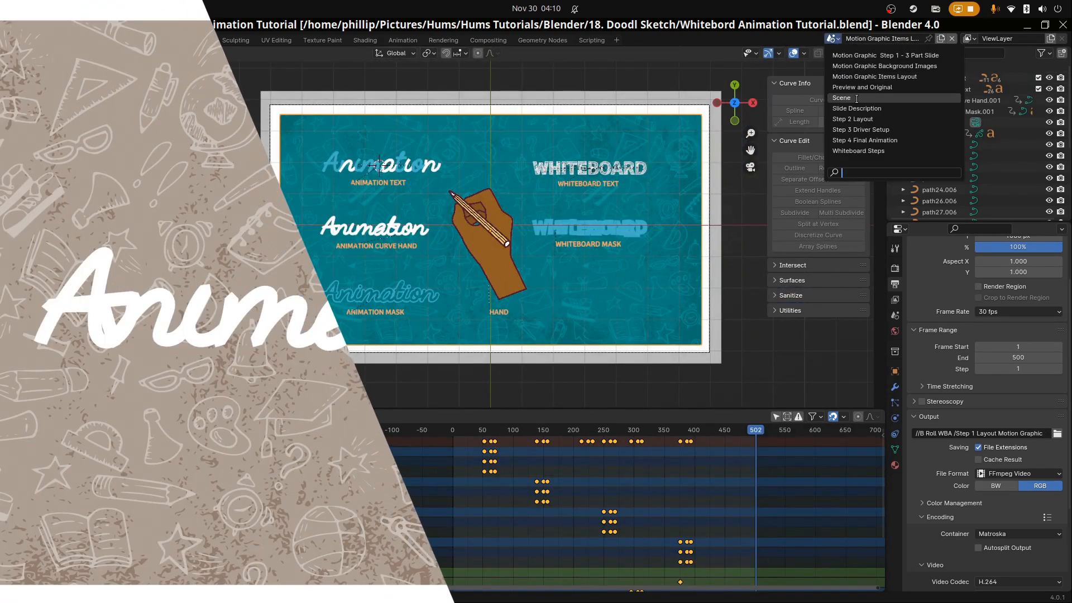
- Bring up the White Board Setup for recording.svg drawing in Inkscape
left_click(863, 87)
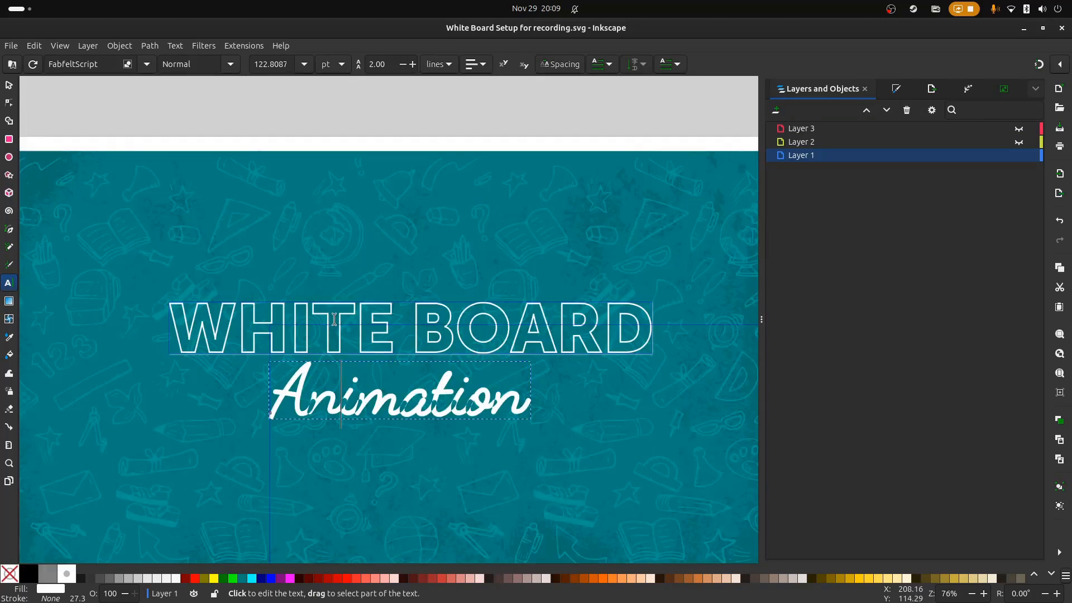
- Duplicate the WHITE BOARD title above the original and apply the Hatches (rough) effect to its letters
left_click(341, 326)
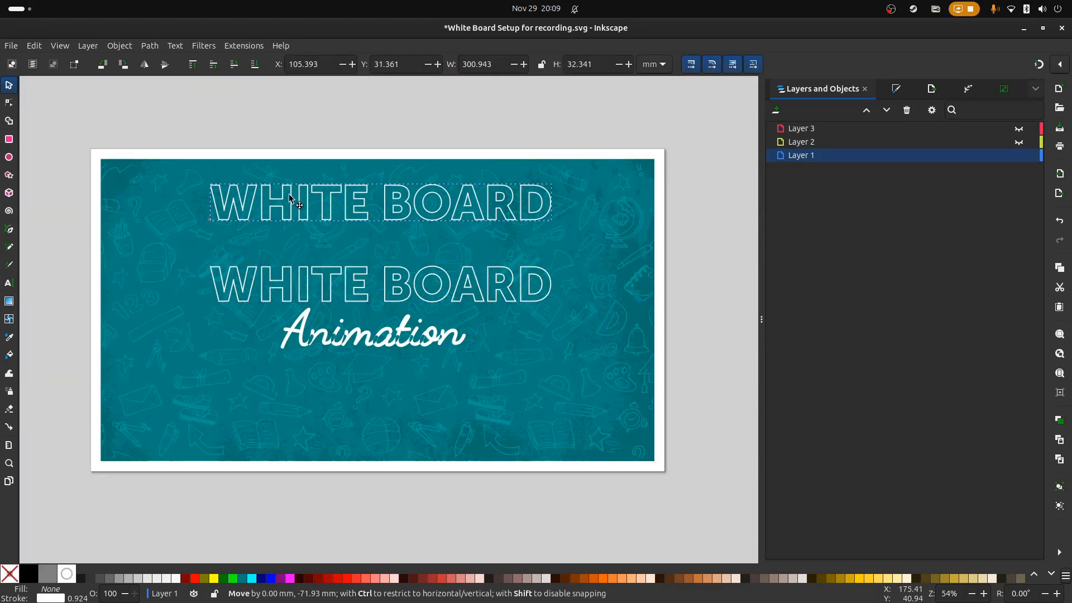
left_click(175, 45)
type("hatc")
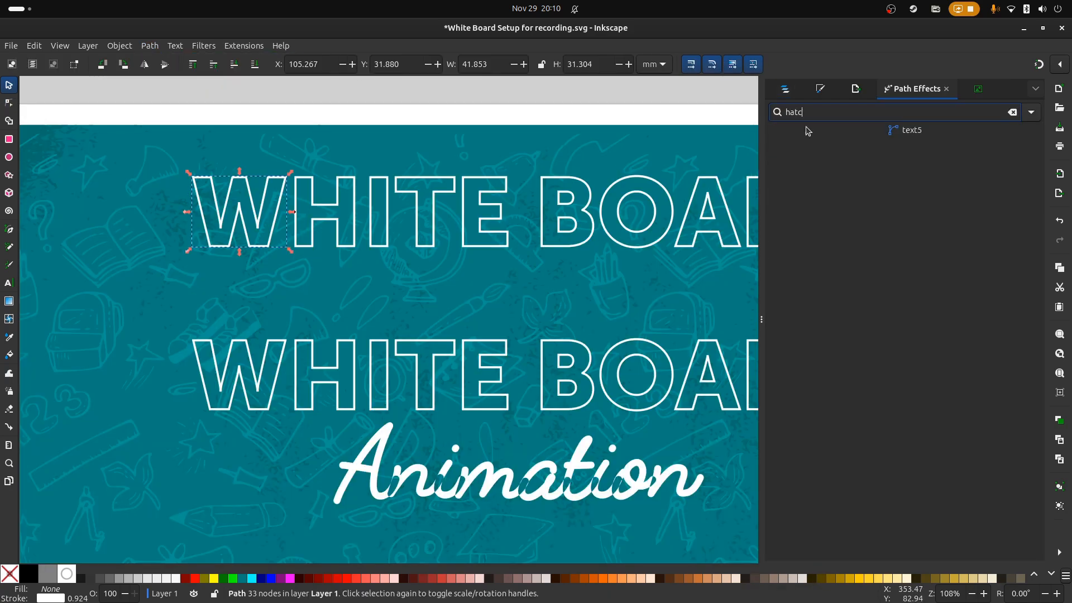
left_click(911, 130)
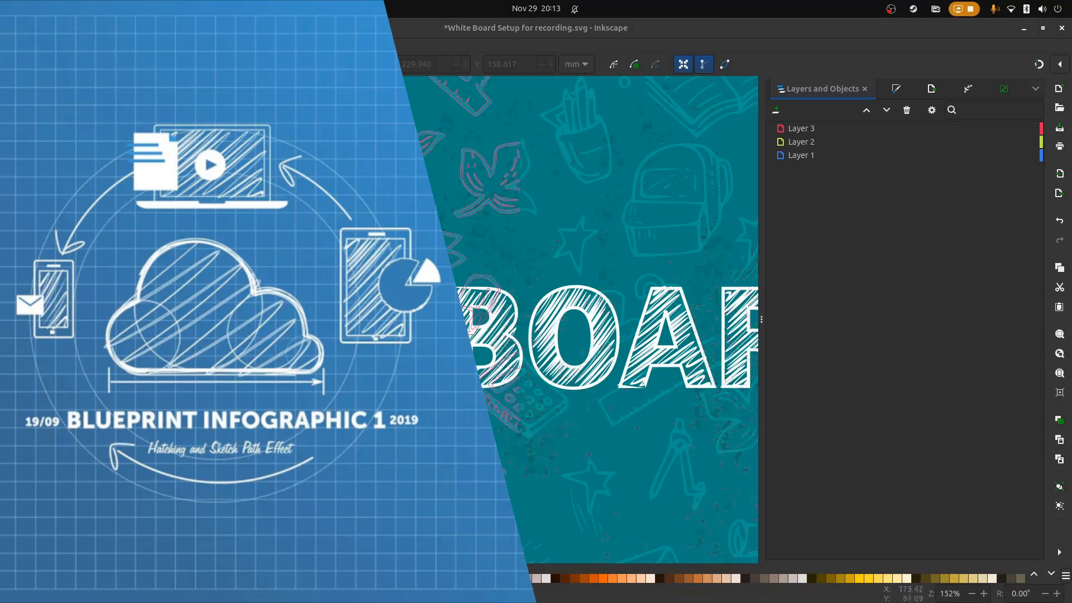
- Use the Path menu, then drag the teal inner triangle of the hatched A out to the side
left_click(148, 45)
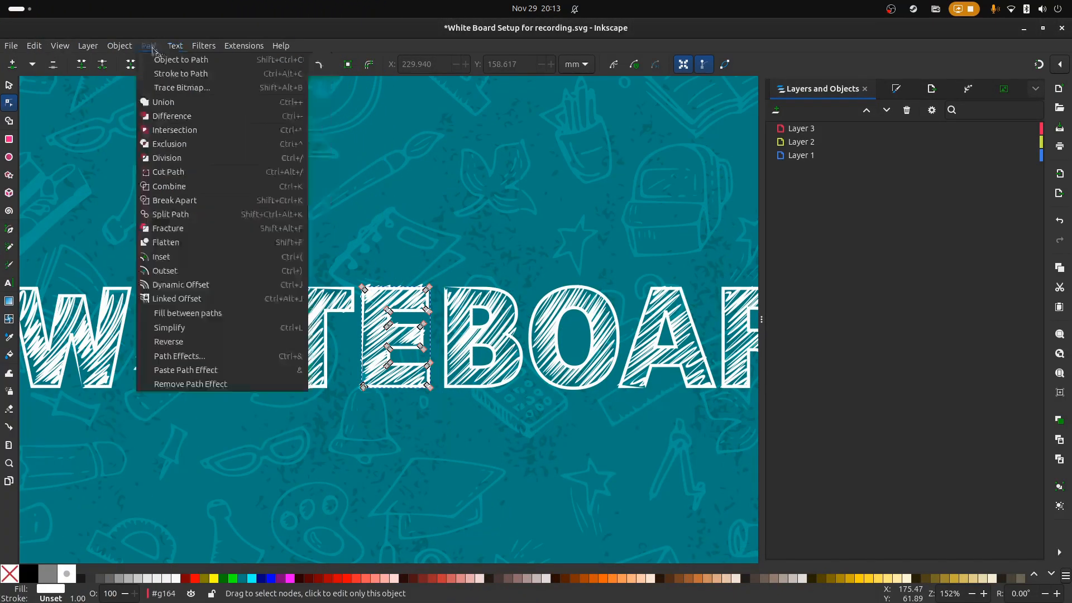
mouse_move(181, 59)
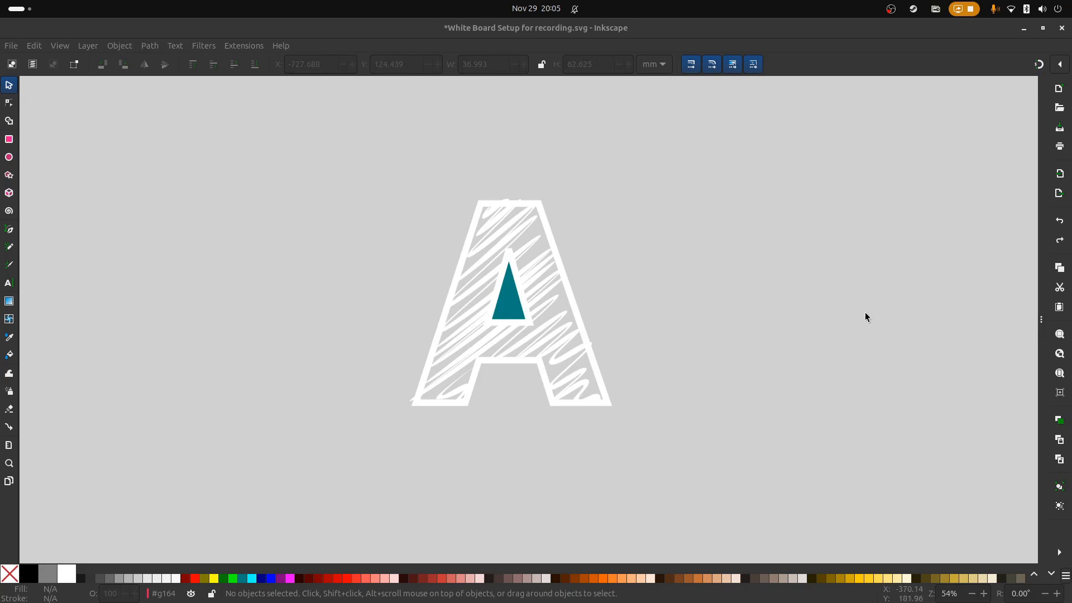
mouse_move(510, 309)
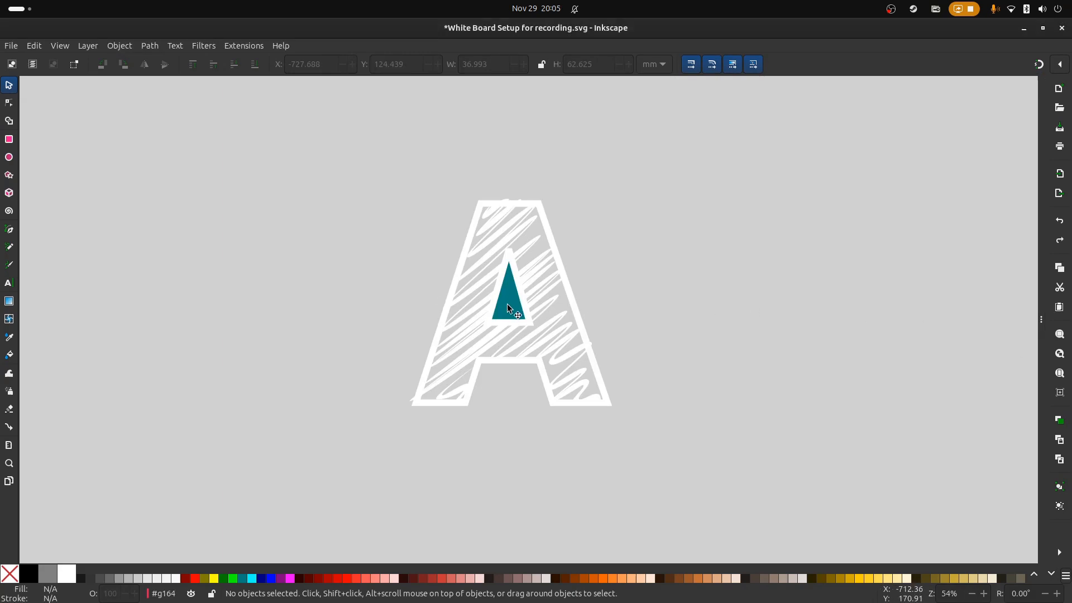
left_click_drag(511, 304, 648, 287)
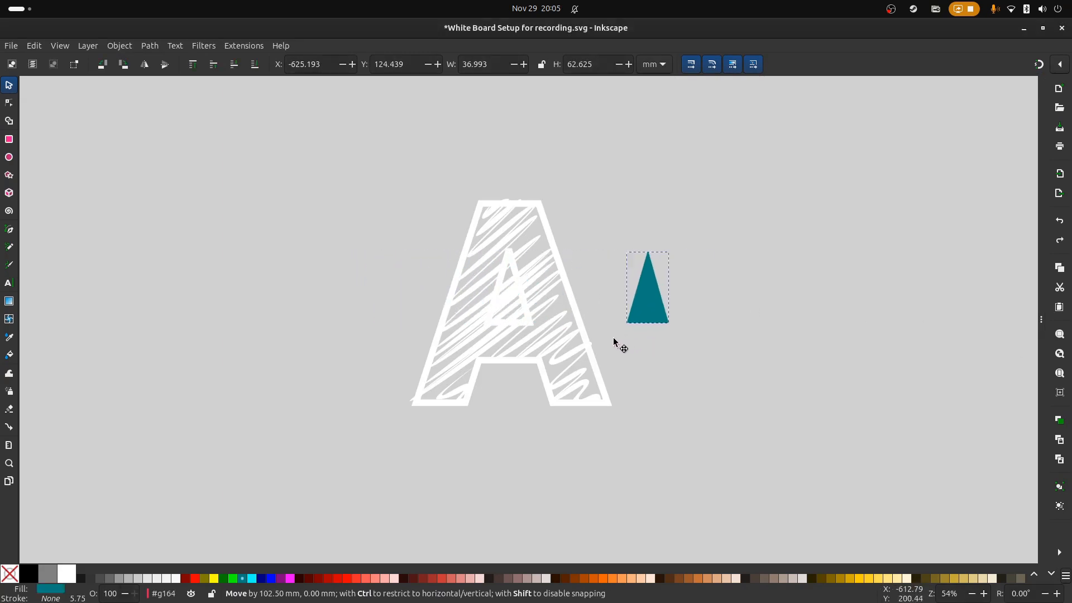
left_click_drag(646, 287, 634, 287)
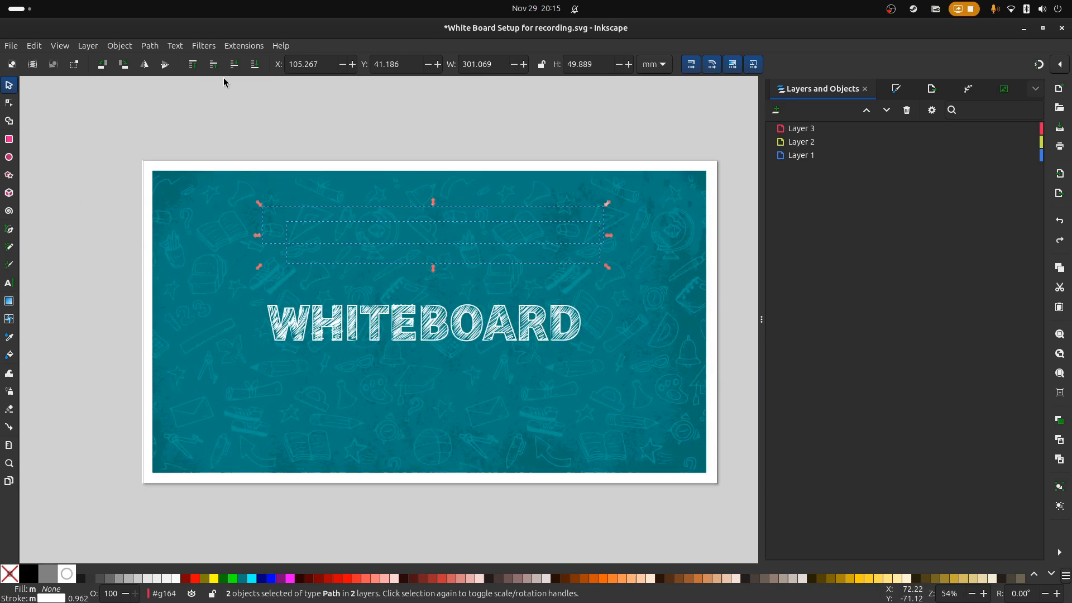
- Adjust nodes on the single-line WHITEBOARD tracing path, then show only Layer 1's original text
left_click(324, 212)
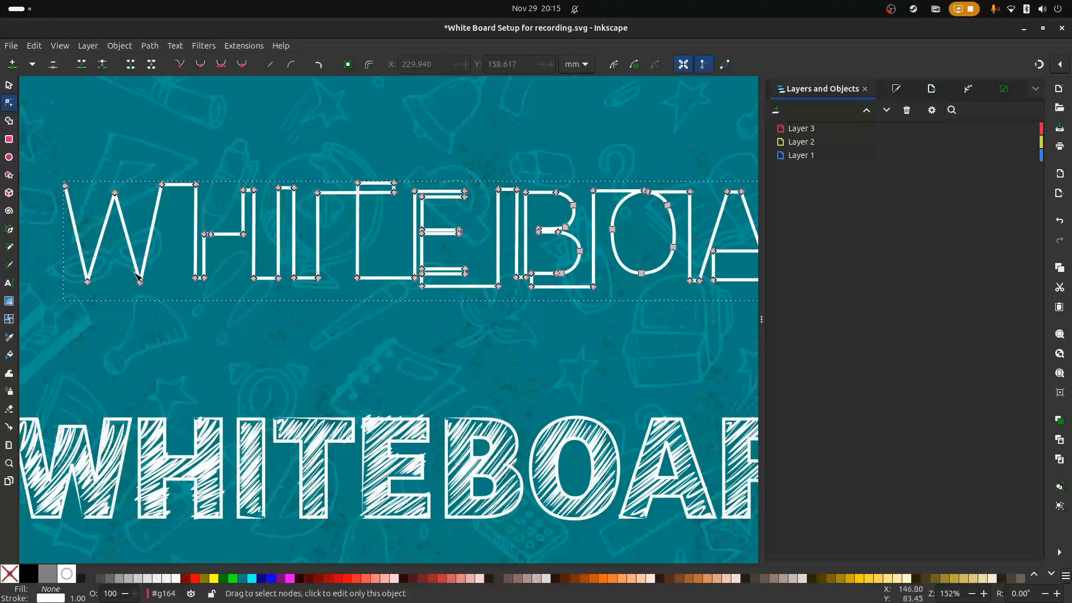
mouse_move(189, 242)
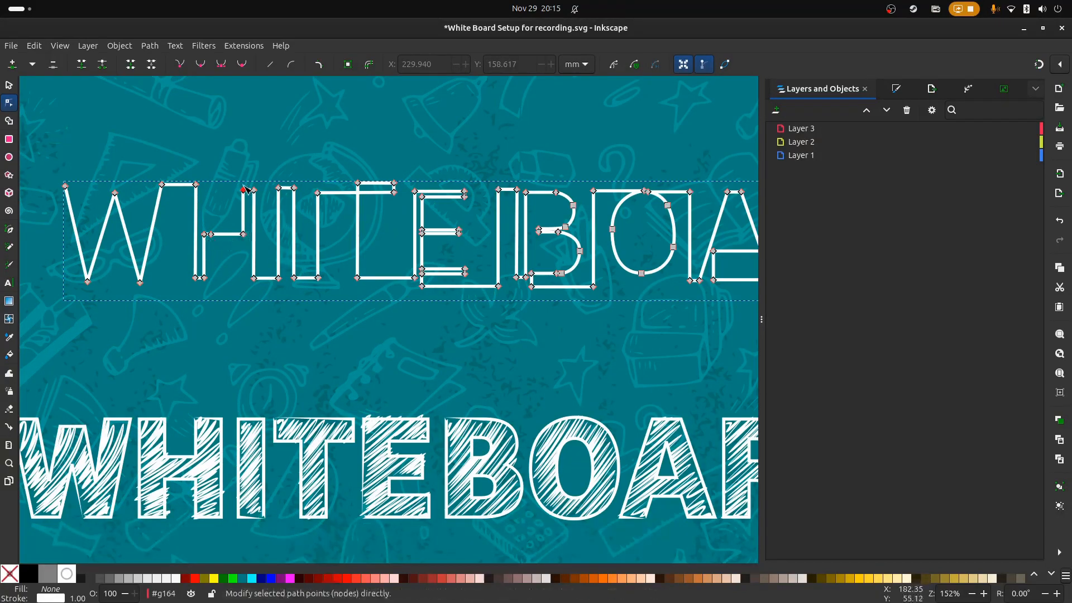
mouse_move(303, 197)
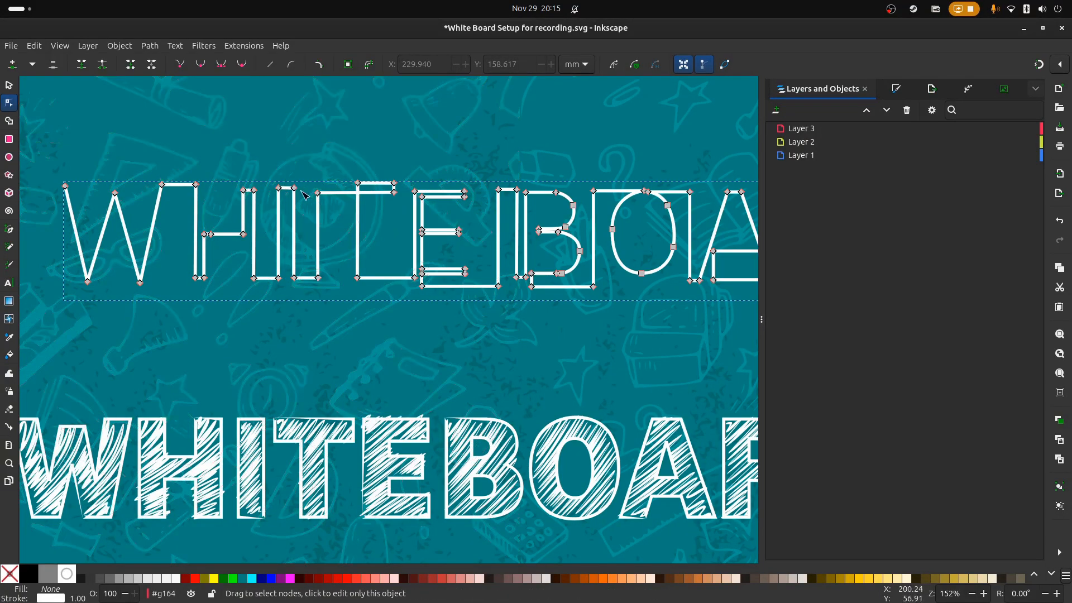
mouse_move(388, 193)
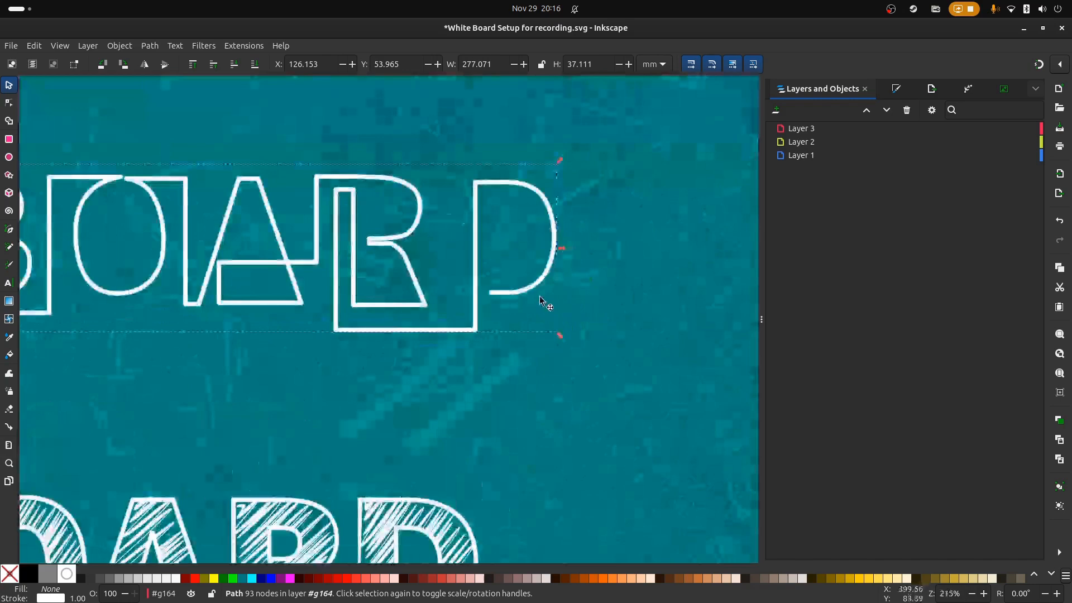
left_click(9, 102)
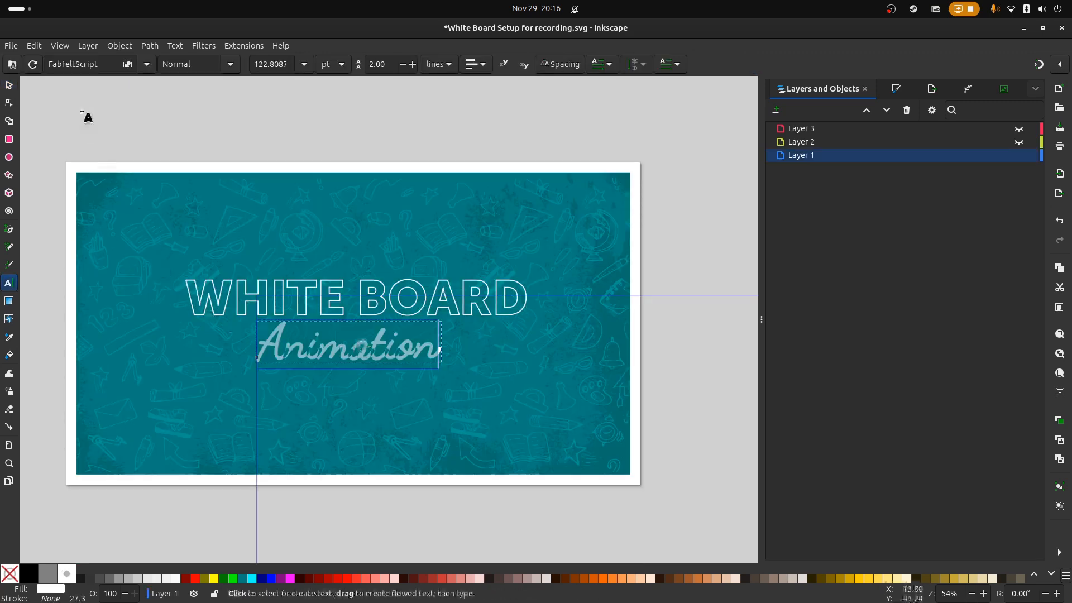
- Trace a single-line Bezier path along the script Animation lettering and finish it with Enter
left_click(75, 64)
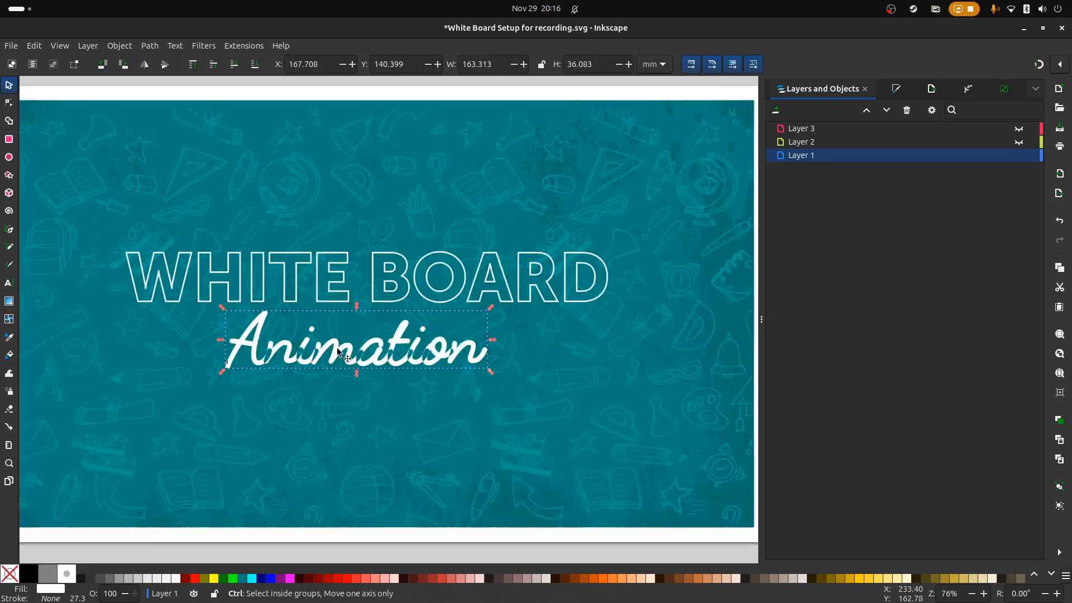
left_click(10, 283)
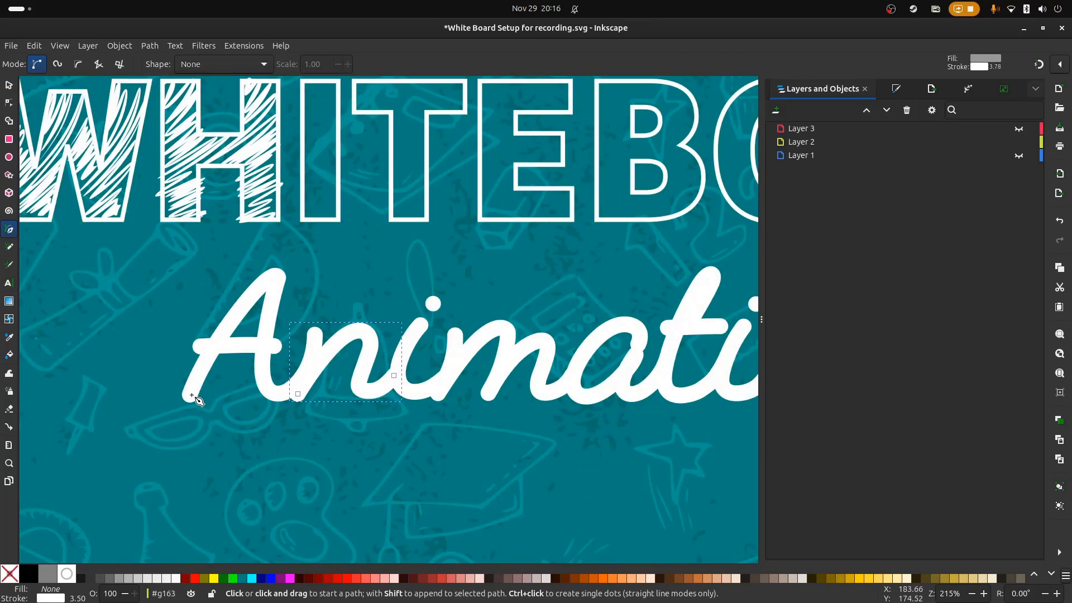
left_click(192, 400)
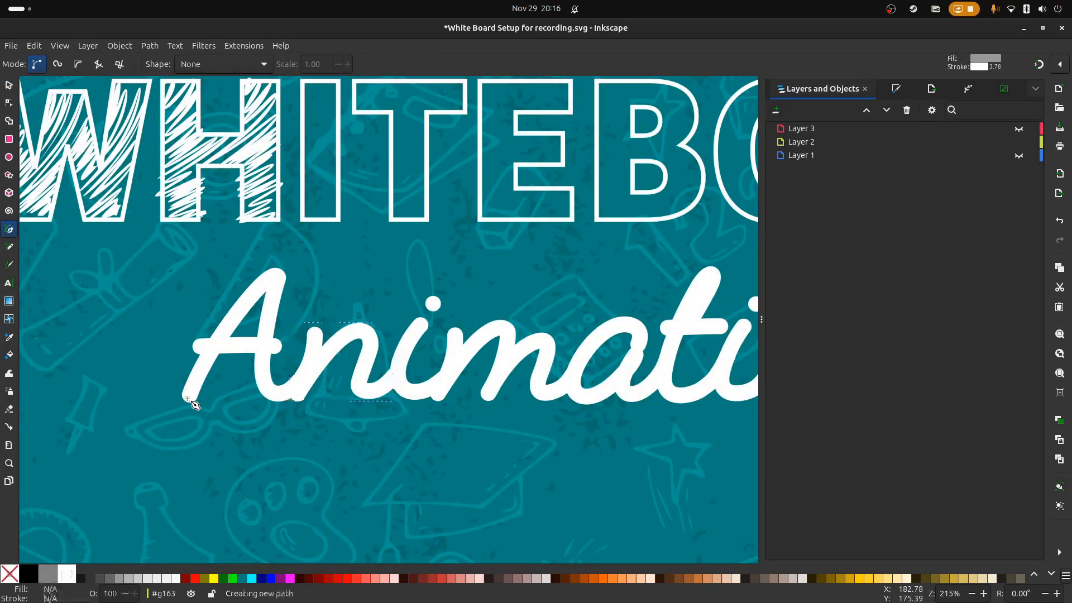
left_click_drag(186, 400, 269, 274)
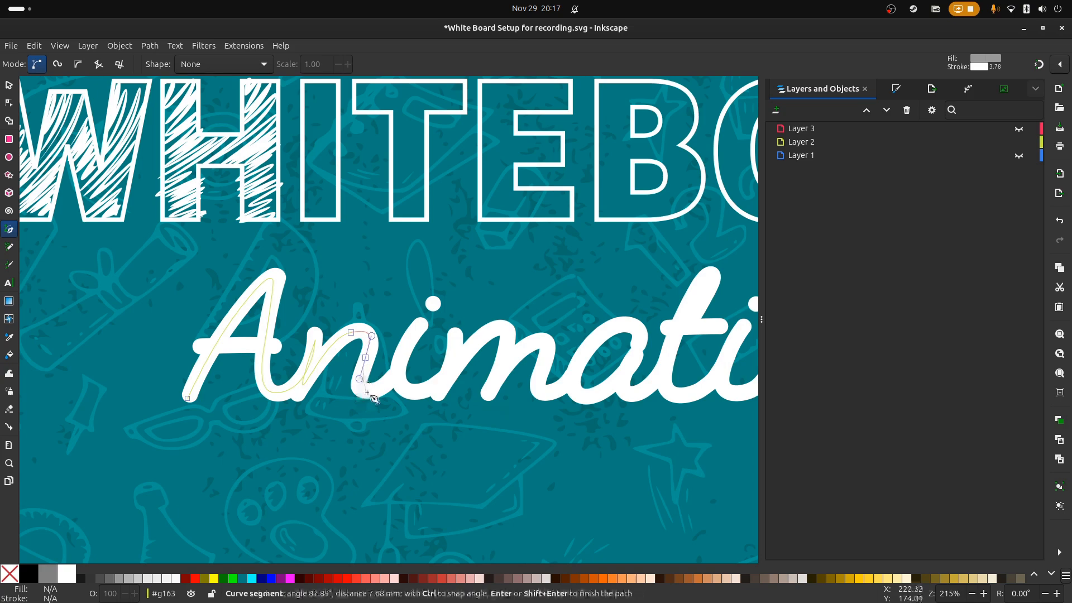
key("Return")
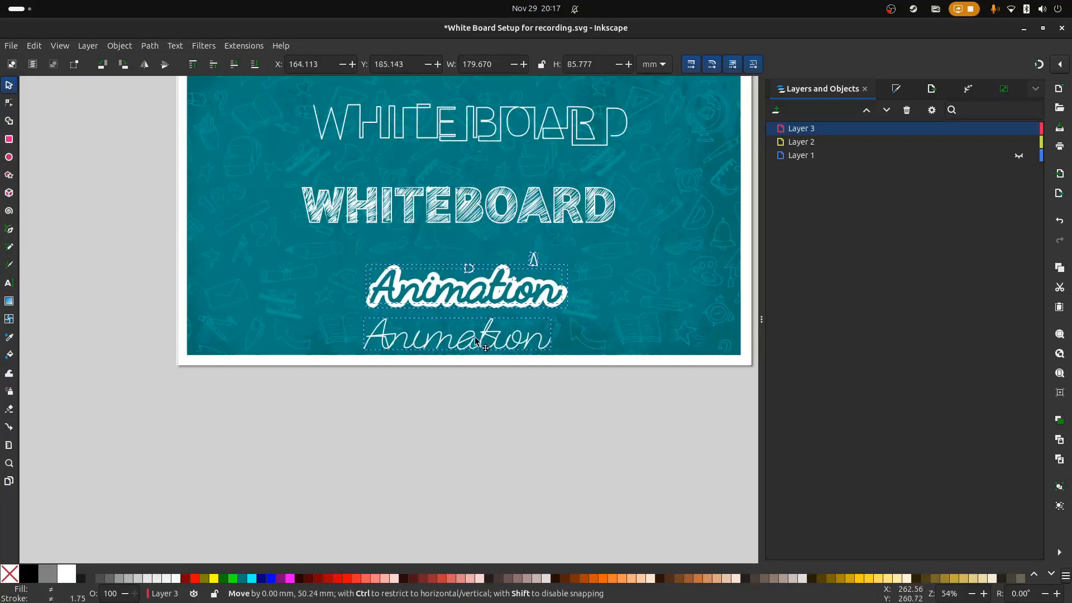
- Move the thin Animation tracing lower, then give the Animation text a Dynamic Offset outline
left_click_drag(467, 286, 467, 235)
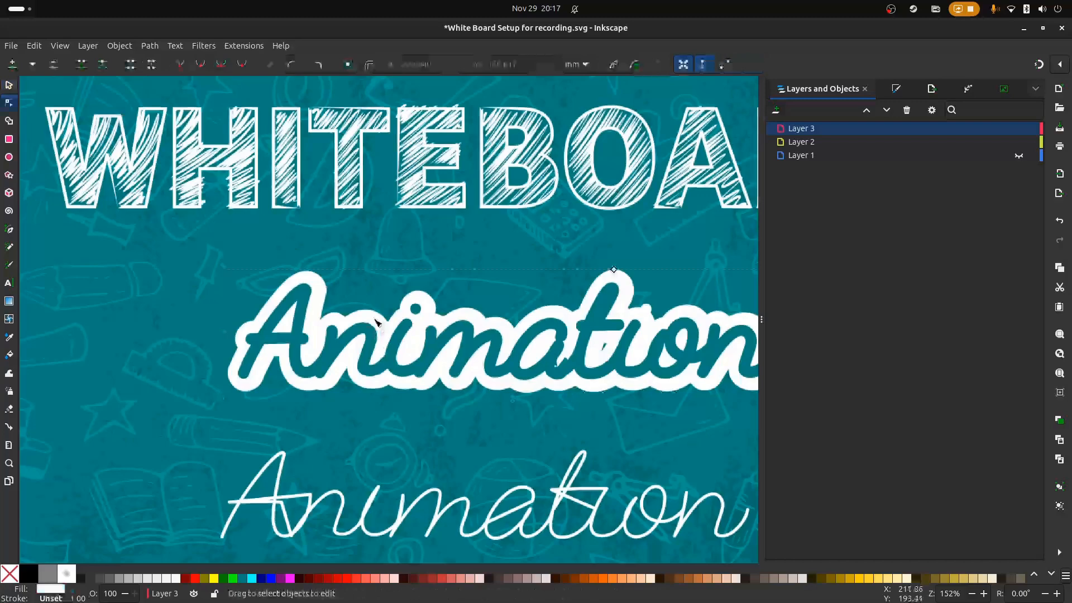
left_click(148, 45)
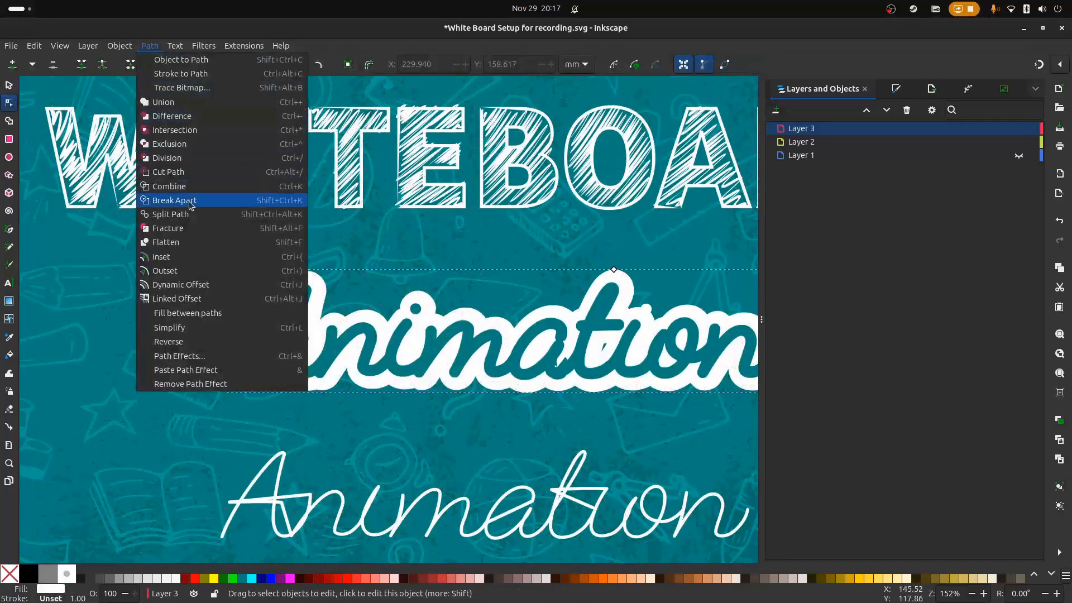
mouse_move(181, 285)
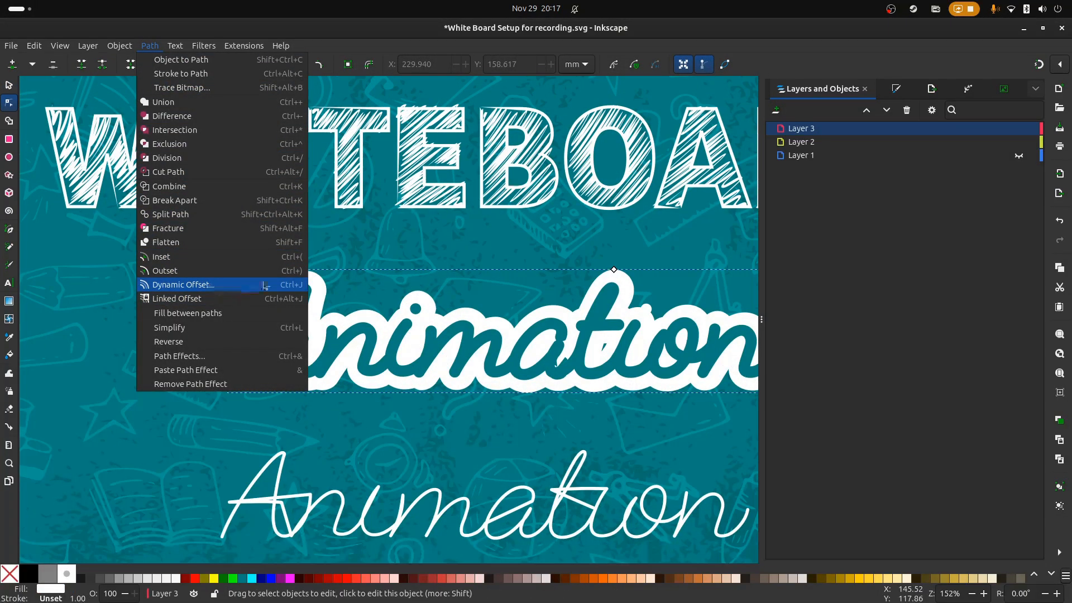
left_click(182, 285)
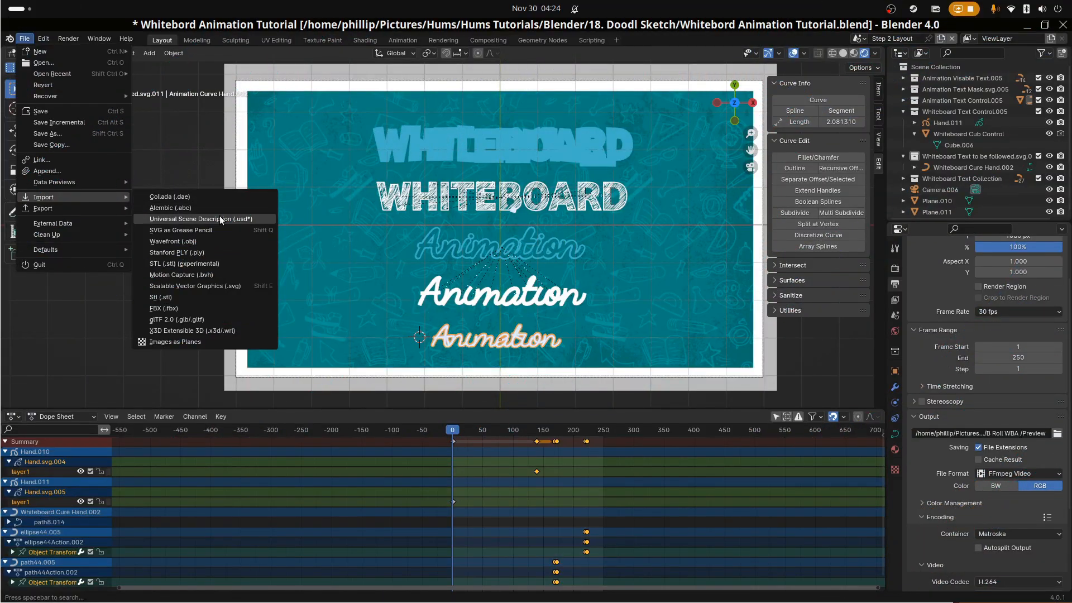
mouse_move(209, 264)
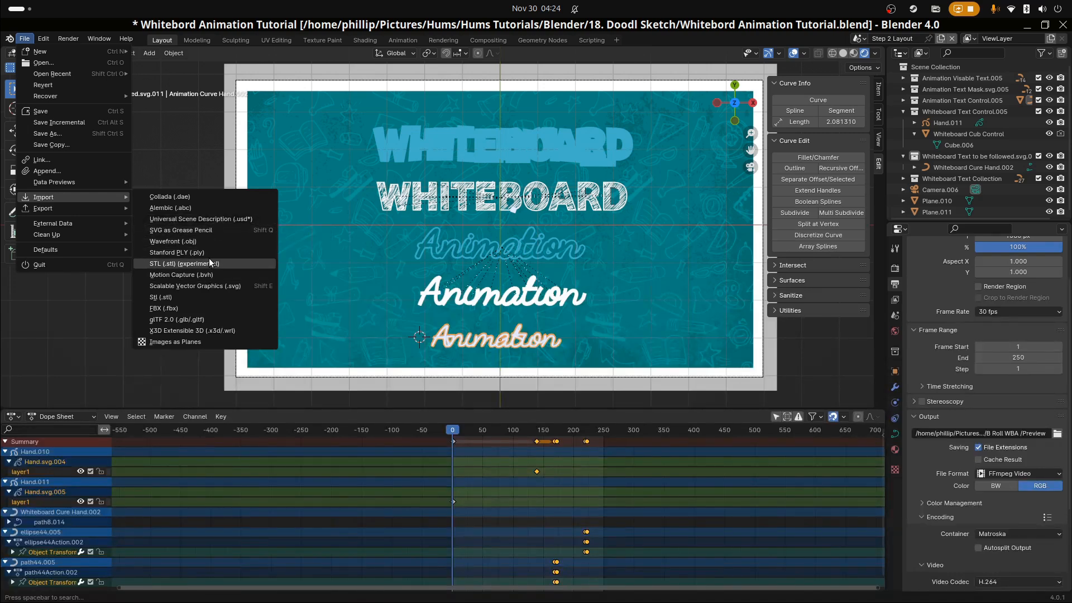
mouse_move(194, 286)
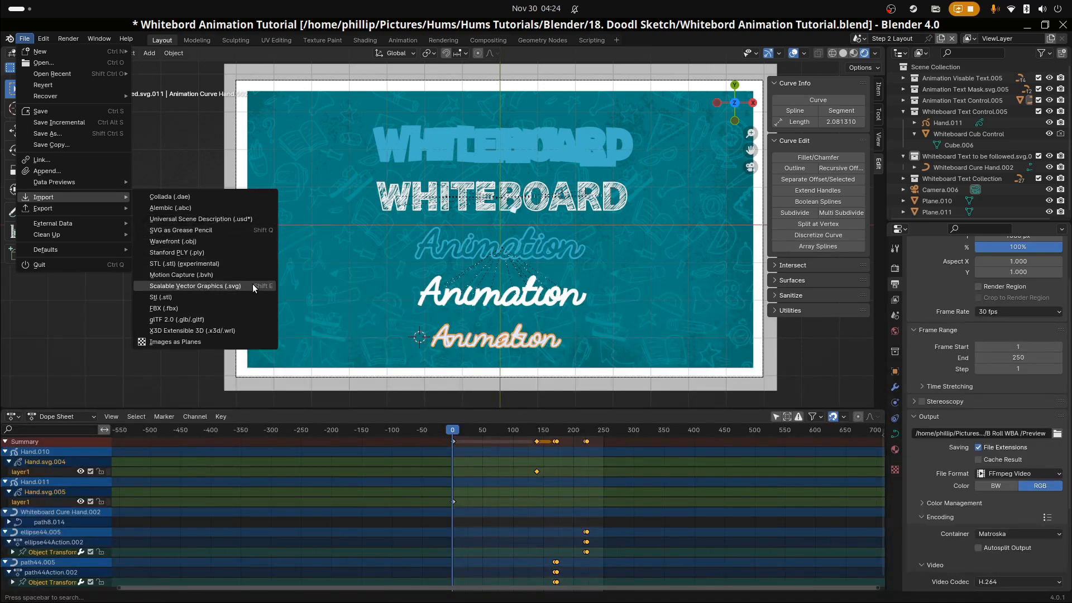
mouse_move(237, 288)
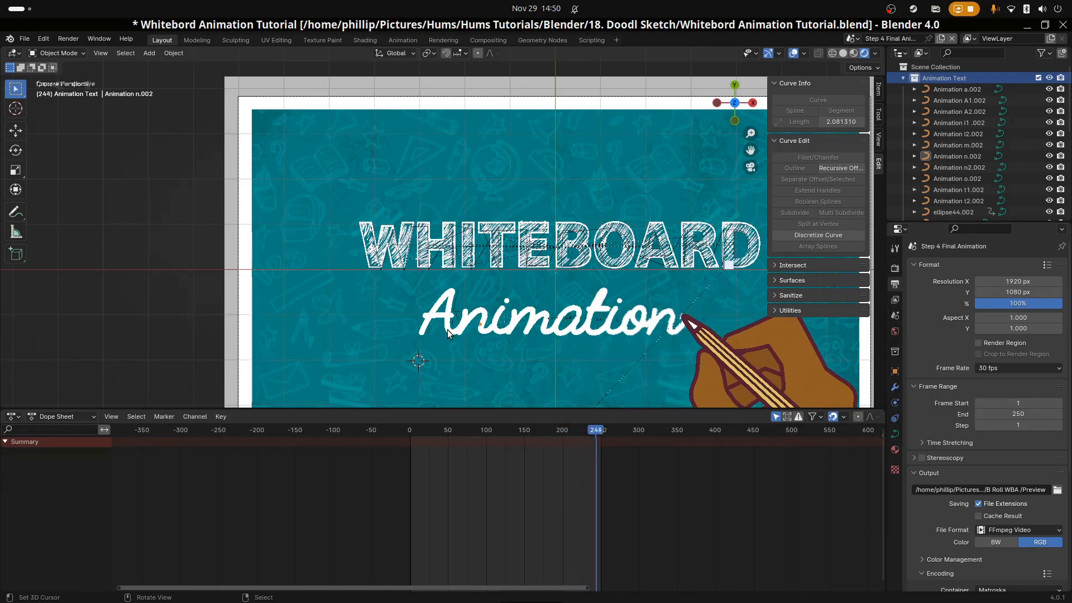
- Select several Animation letter curves in the Outliner to inspect their drawing keyframes
left_click(959, 99)
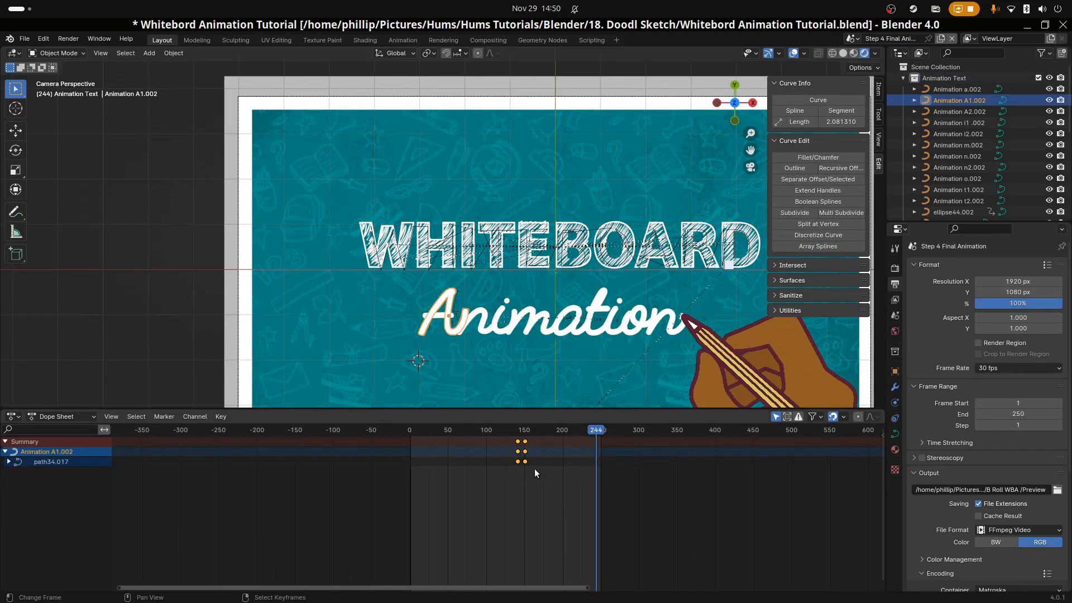
left_click(958, 156)
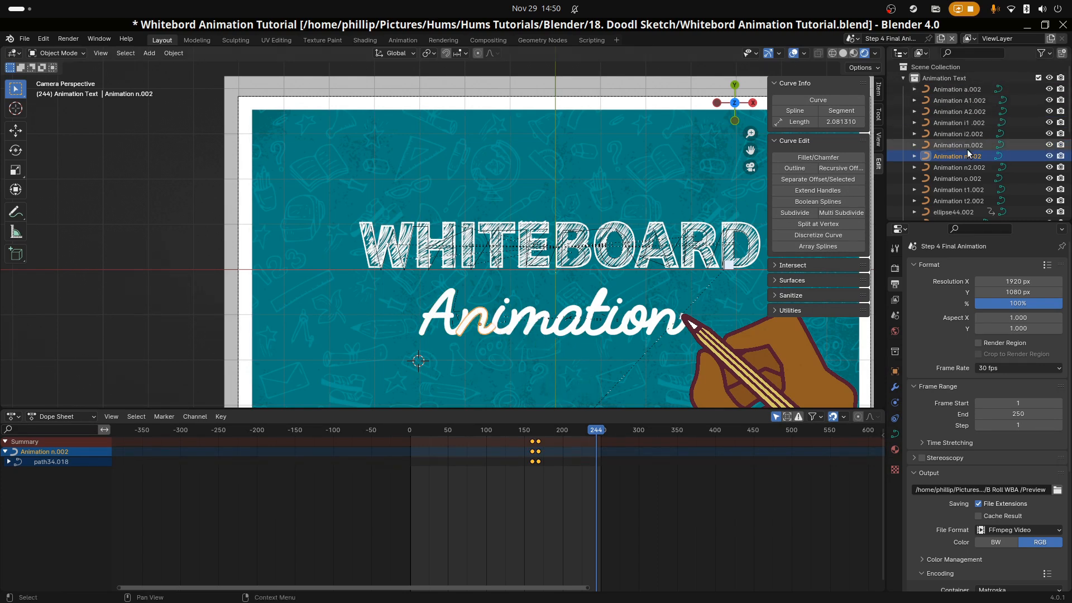
left_click(957, 112)
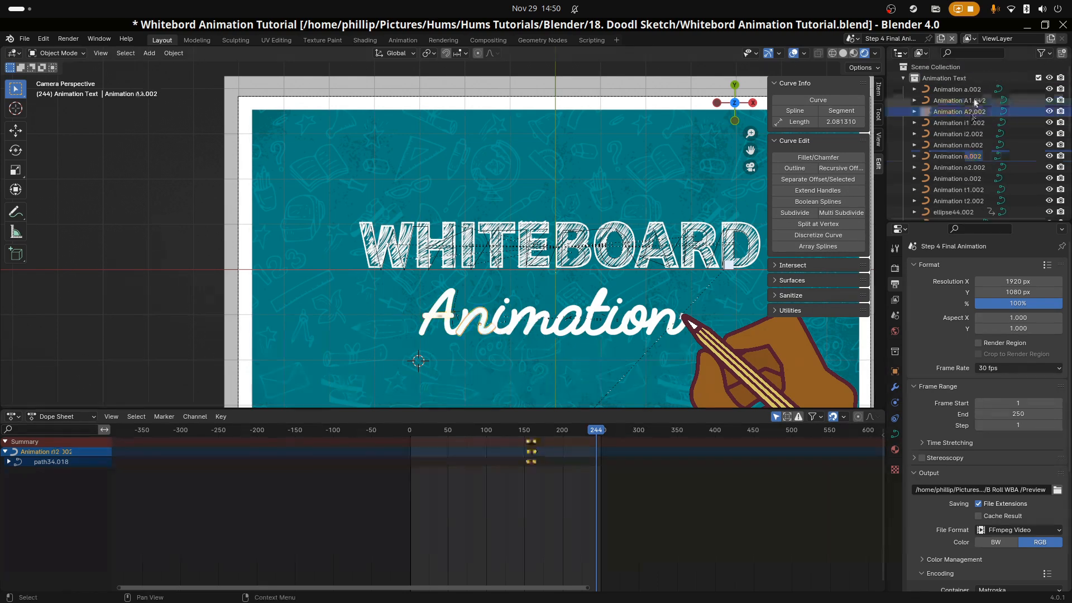
left_click(946, 77)
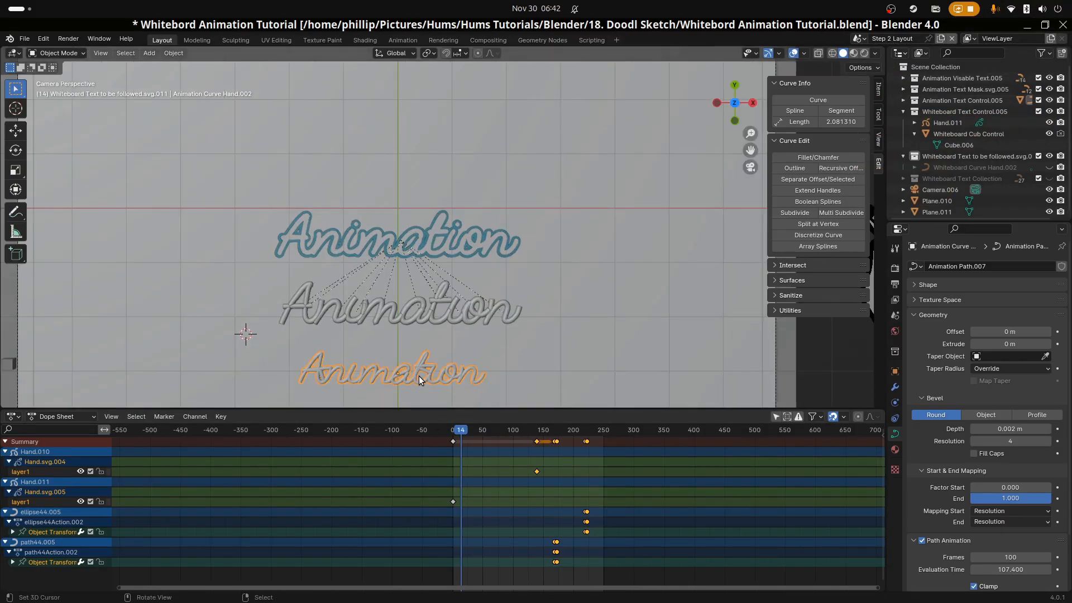
- Add a Plane mesh and parent it to the bottom Animation curve with Follow Path
left_click(148, 52)
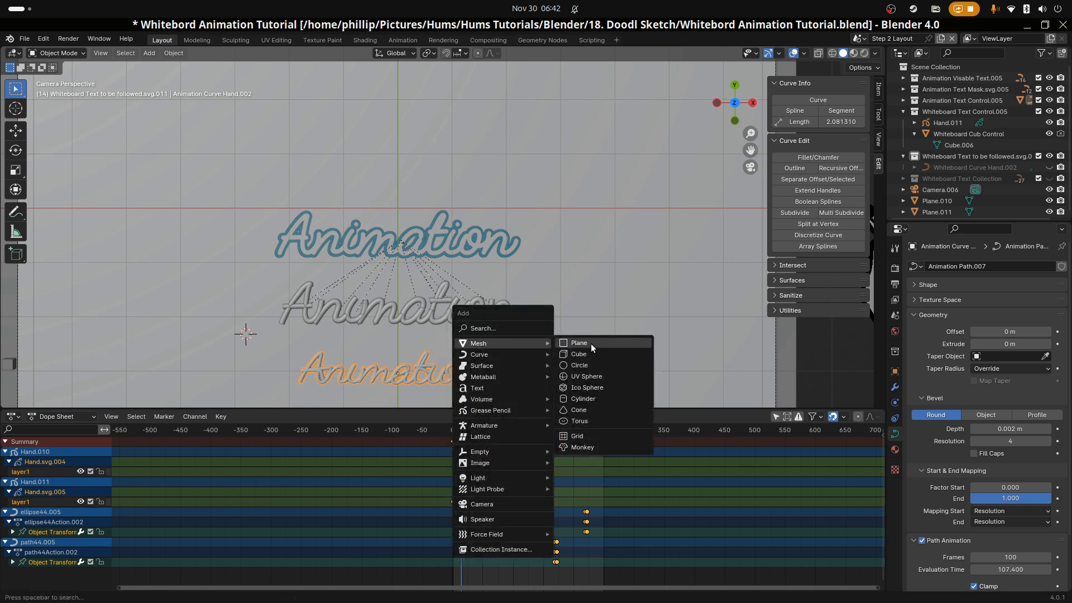
left_click(578, 354)
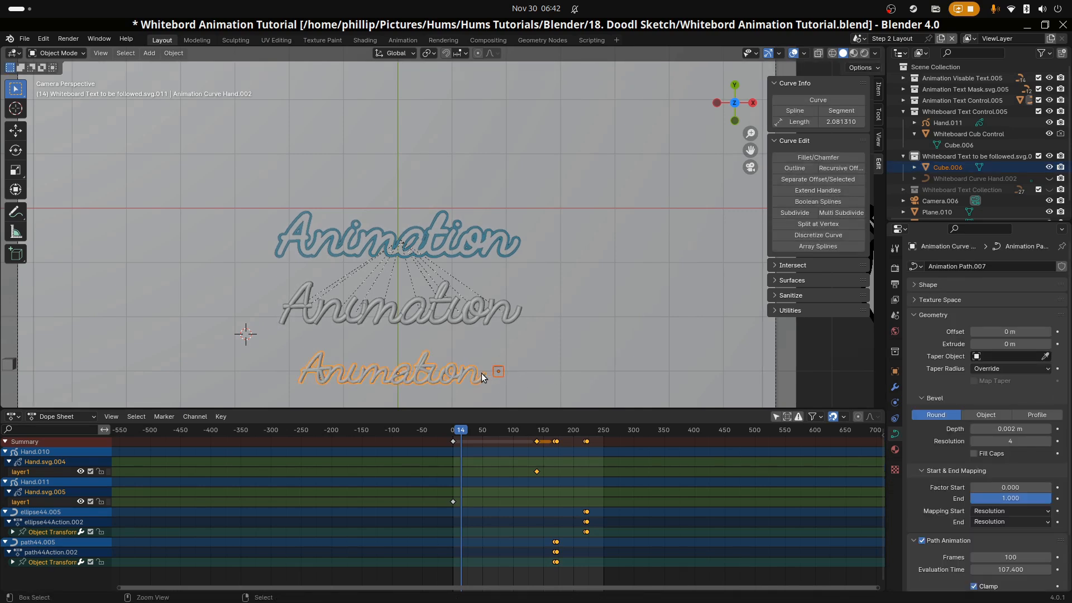
key("ctrl+p")
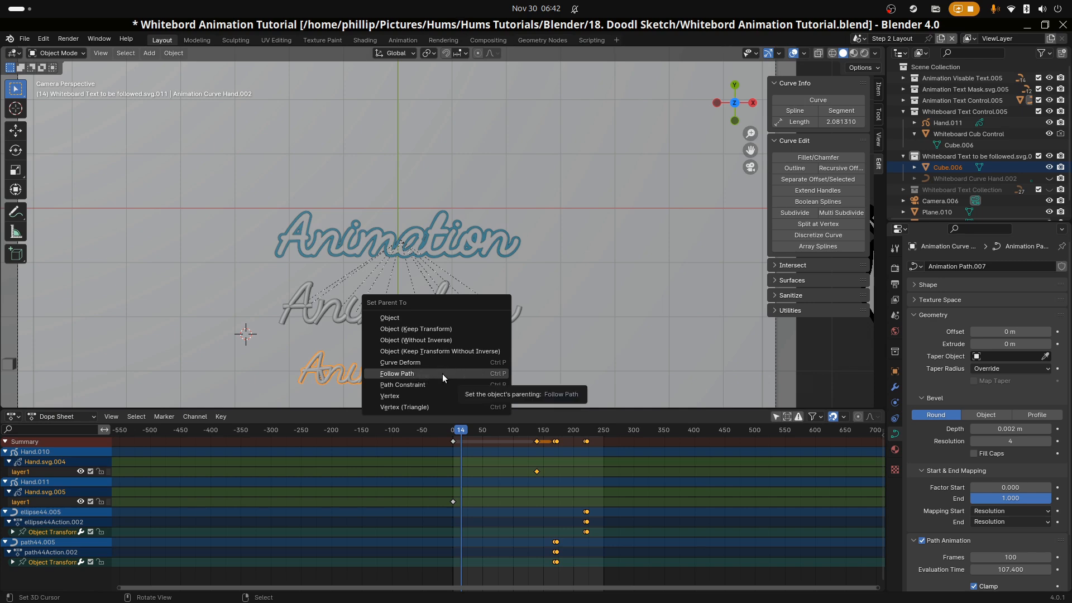
left_click(397, 373)
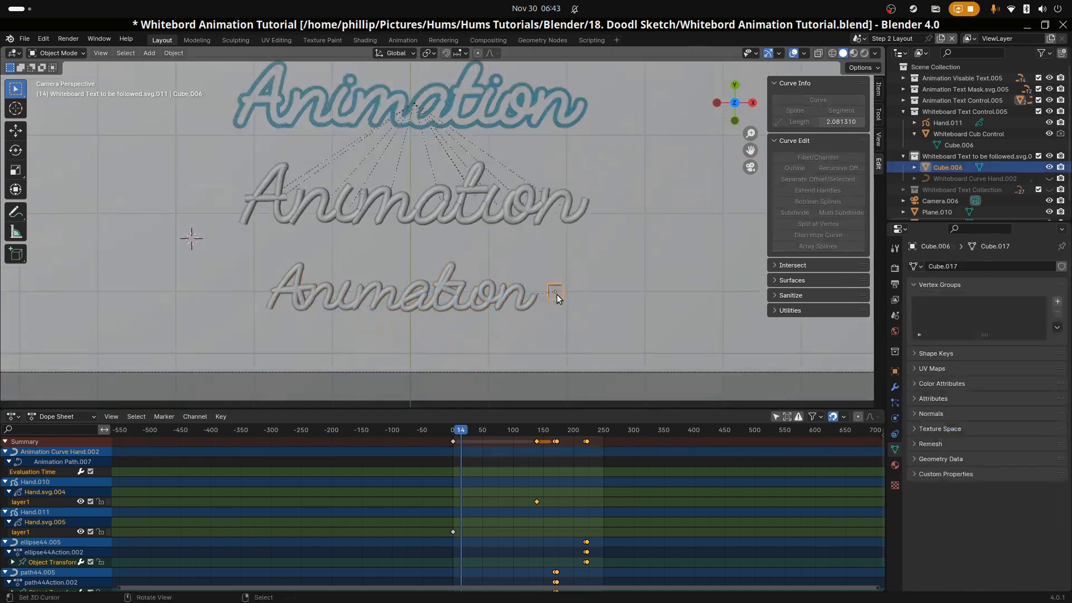
- Nudge the curve's Evaluation Time to move the square along the path, then scale the square down
left_click_drag(555, 293, 535, 294)
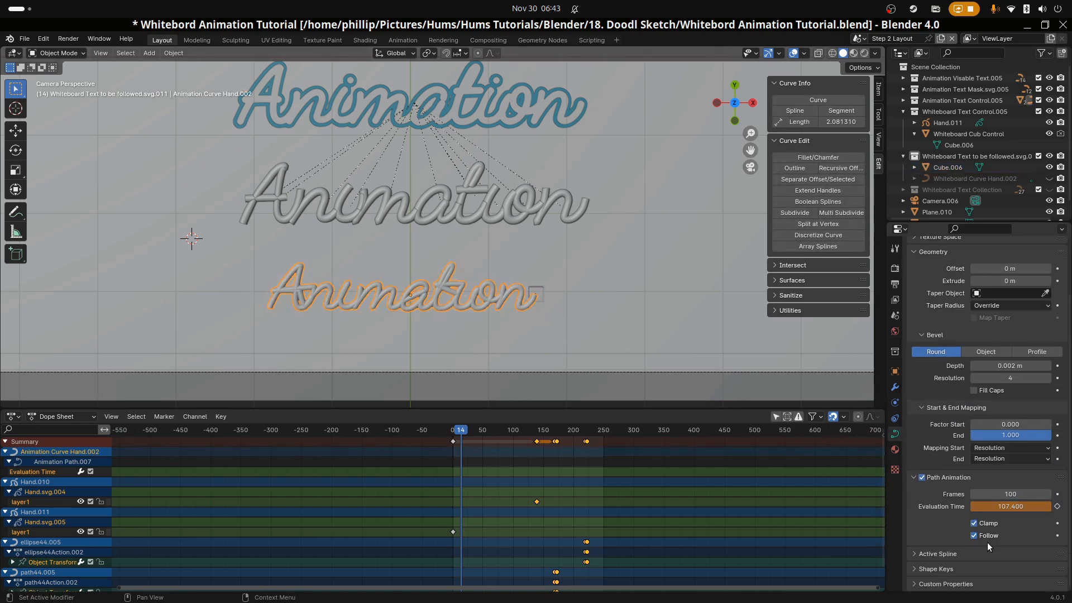
left_click(1011, 506)
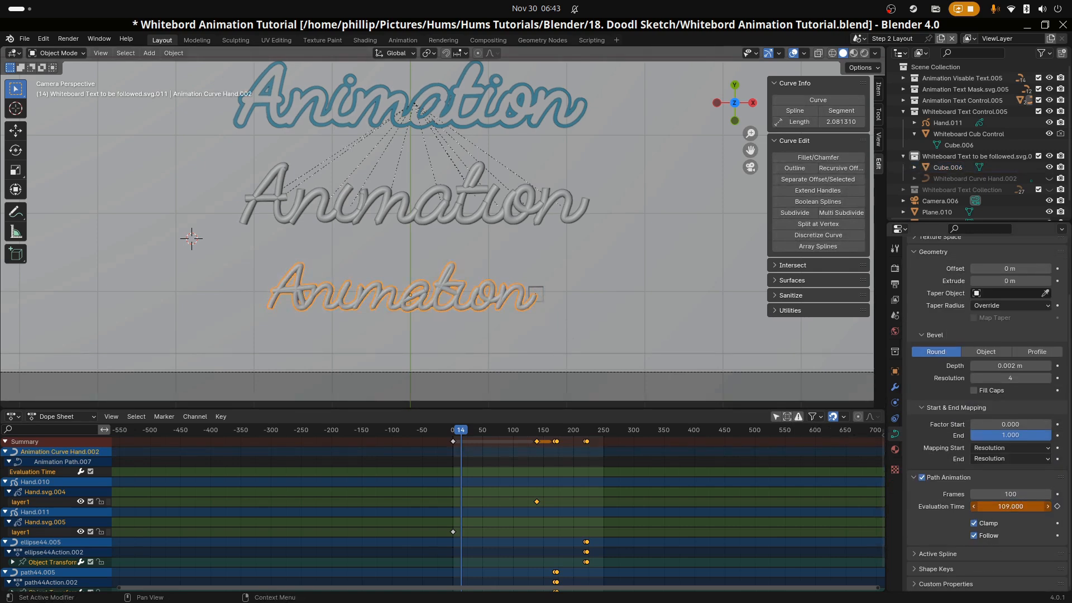
left_click(1009, 506)
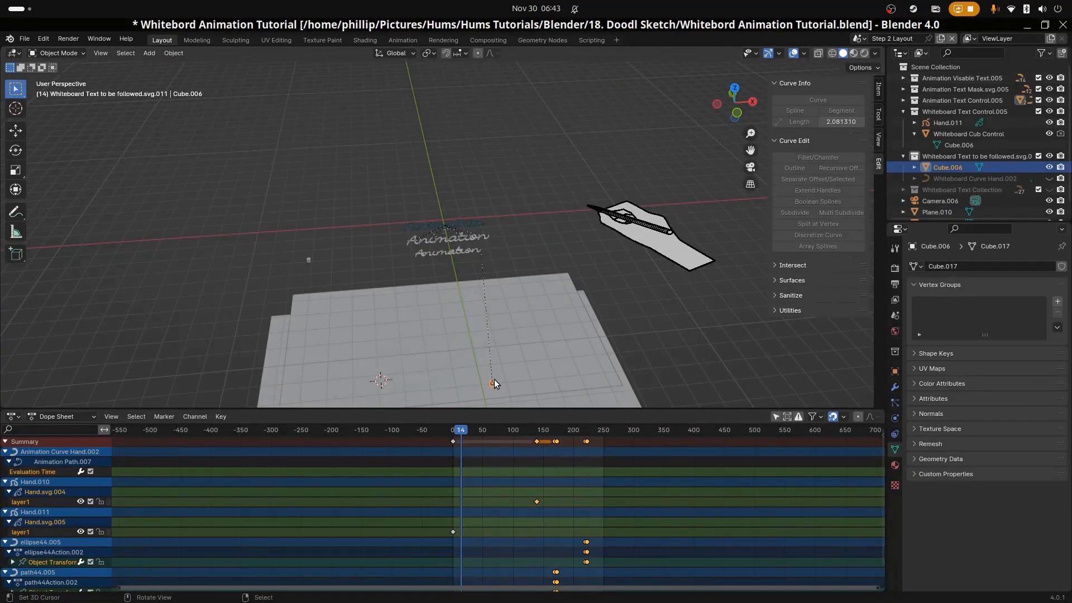
left_click_drag(493, 383, 496, 249)
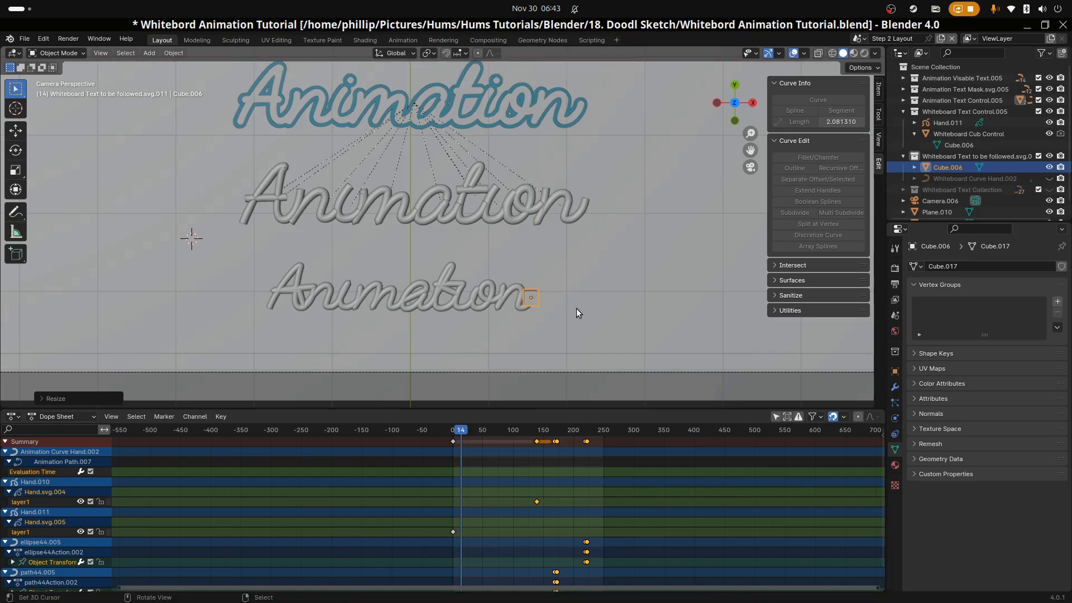
left_click_drag(532, 297, 540, 293)
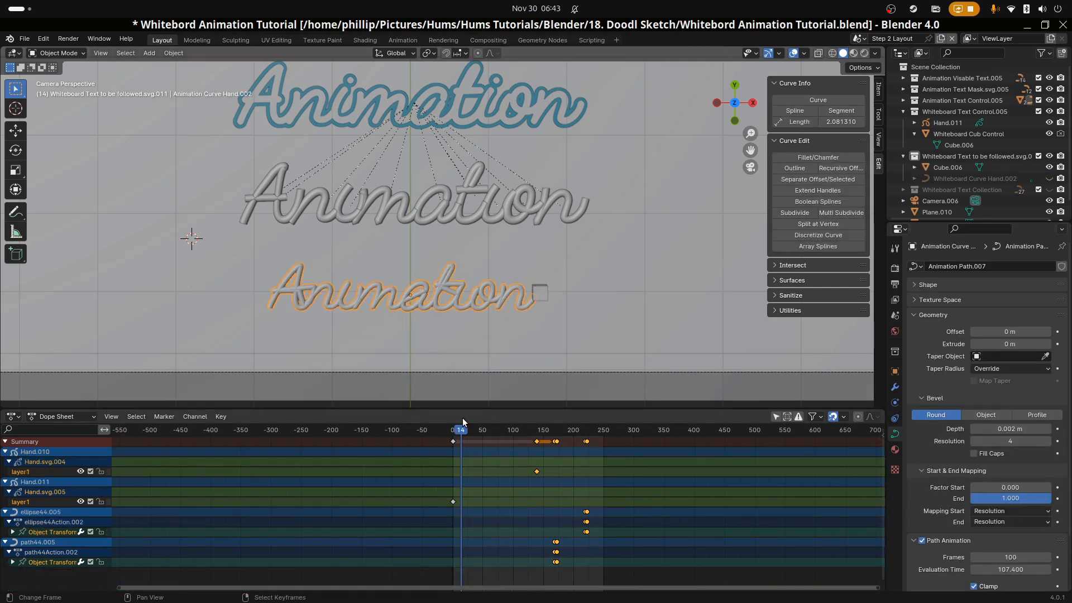
- Add a driver to the path's Evaluation Time and show it in the Drivers Editor
left_click(541, 292)
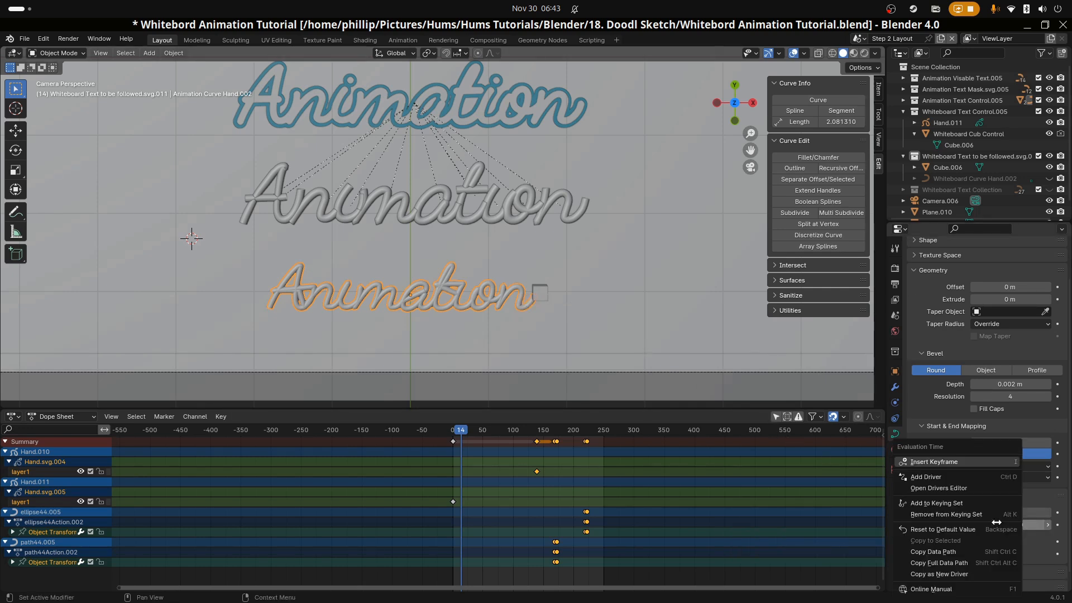
left_click(925, 477)
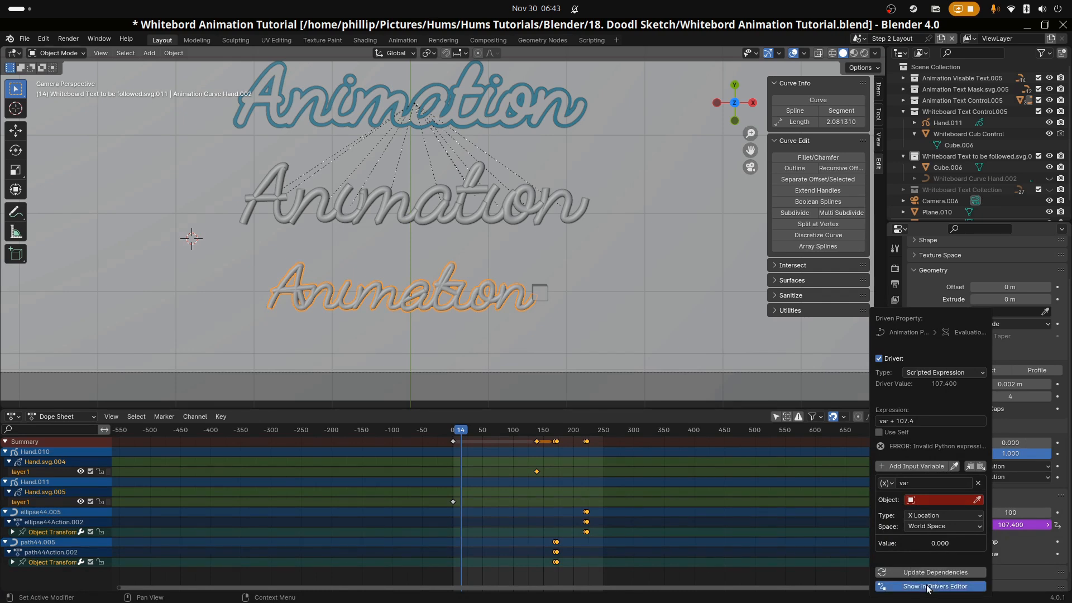
left_click(936, 586)
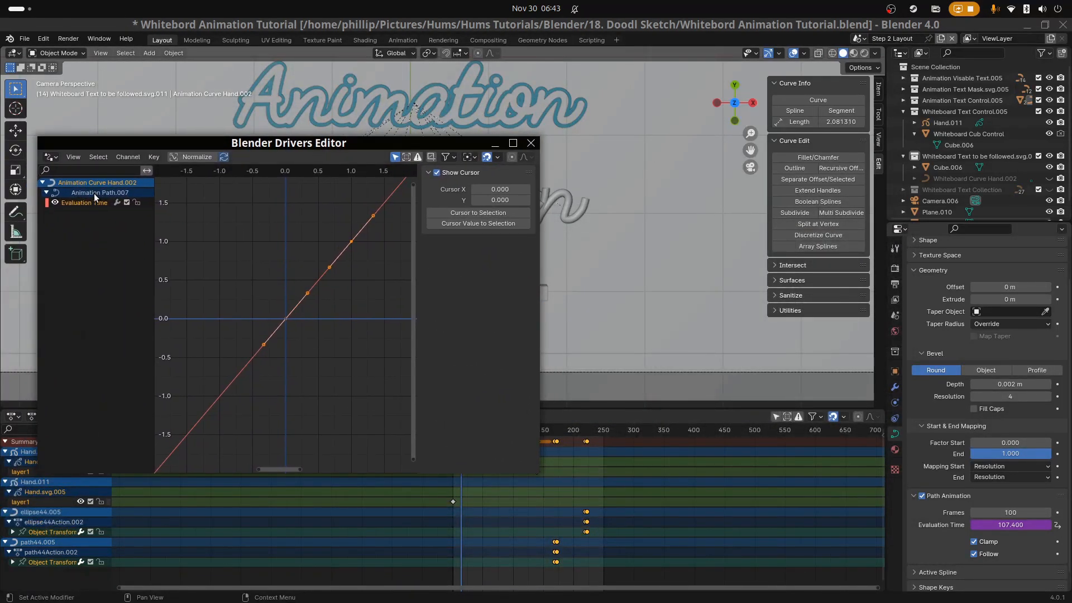
- Set the Evaluation Time driver's variable to read a Single Property
left_click(531, 191)
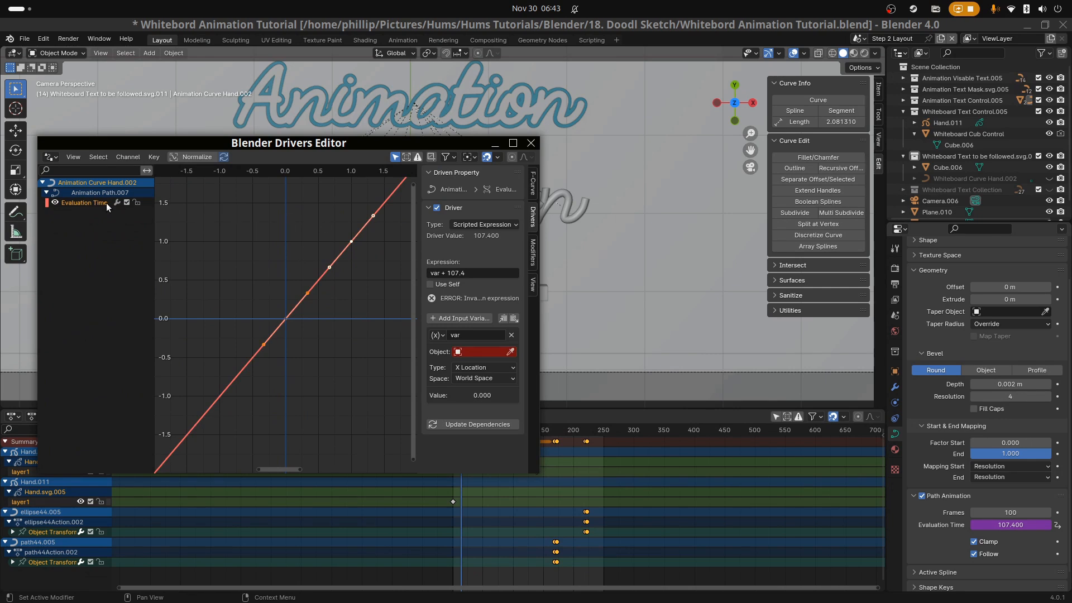
left_click(438, 335)
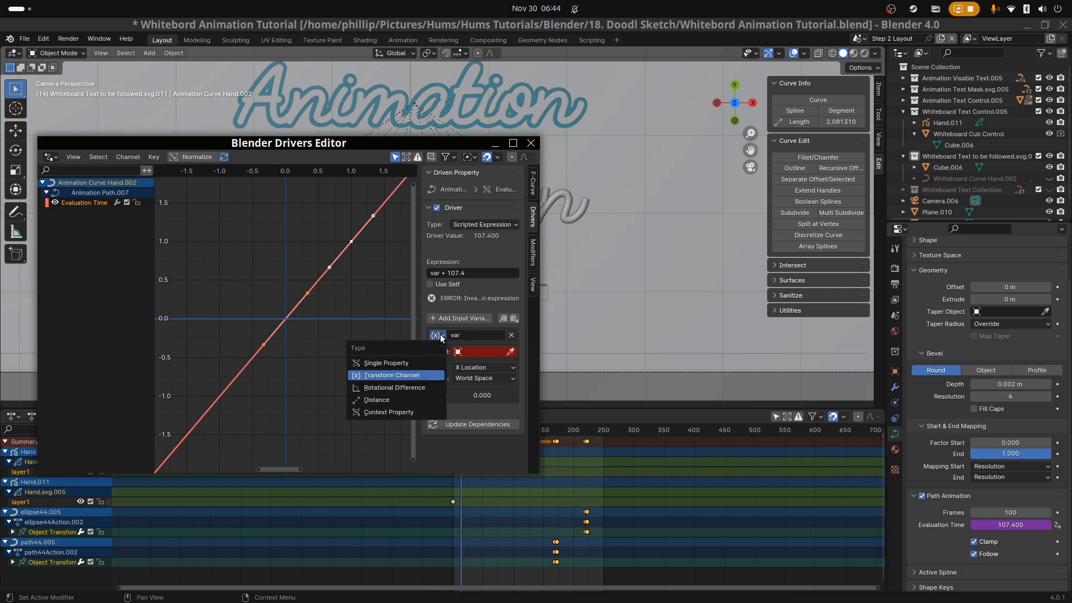
mouse_move(373, 362)
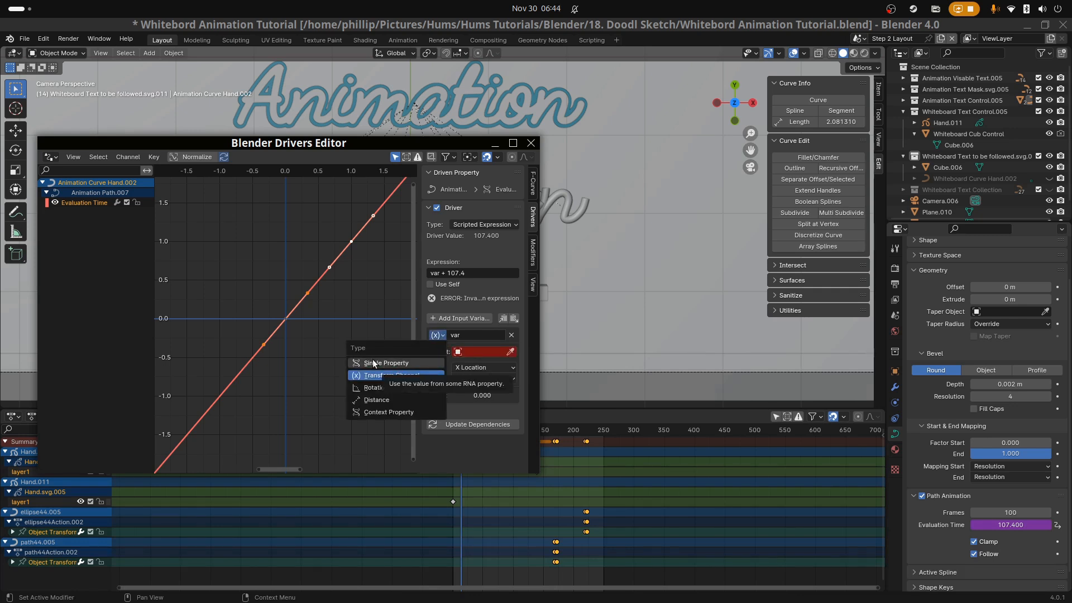
mouse_move(386, 363)
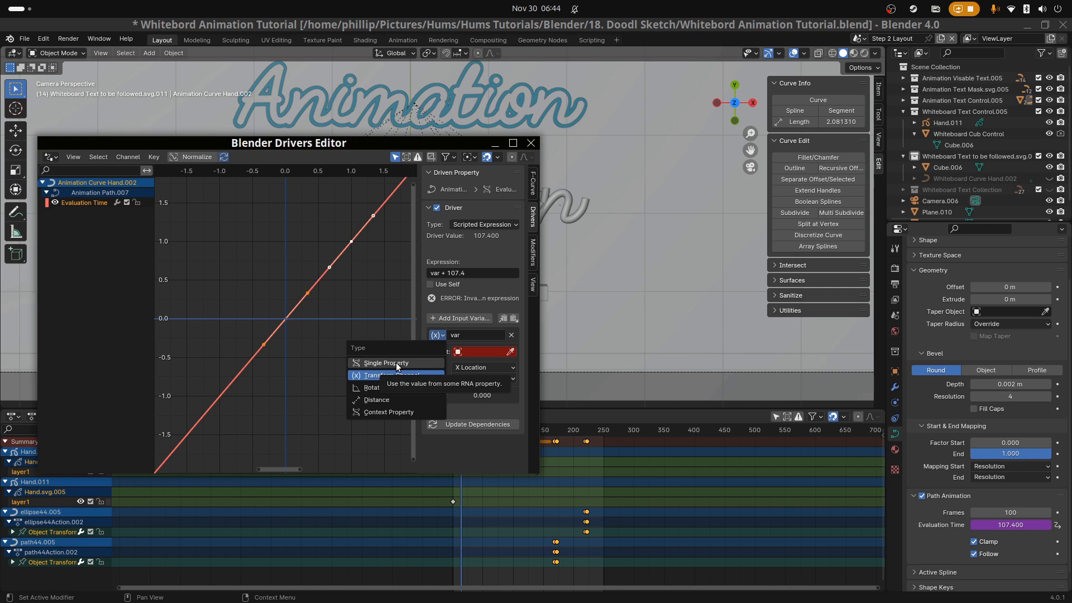
left_click(386, 362)
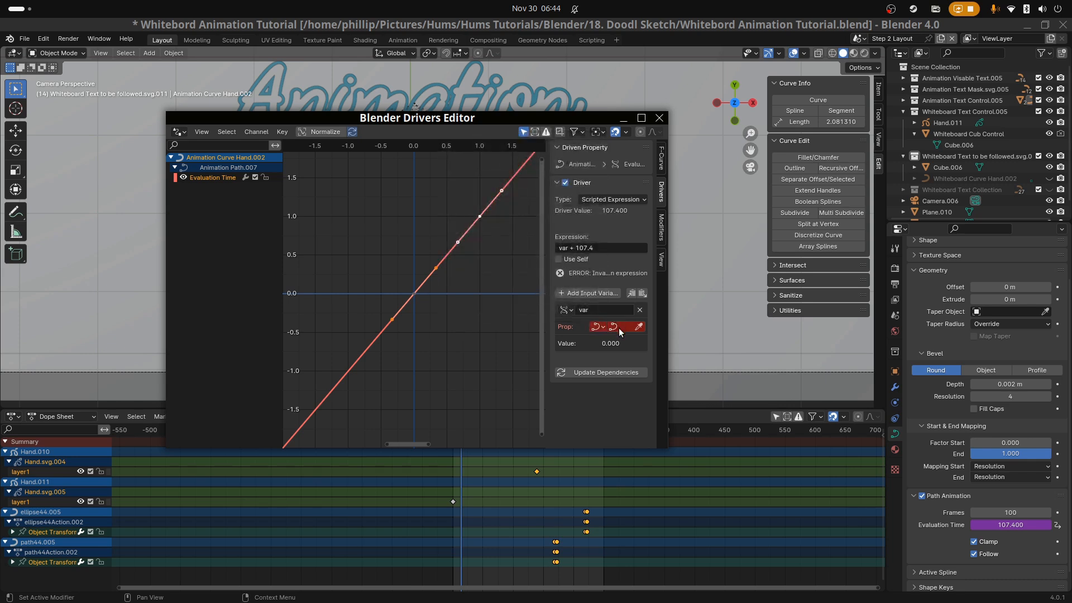
left_click(595, 326)
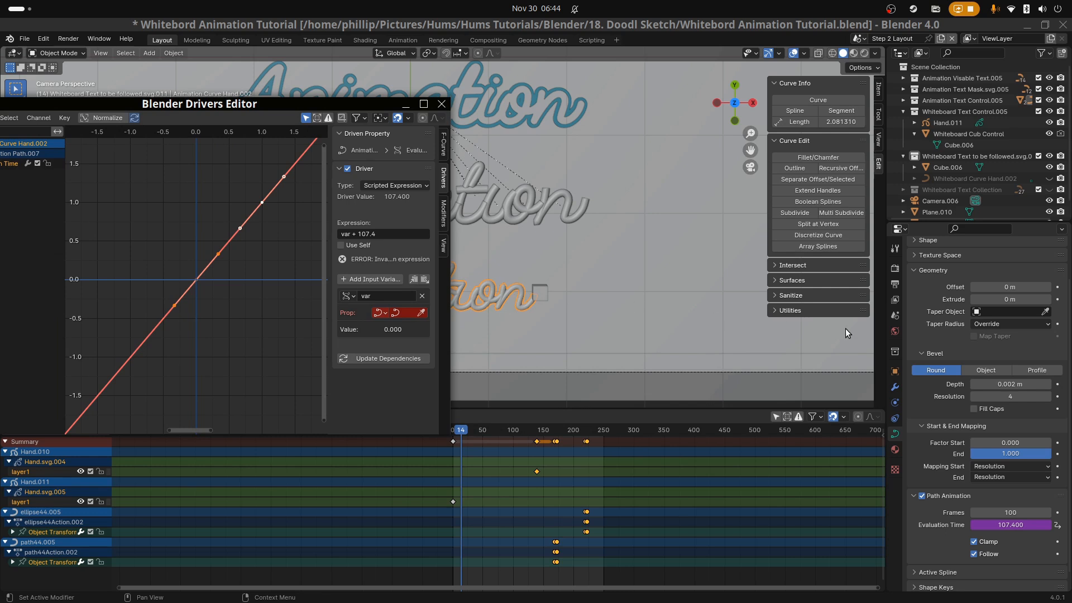
mouse_move(895, 438)
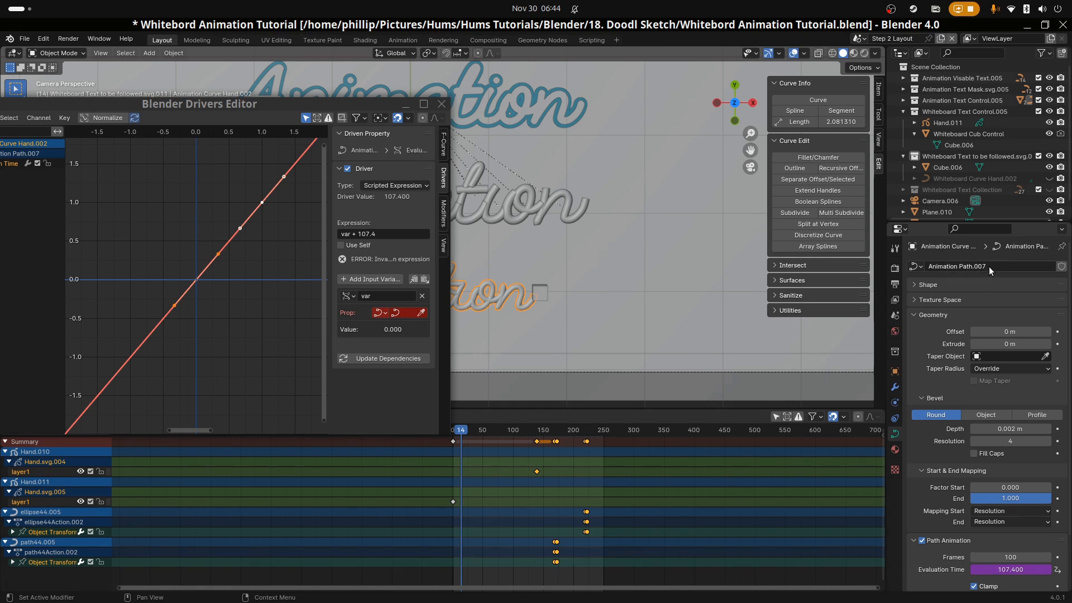
- Copy the curve data name and set the variable's Prop ID to Animation Path.007
double_click(957, 265)
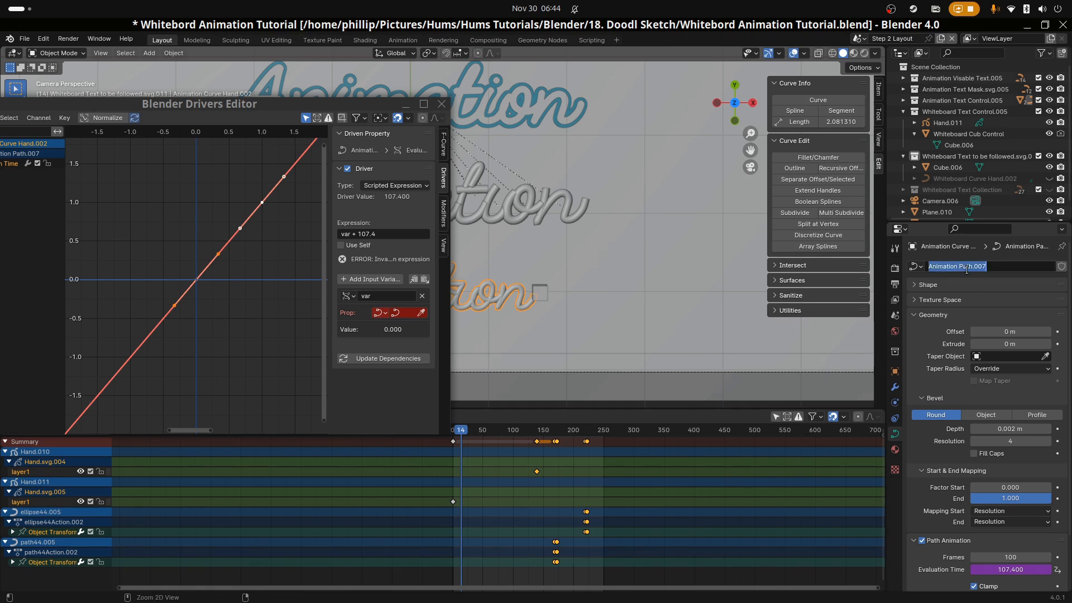
left_click(376, 313)
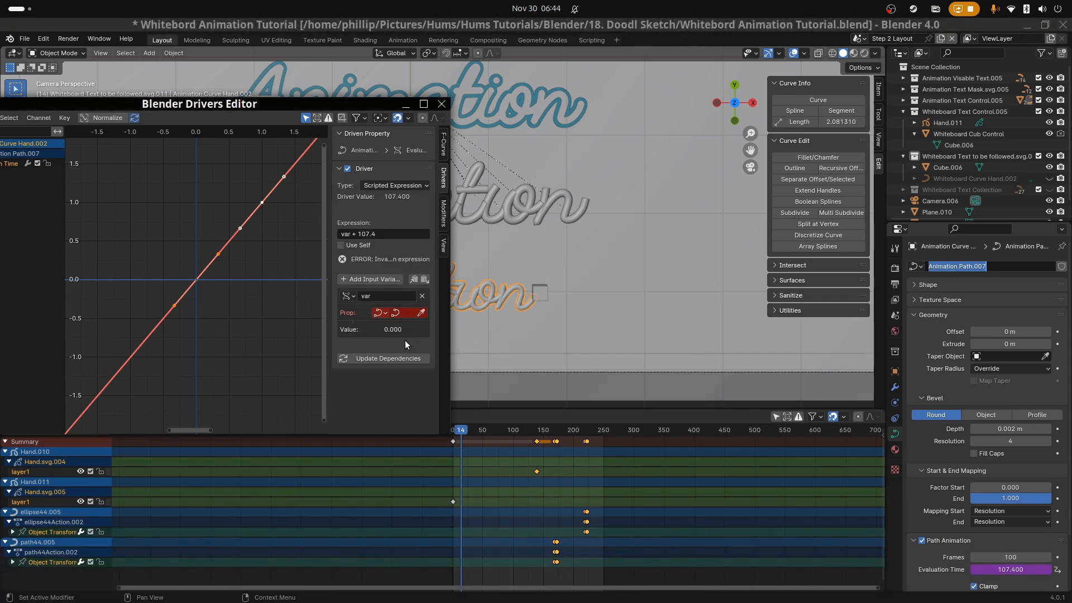
left_click(408, 313)
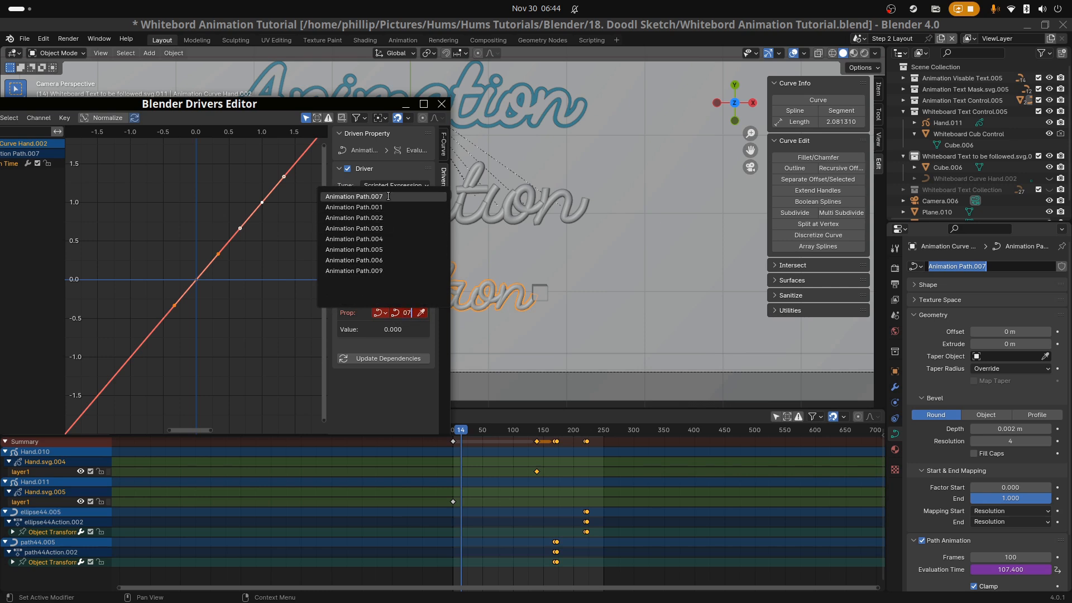
left_click(353, 197)
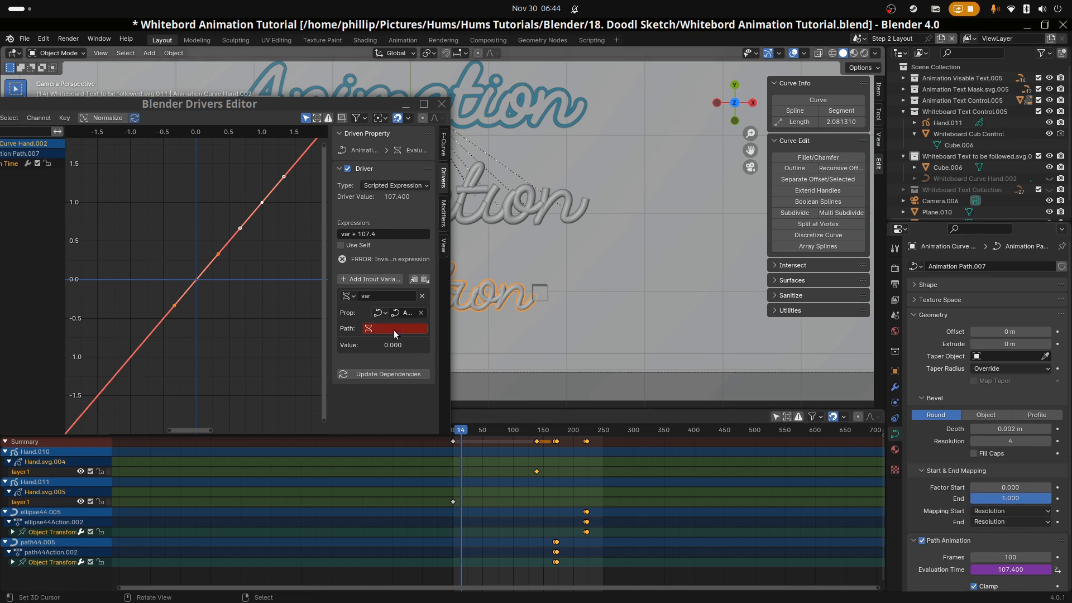
- Read bevel_factor_end in the variable, set the expression to var * 100, and close the editor
left_click(395, 328)
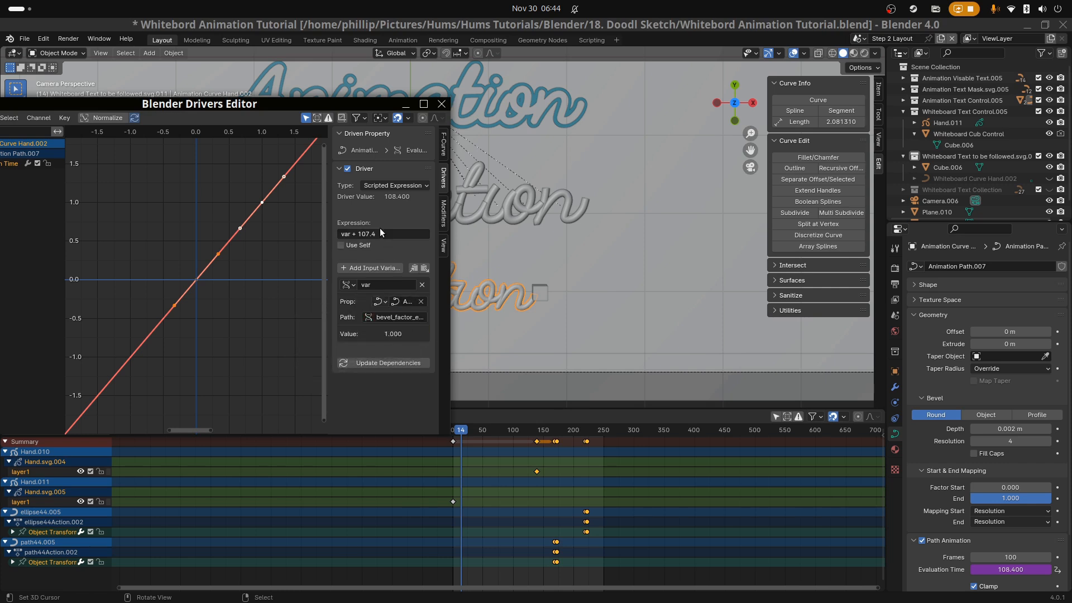
mouse_move(532, 314)
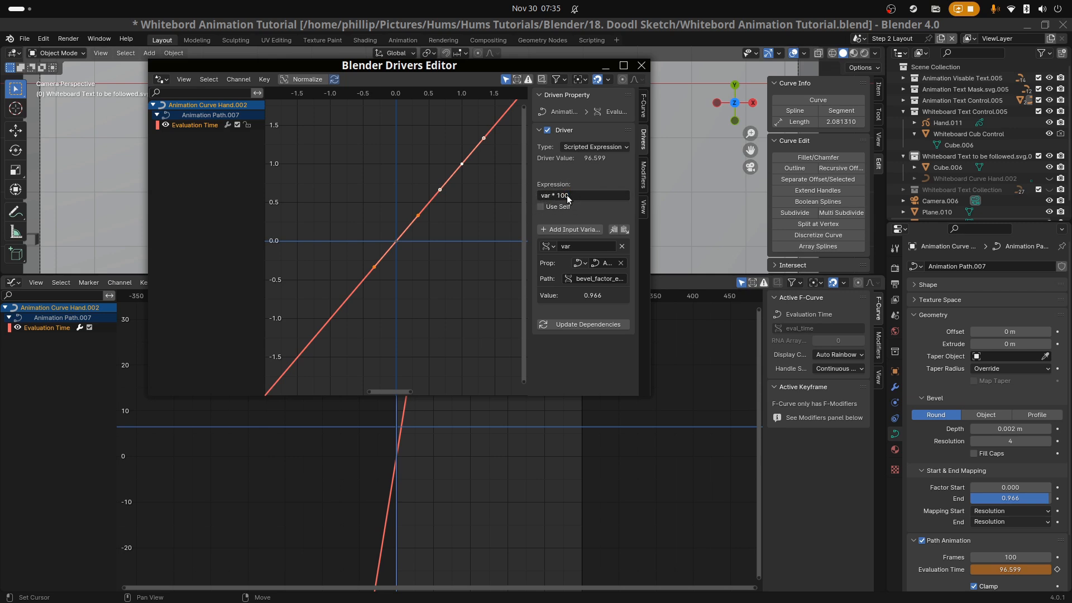
left_click(581, 197)
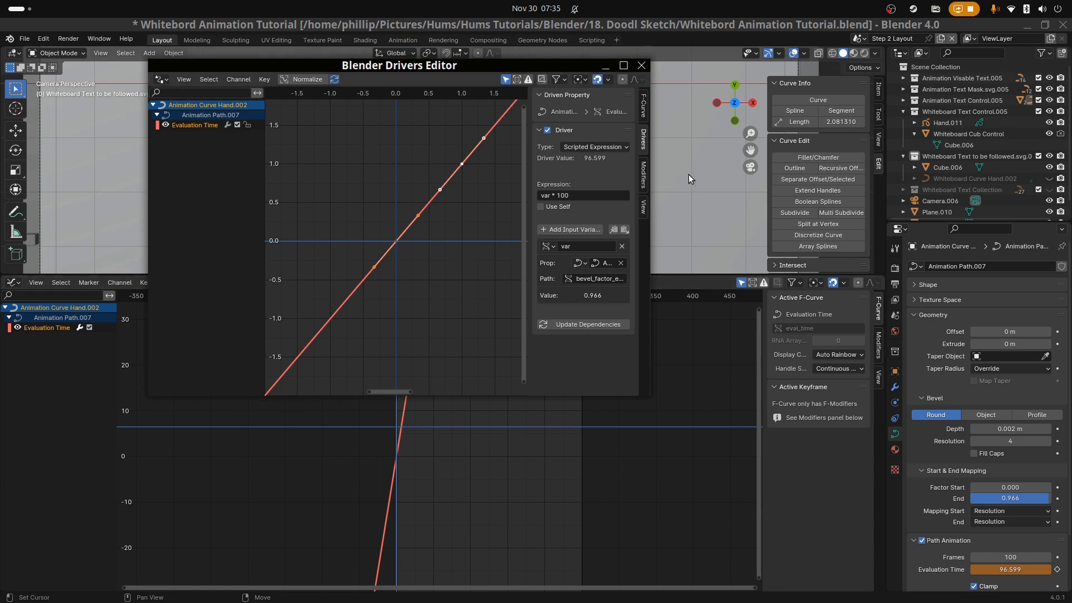
left_click(641, 64)
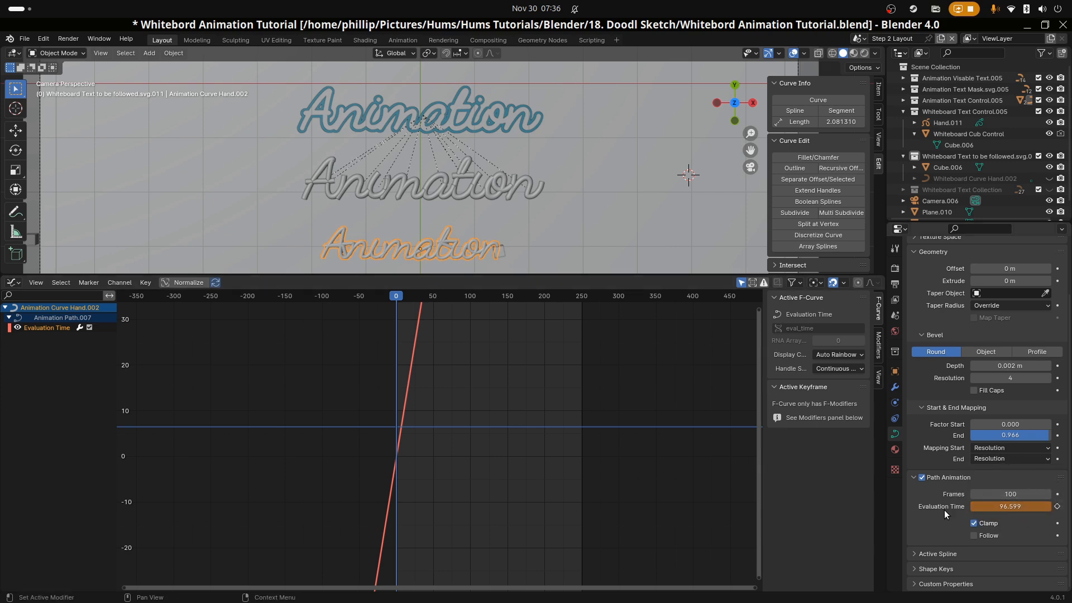
mouse_move(973, 535)
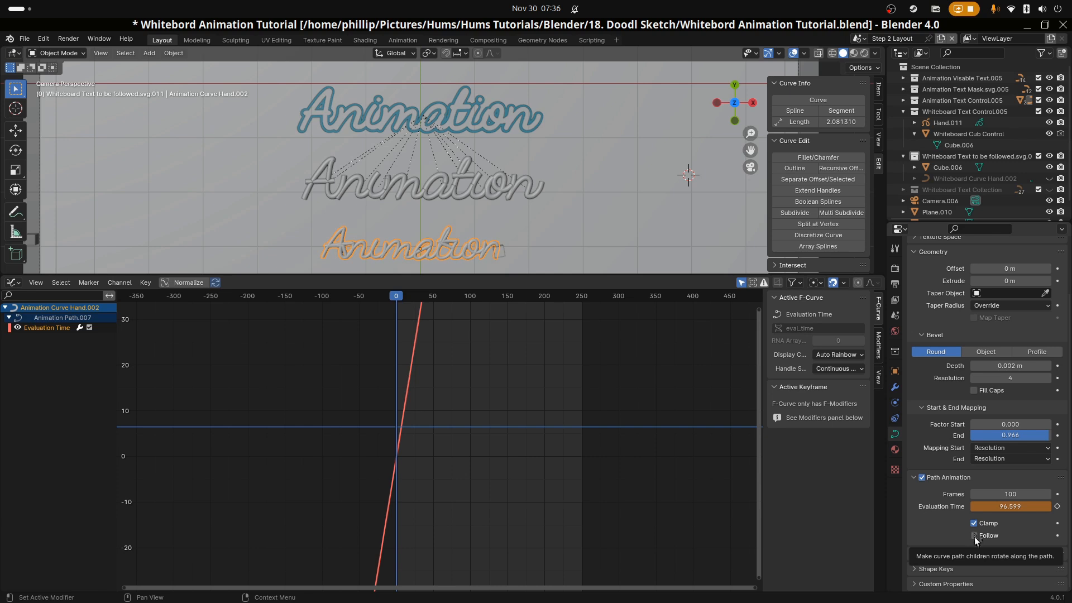
- Untick Clamp, tick Follow, and lower the bevel End factor to about 0.874
left_click(973, 535)
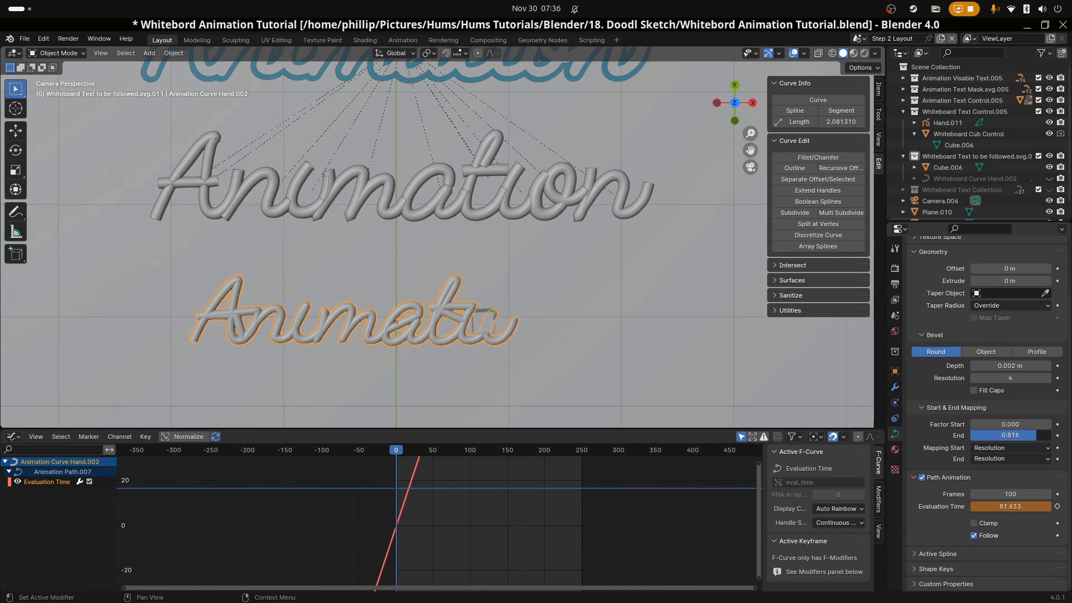
left_click_drag(1010, 434, 1005, 434)
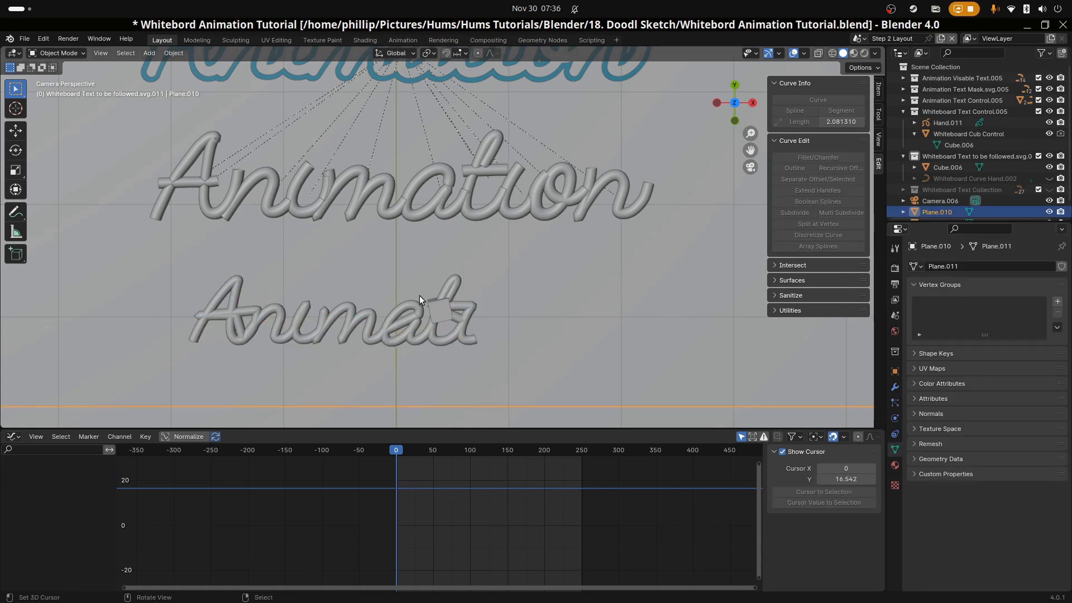
left_click(364, 40)
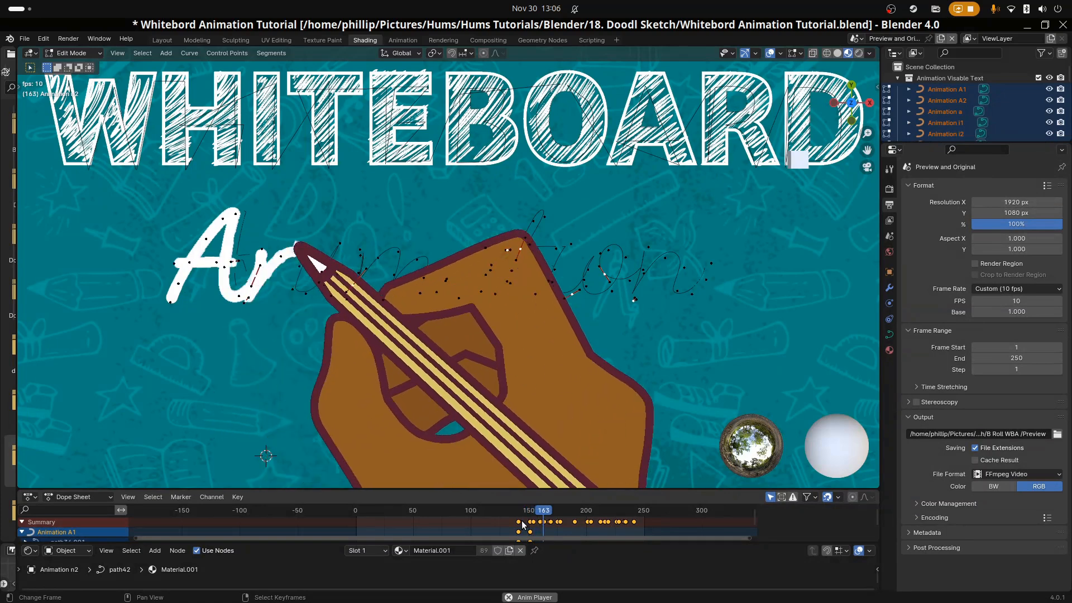
- Set the bevel End factor back to 1.000 so Evaluation Time reads 100
left_click(544, 511)
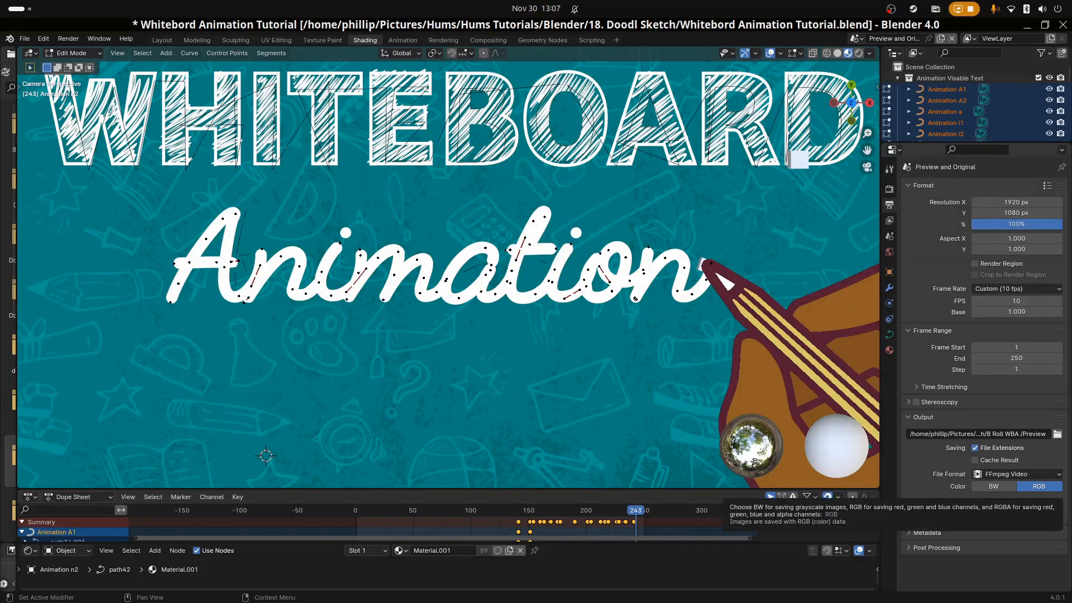
left_click(161, 40)
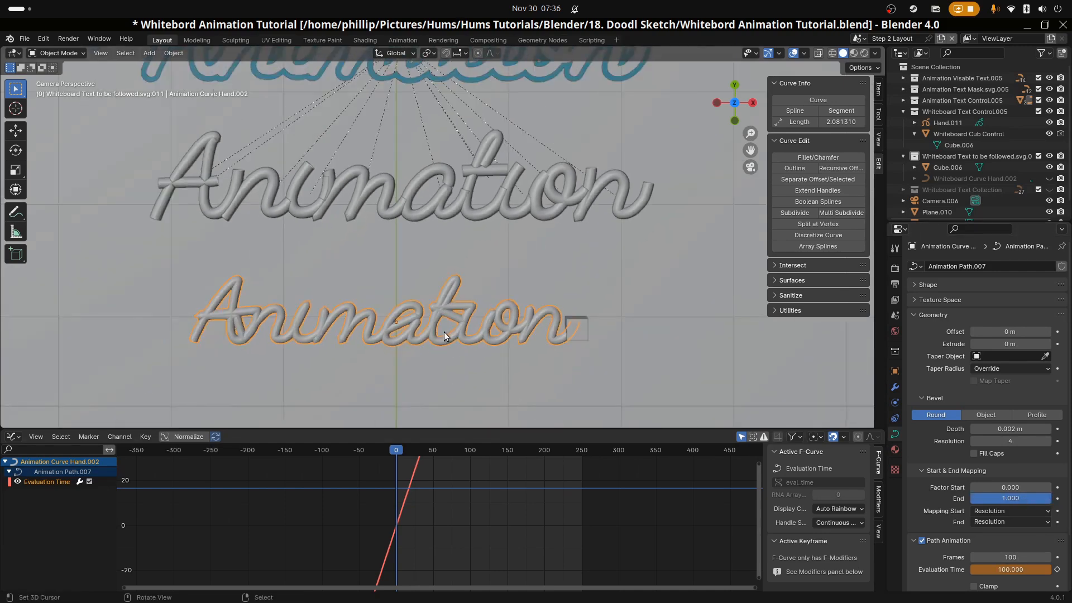
- Turn Clamp back on and Follow off under Path Animation
scroll("down", 3)
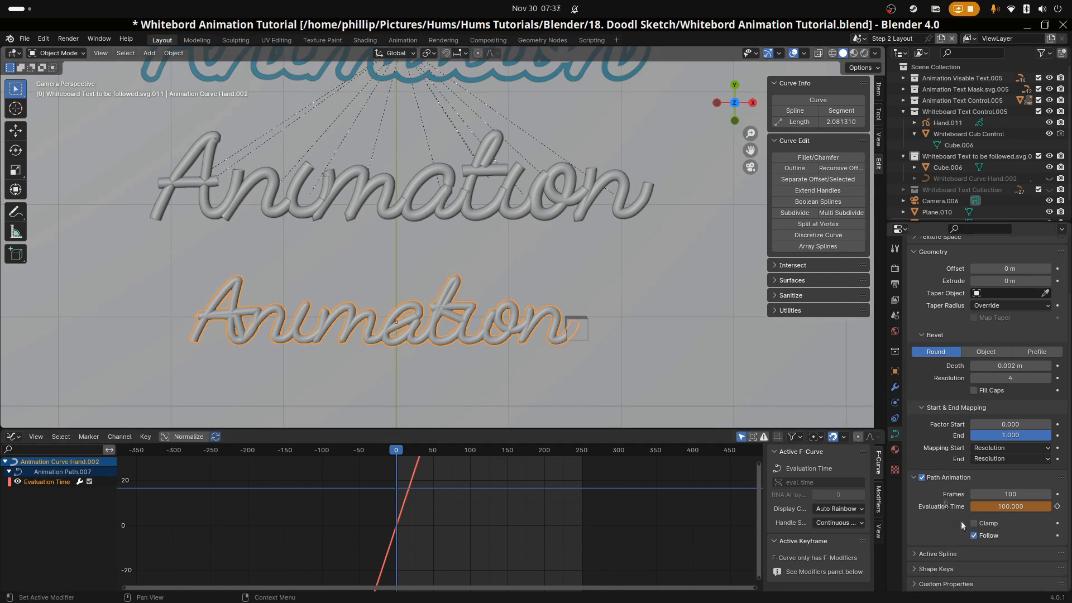
left_click(974, 523)
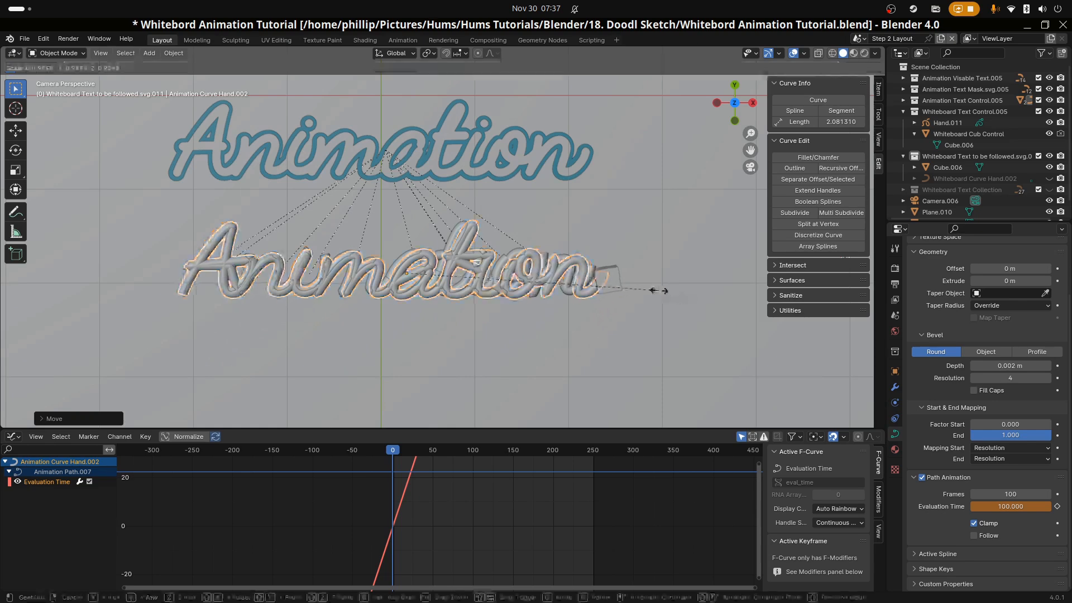
- Move the traced Animation text into place and zoom into the material preview through the camera
left_click_drag(656, 290, 530, 281)
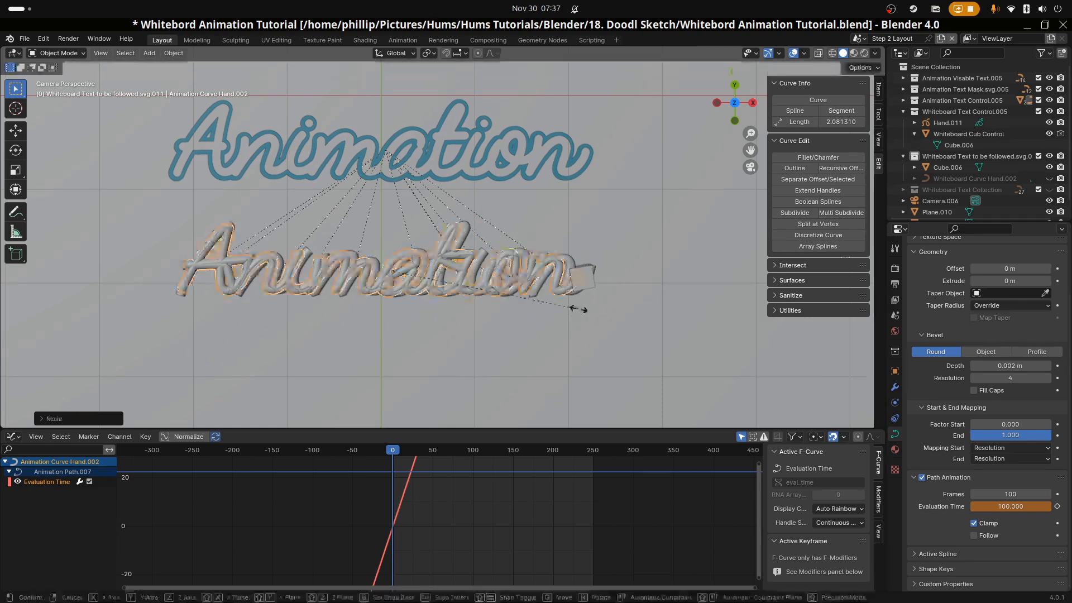
left_click_drag(580, 309, 537, 292)
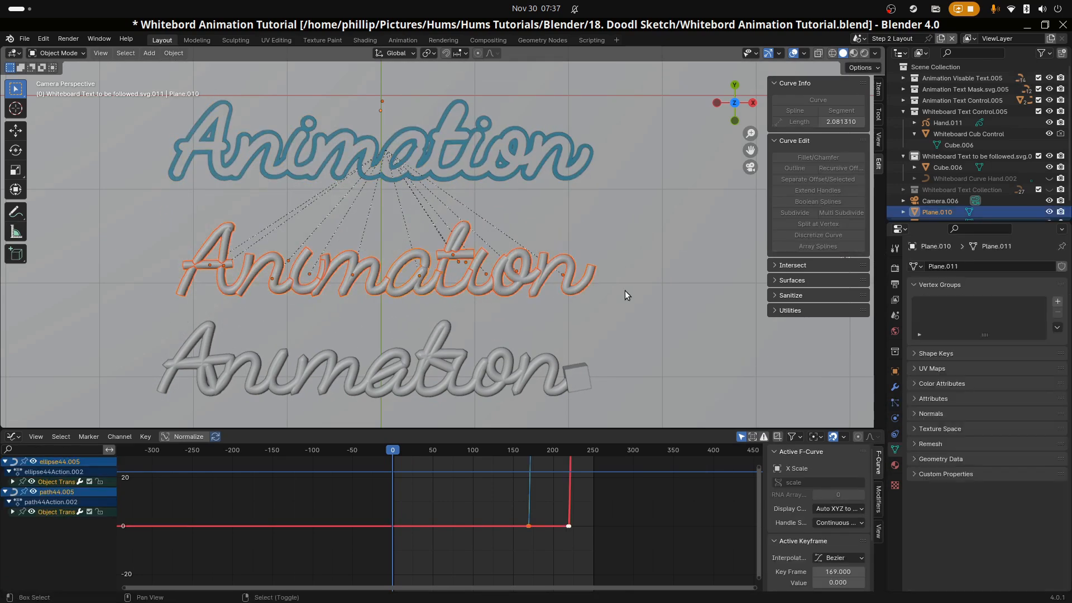
scroll("down", 3)
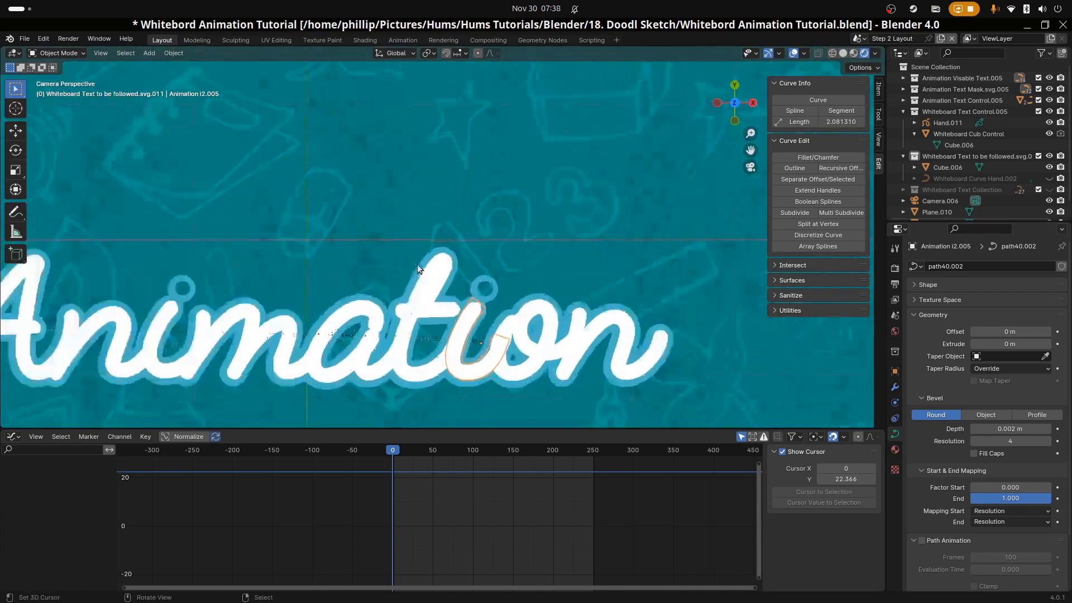
left_click(937, 211)
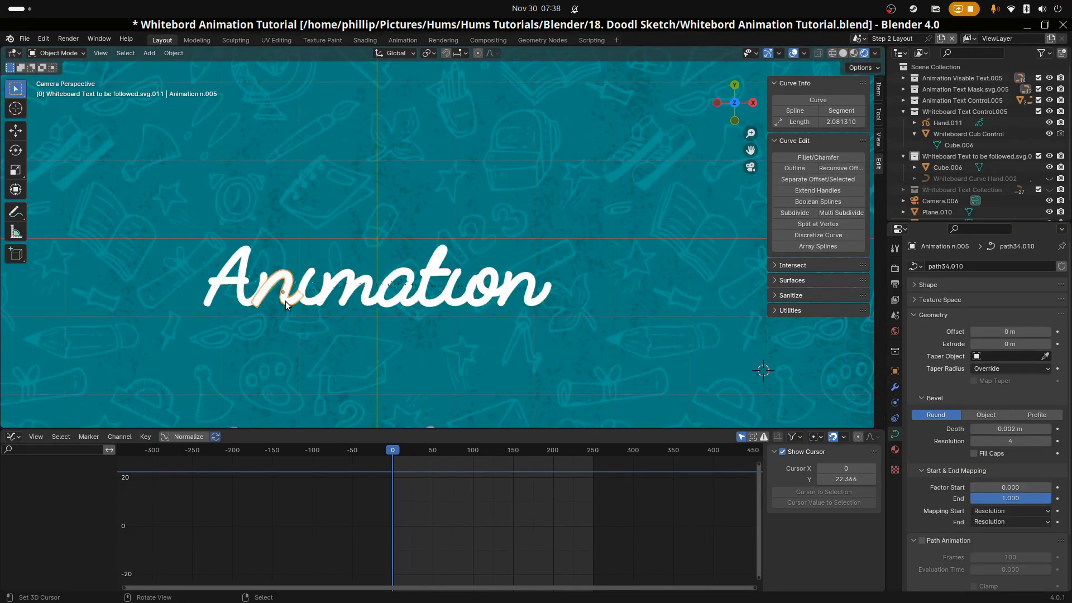
left_click(431, 308)
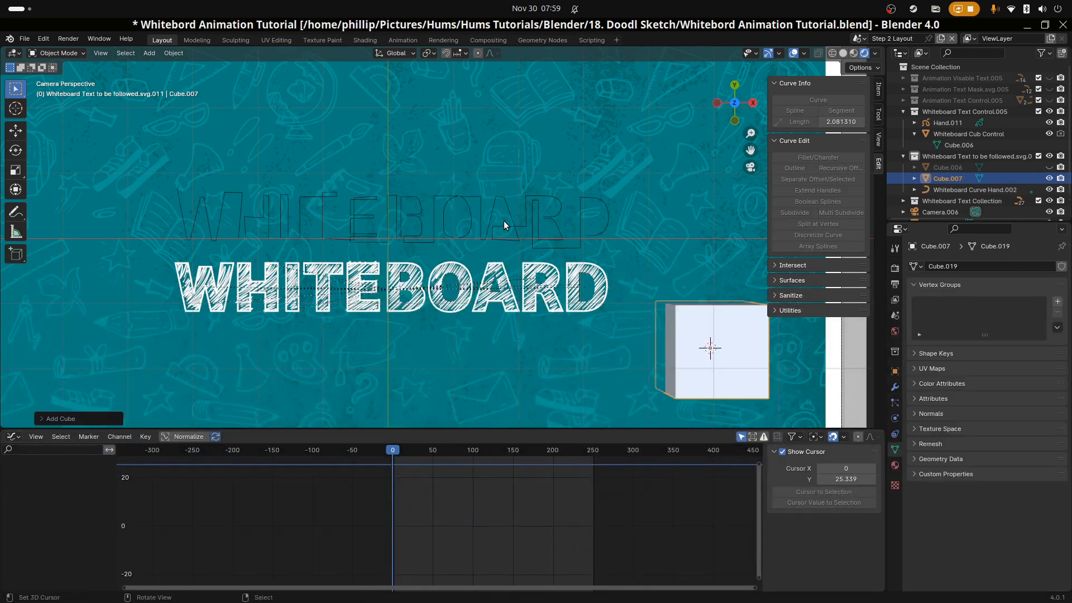
- Shrink the new cube into a tiny control handle and parent it to follow the whiteboard hand curve
key("s")
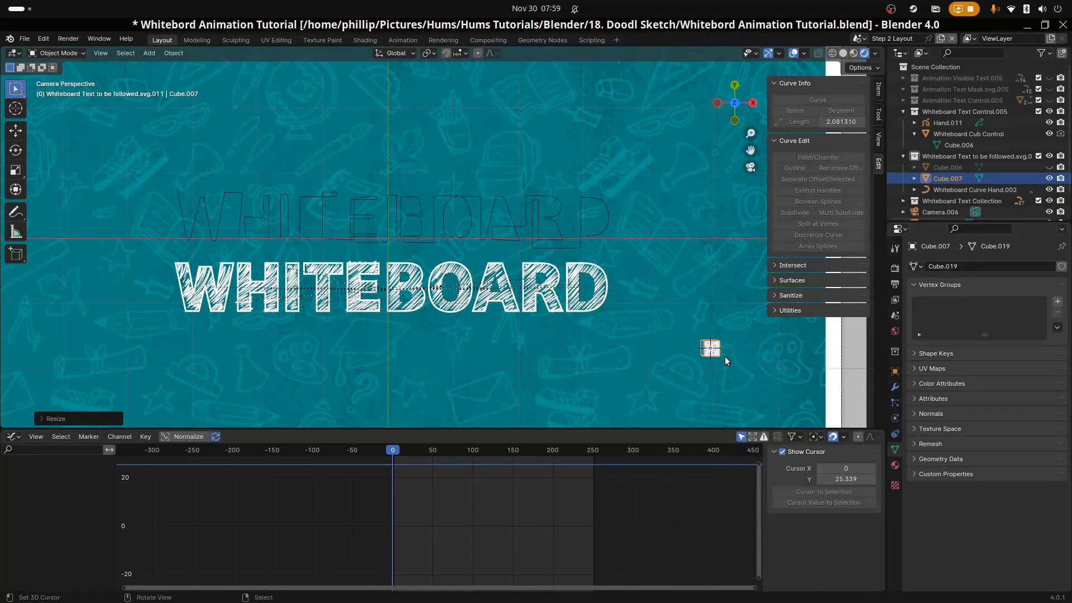
left_click_drag(710, 348, 586, 235)
type("WB Control")
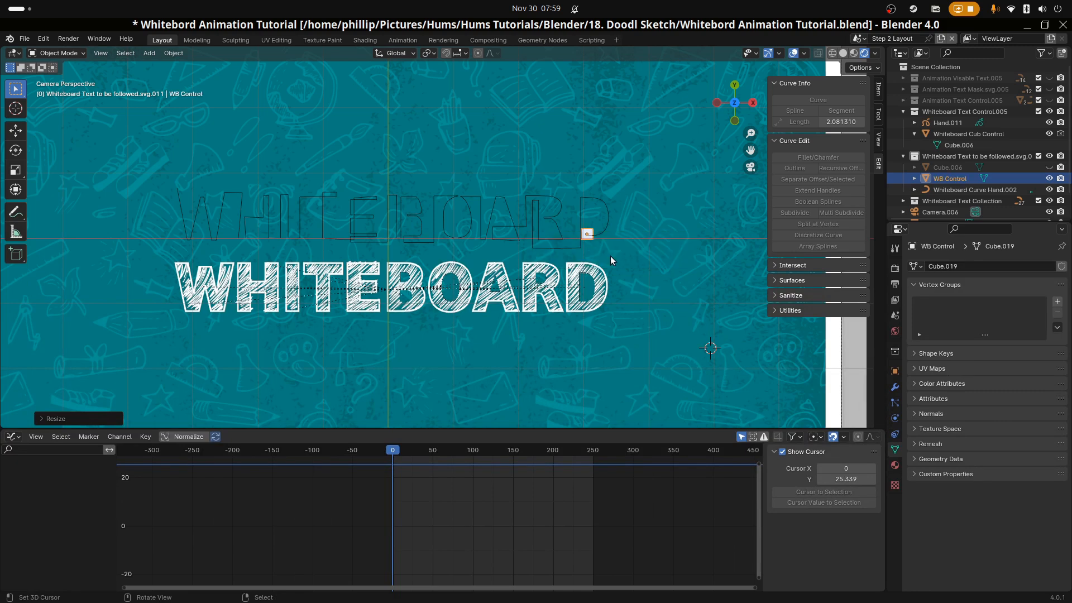
left_click(976, 190)
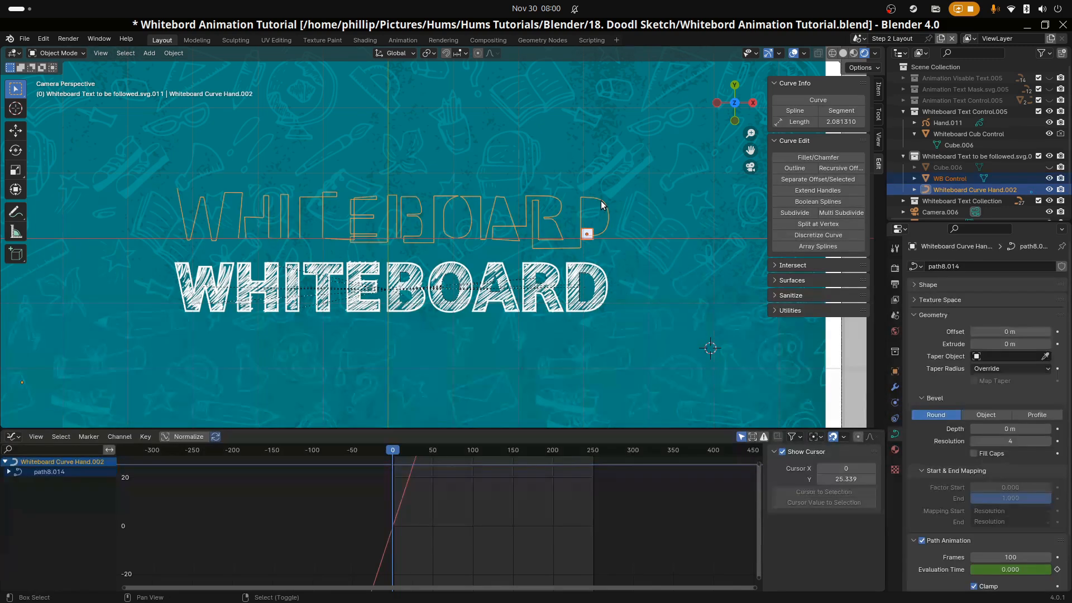
key("ctrl+p")
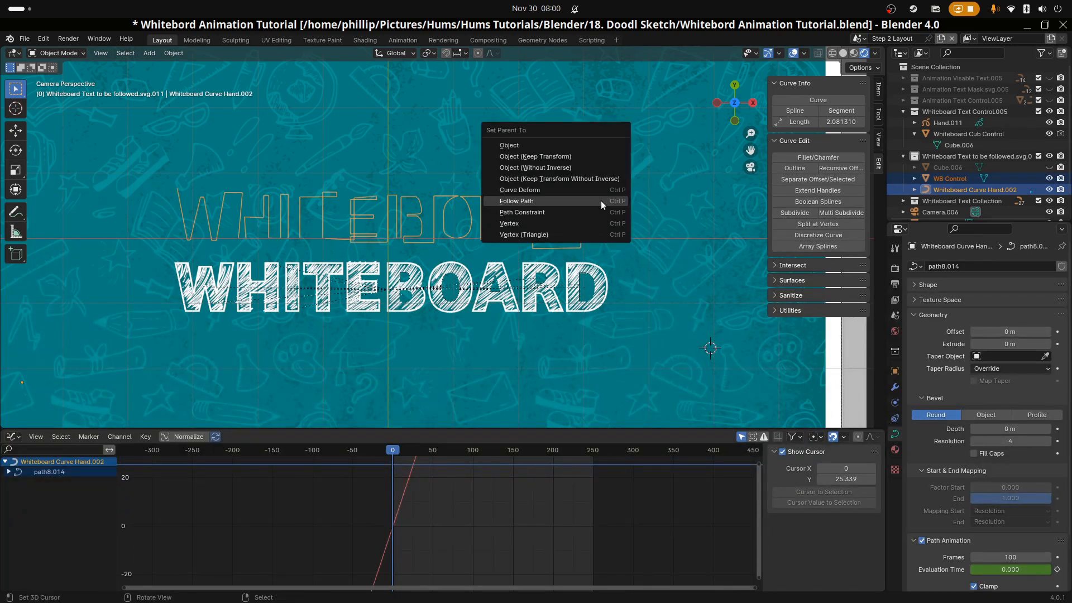
left_click(516, 200)
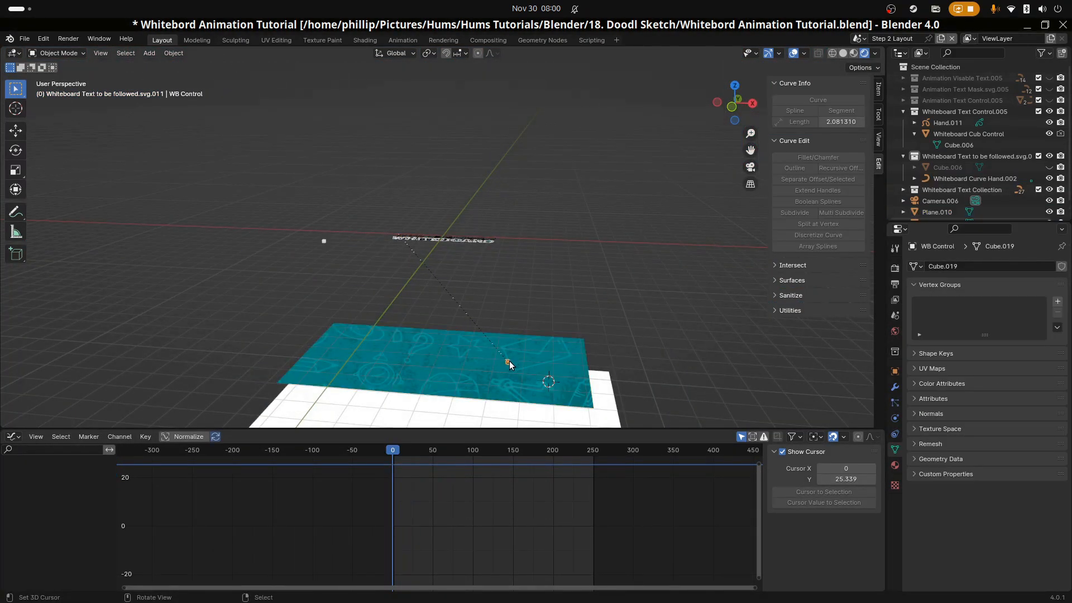
- Give the Whiteboard Curve Hand.002 guide curve a Bevel Depth of 0.006 m
left_click_drag(509, 361, 512, 241)
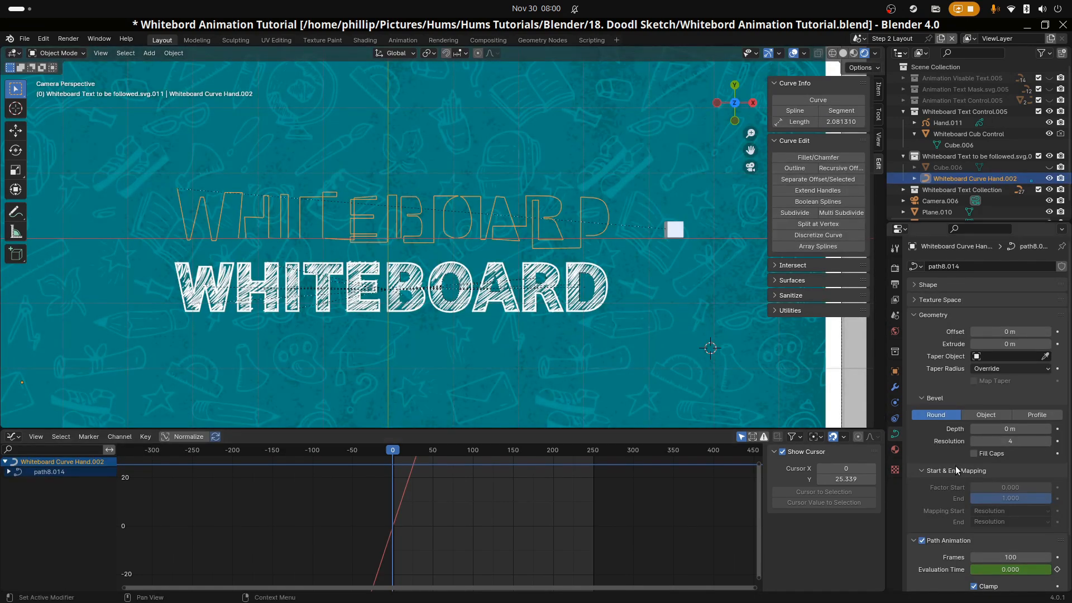
left_click(1009, 429)
type(".006")
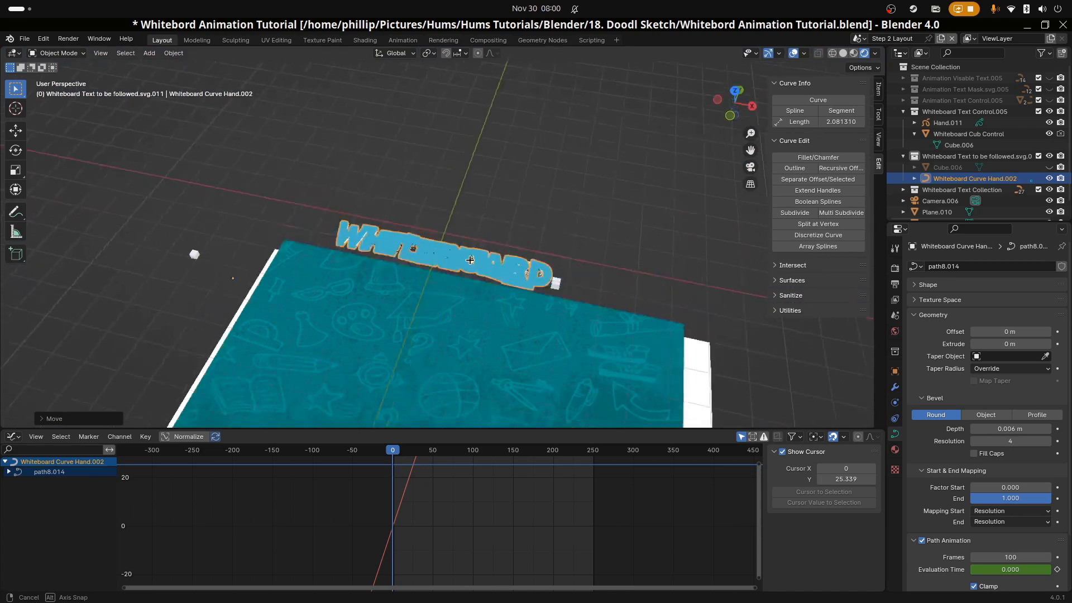
- Return to camera view and move the thickened guide curve behind the board plane
left_click_drag(471, 274, 476, 251)
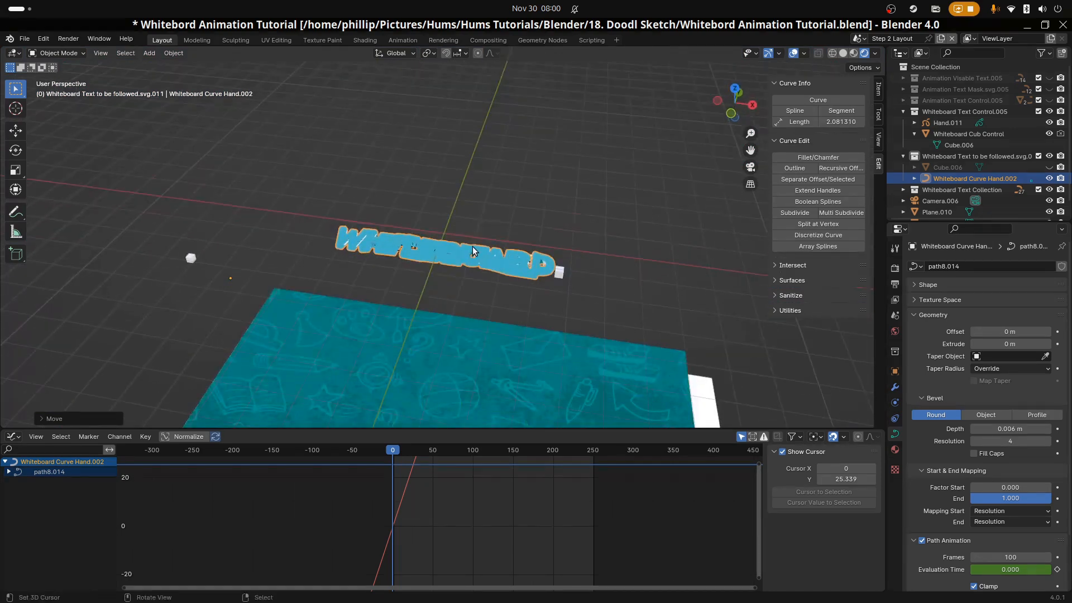
key("KP_0")
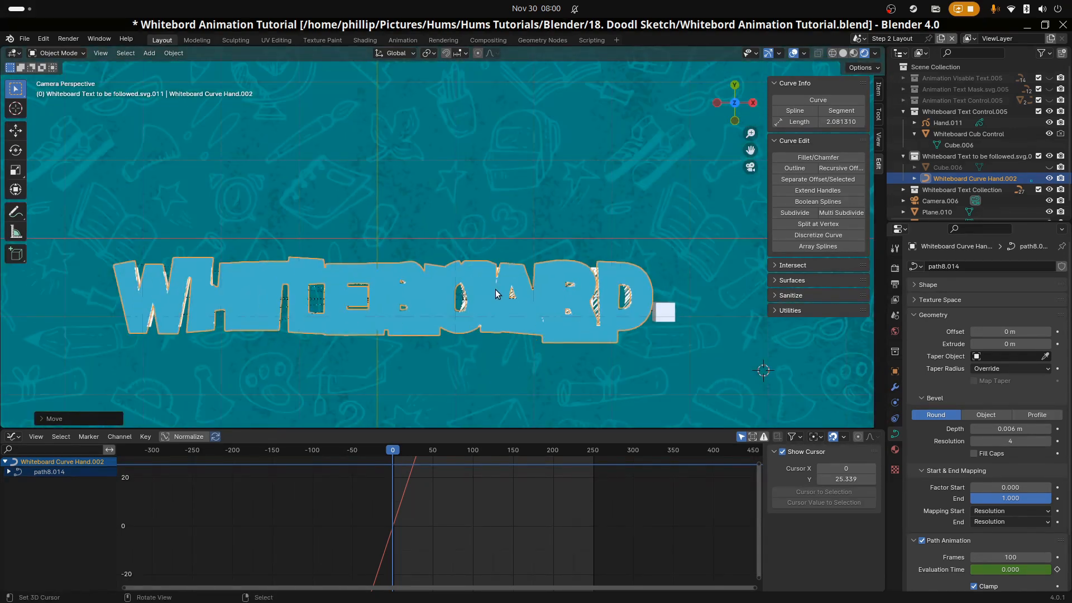
key("s")
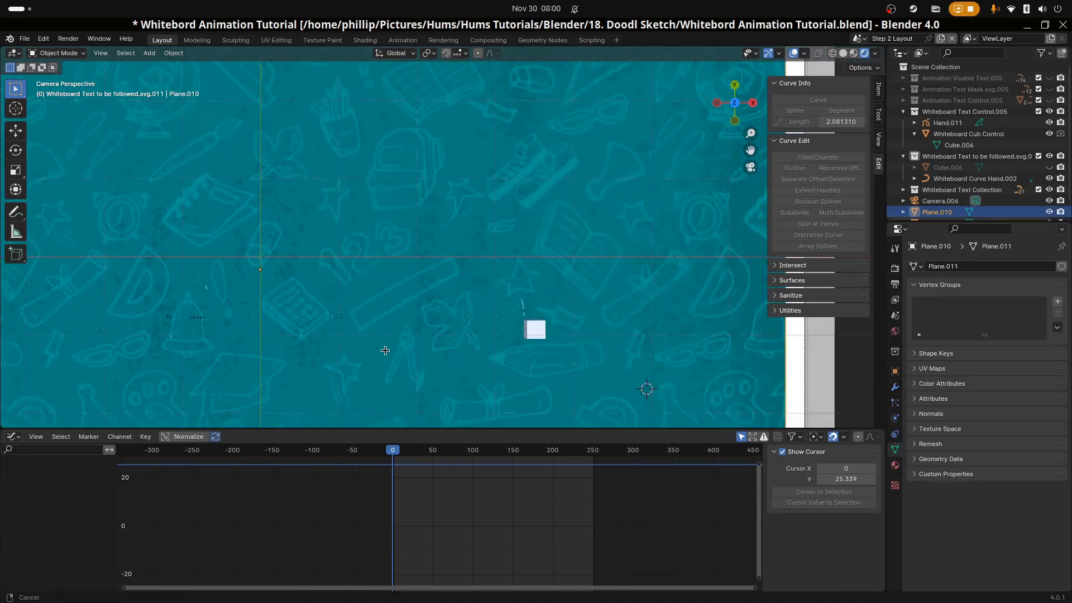
left_click(973, 179)
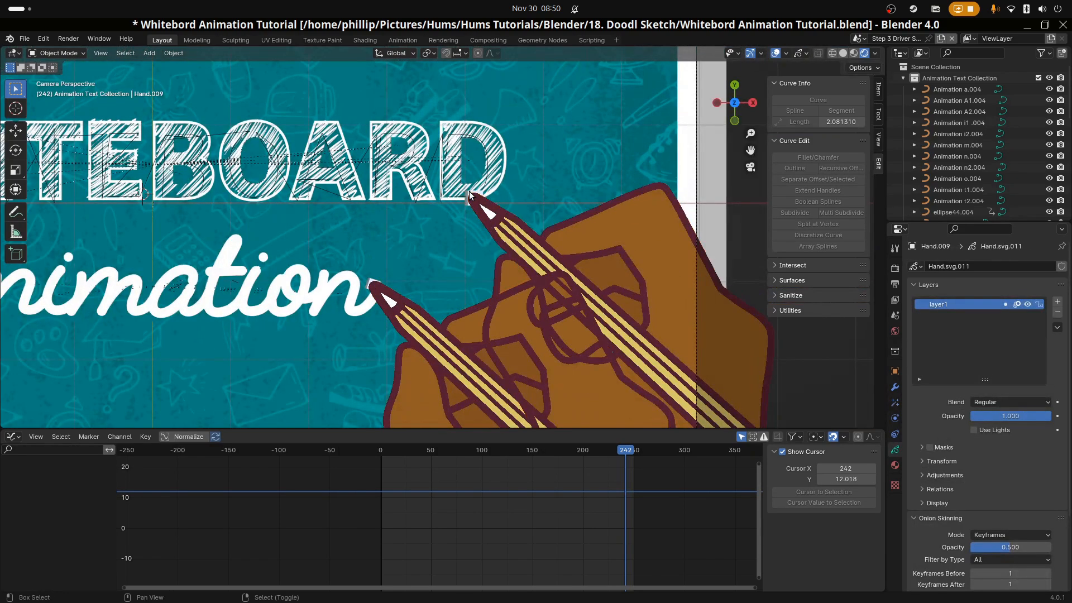
- Switch to Step 3 Driver Setup, scrub frames to preview both hands drawing, and select path8.008
left_click(471, 199)
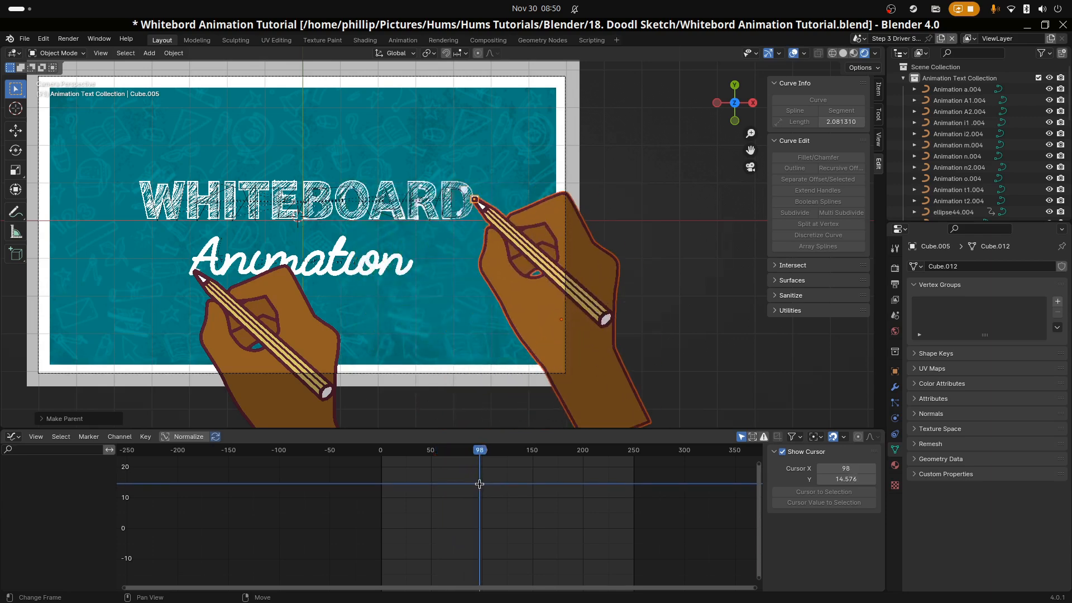
left_click_drag(479, 450, 397, 450)
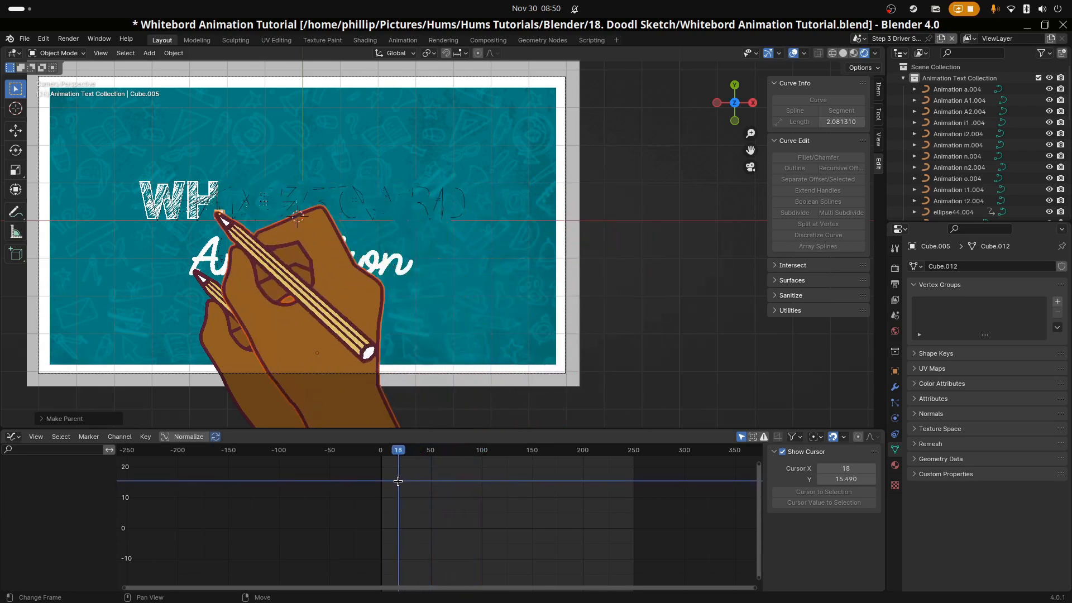
left_click(447, 450)
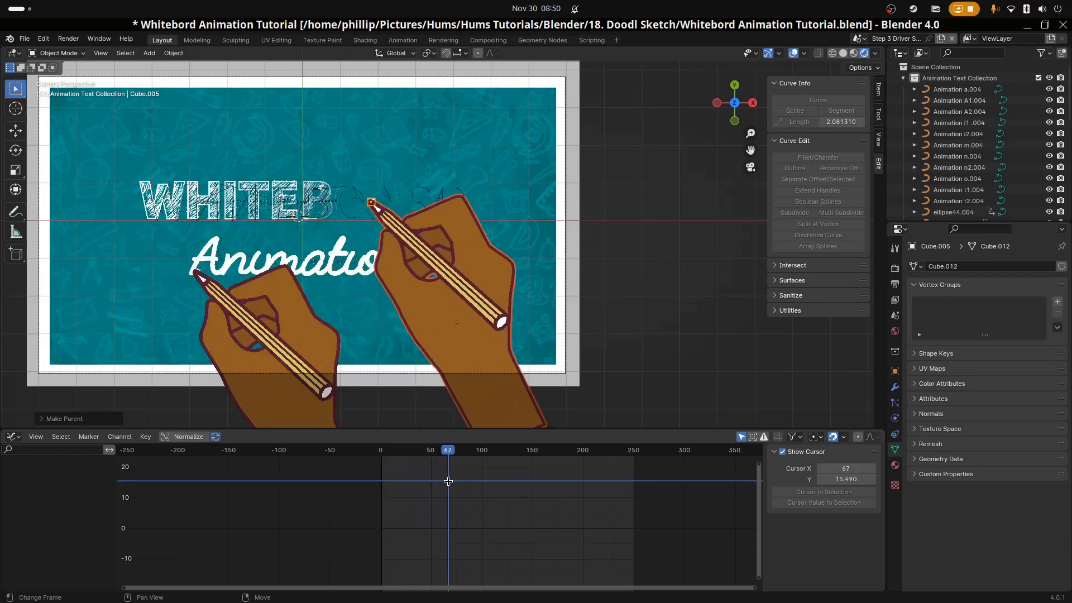
left_click(486, 449)
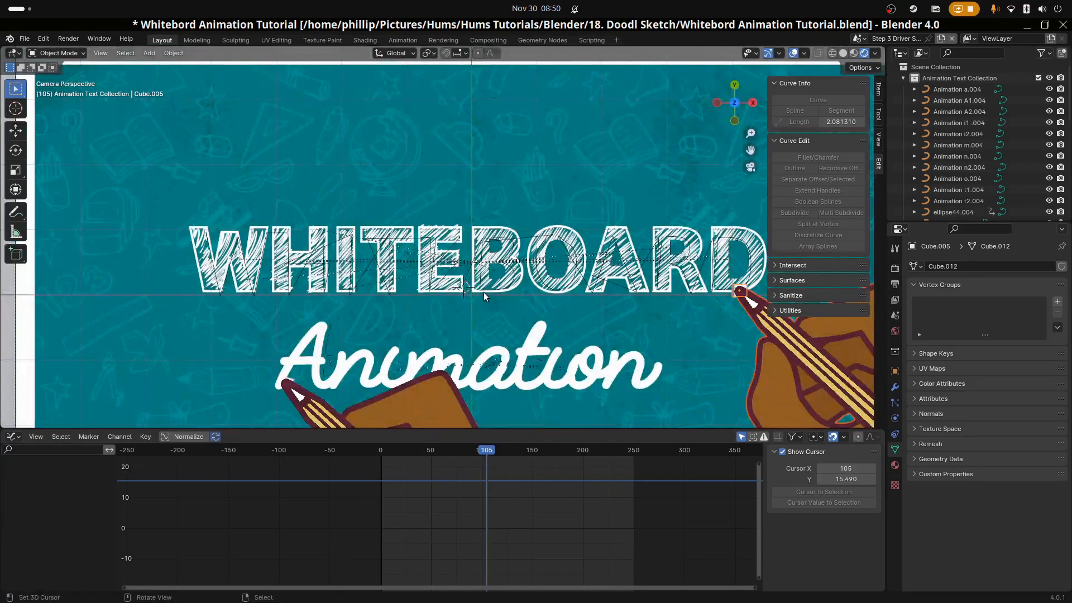
left_click(456, 450)
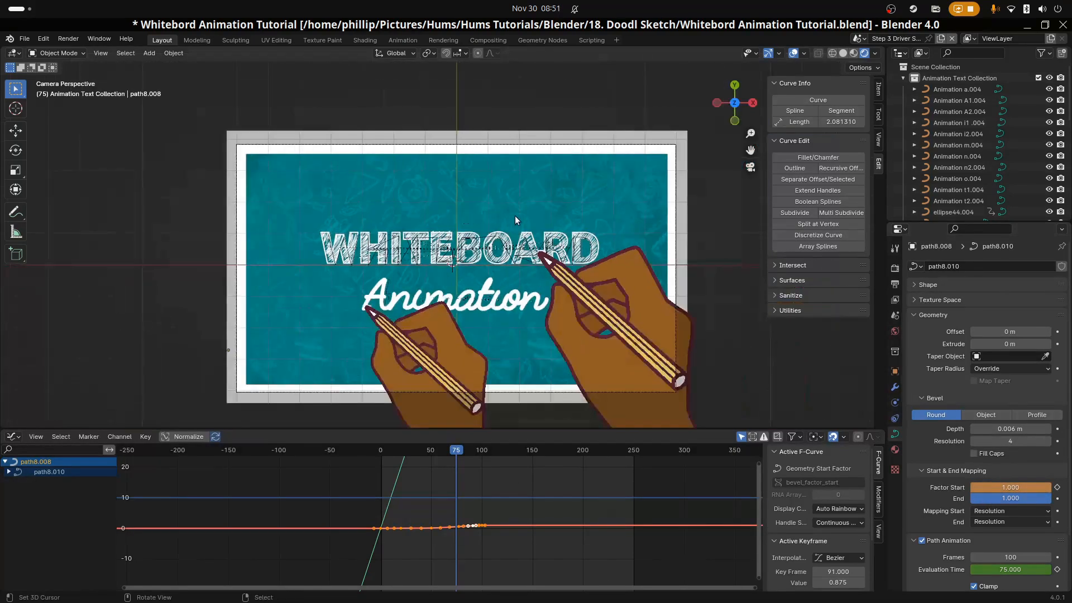
- Switch to the Step 4 Final Animation scene and pick the A2.002 letter curve
left_click(961, 100)
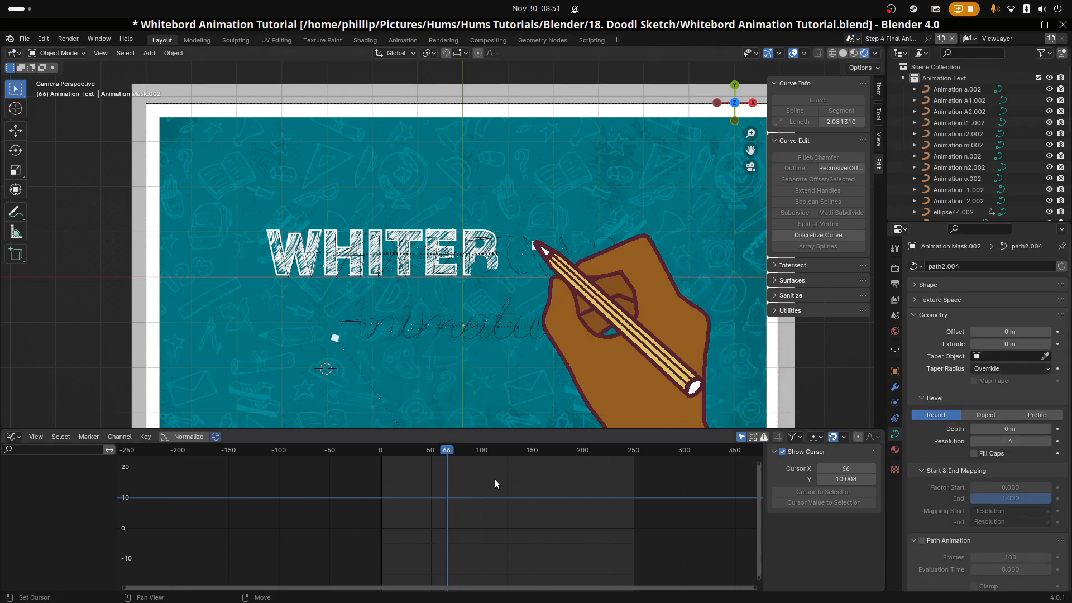
left_click(490, 449)
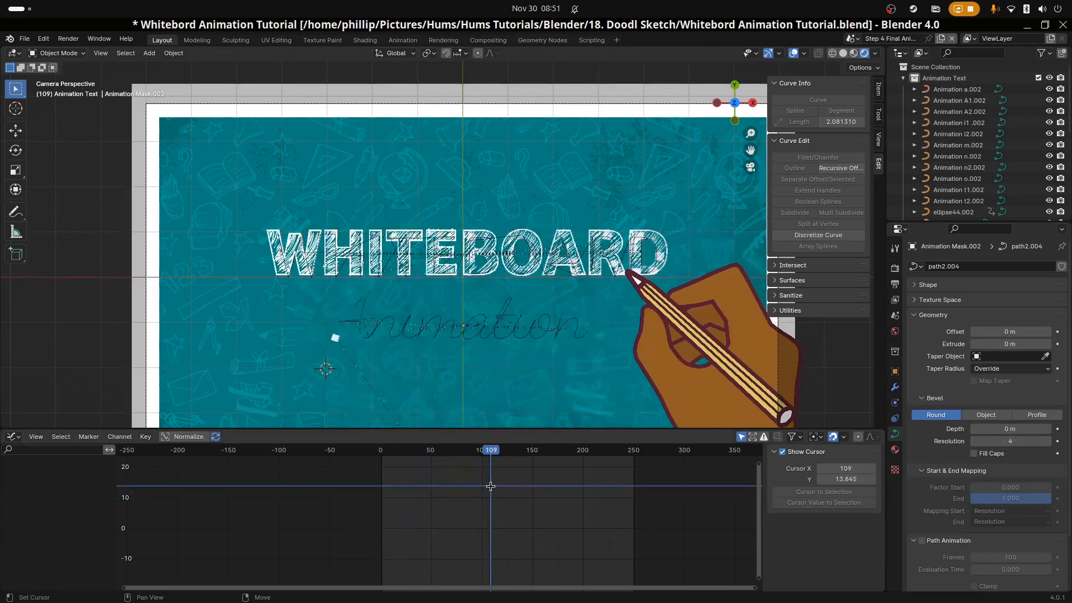
left_click(653, 450)
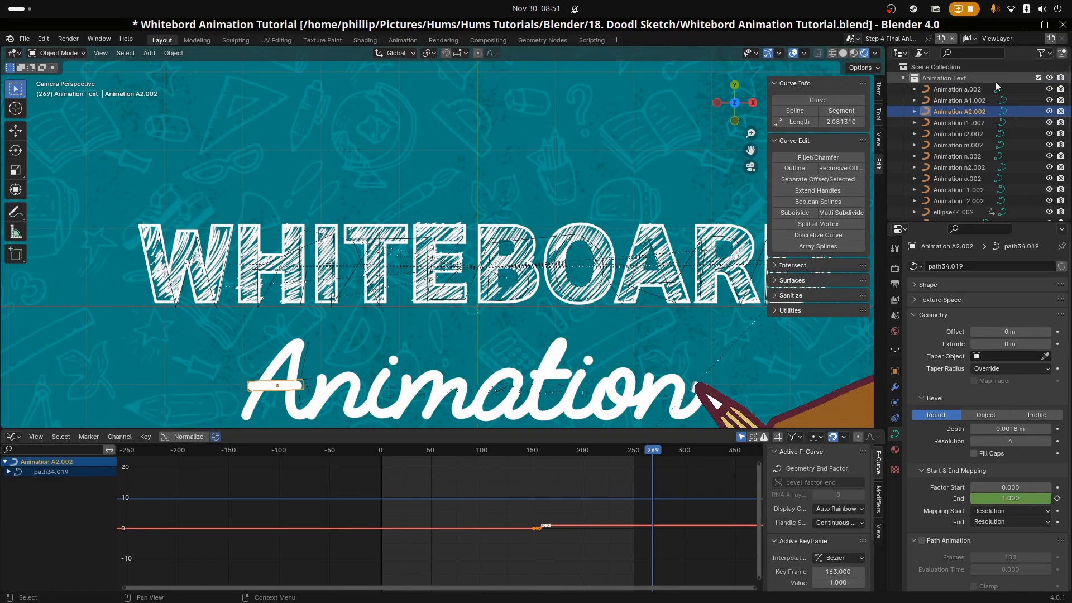
- Select all objects in the Animation Text collection via its right-click menu
right_click(945, 77)
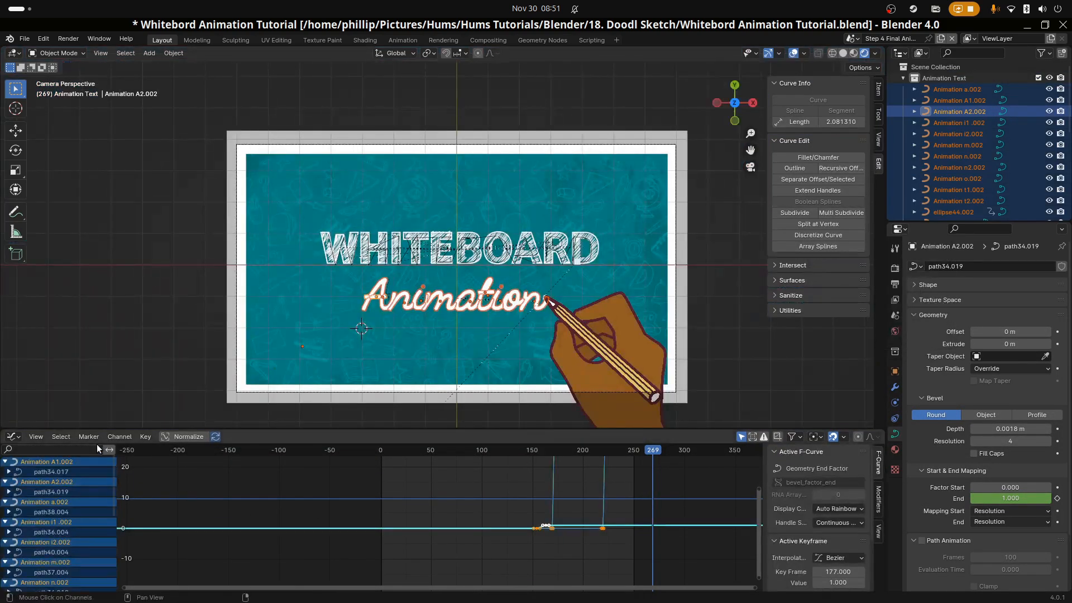
left_click(11, 436)
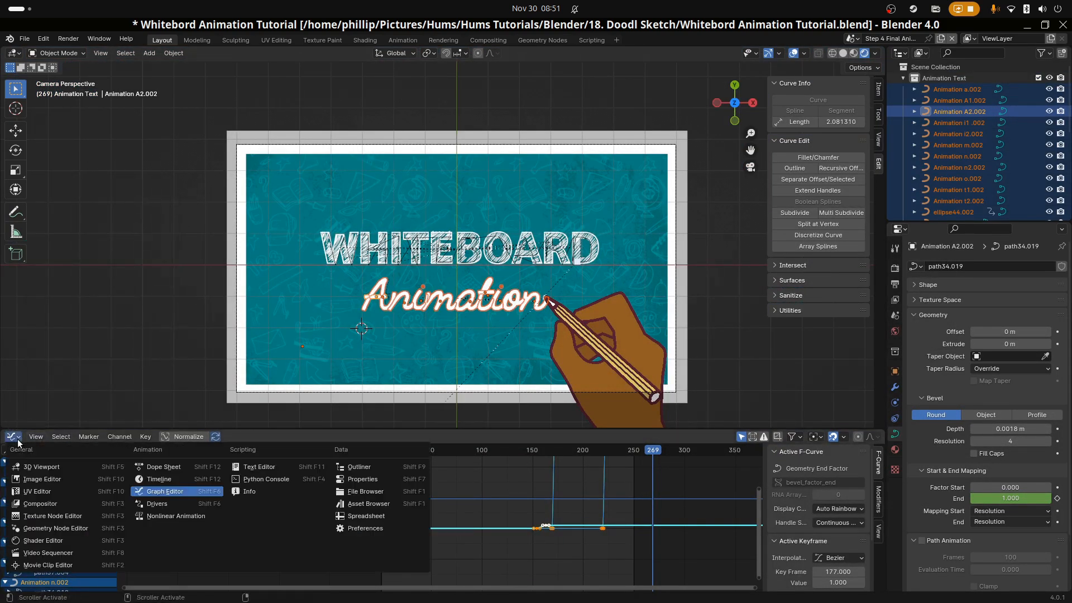
- Show the letter keyframes in a Dope Sheet and scrub through mid, late and finished frames
left_click(163, 467)
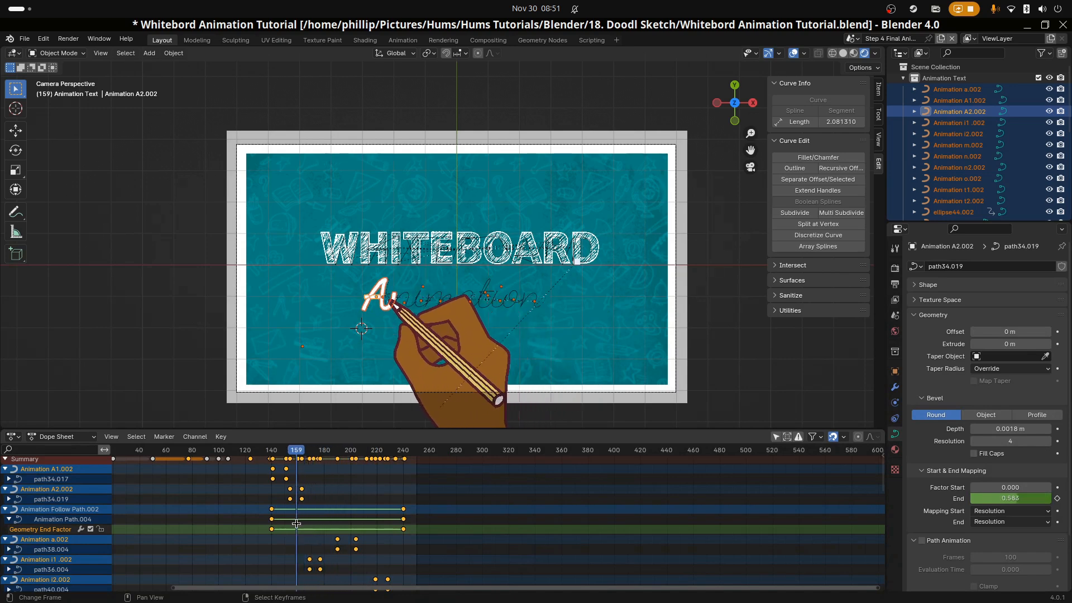
left_click(302, 450)
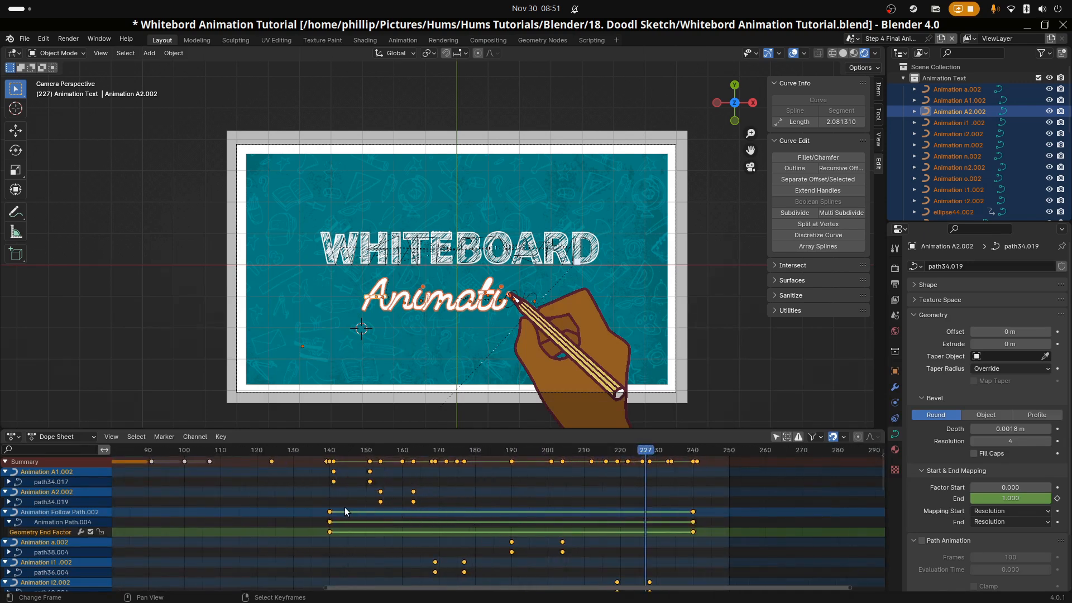
left_click_drag(643, 450, 699, 450)
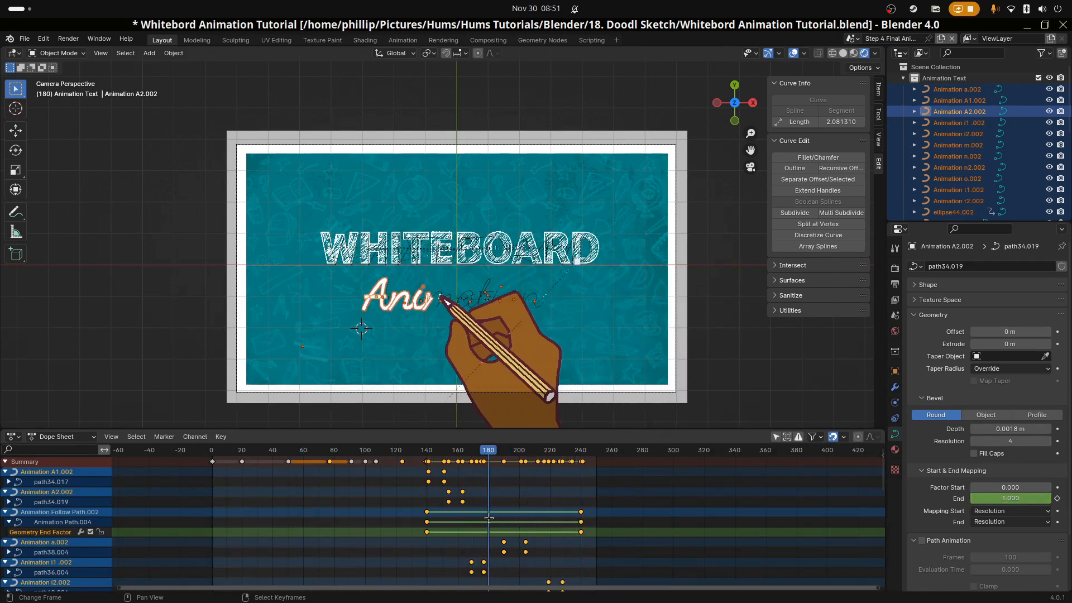
left_click(226, 450)
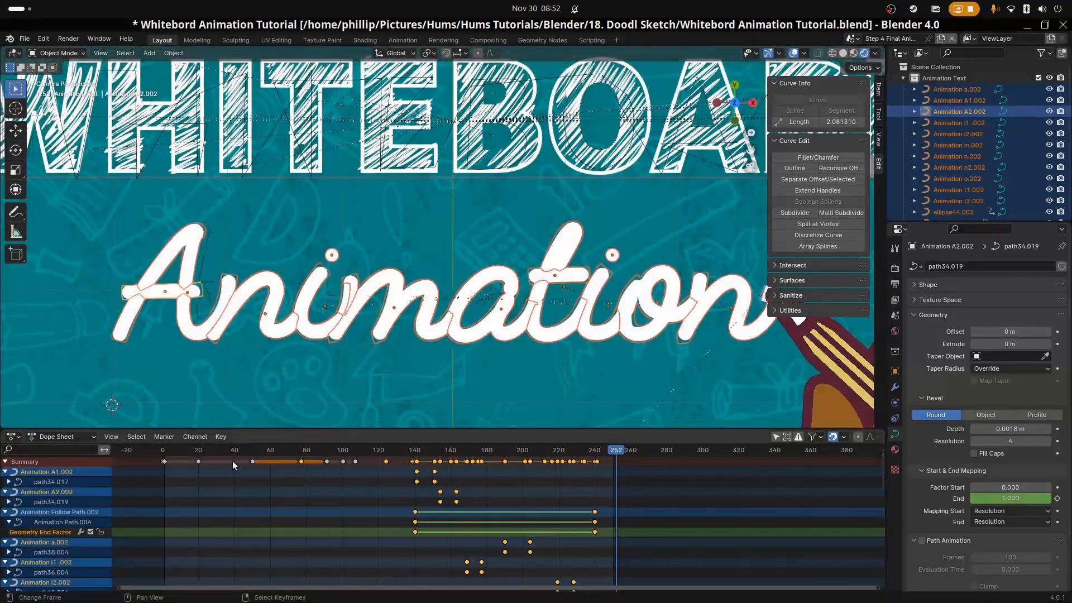
- Change the lower area to a Timeline and play the hand writing Animation
left_click(13, 437)
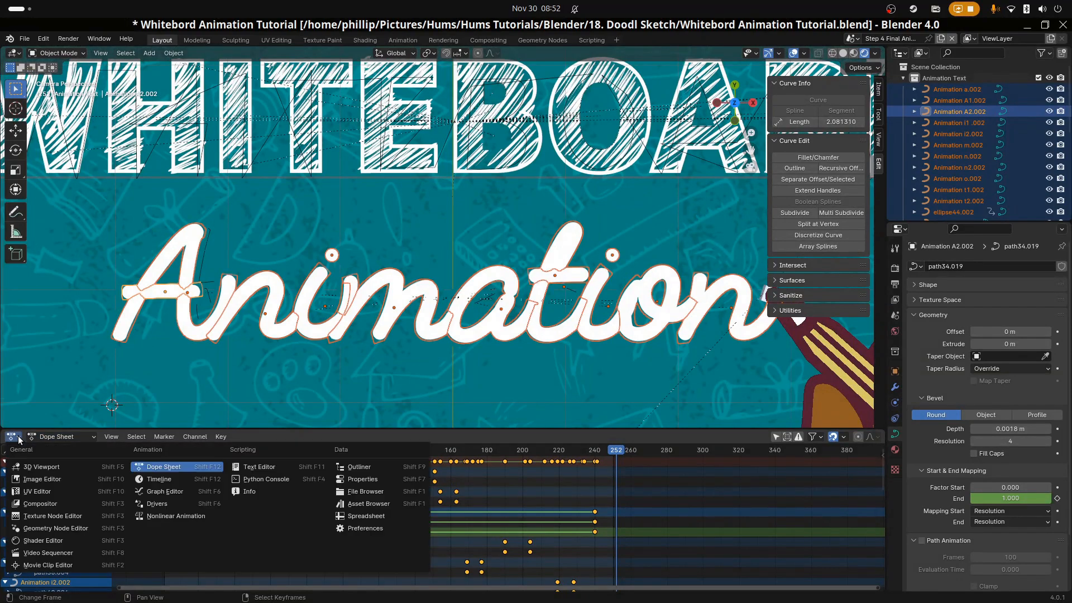
left_click(158, 479)
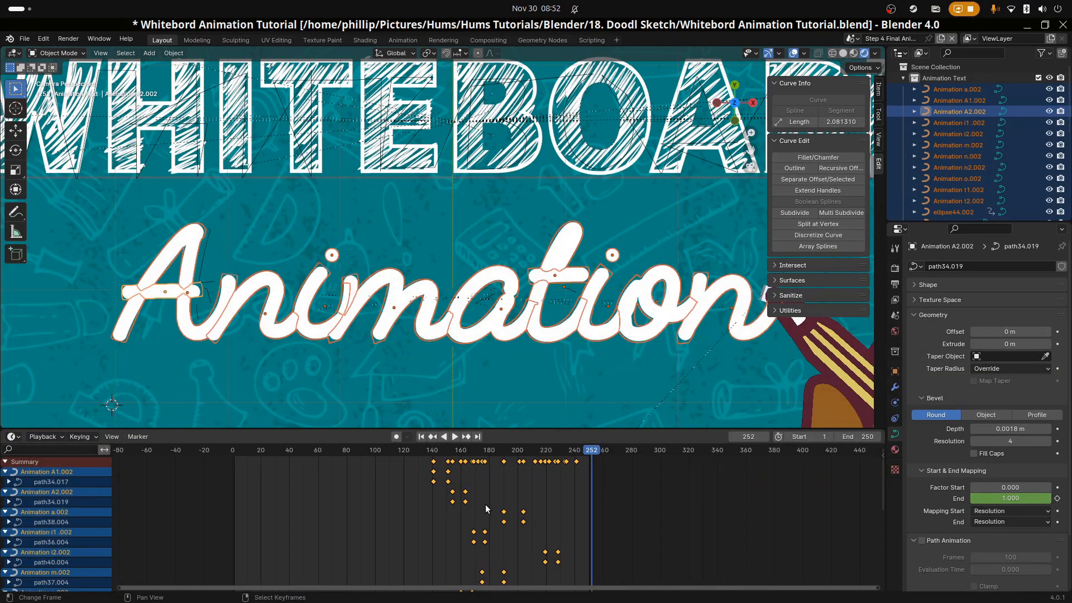
left_click(454, 437)
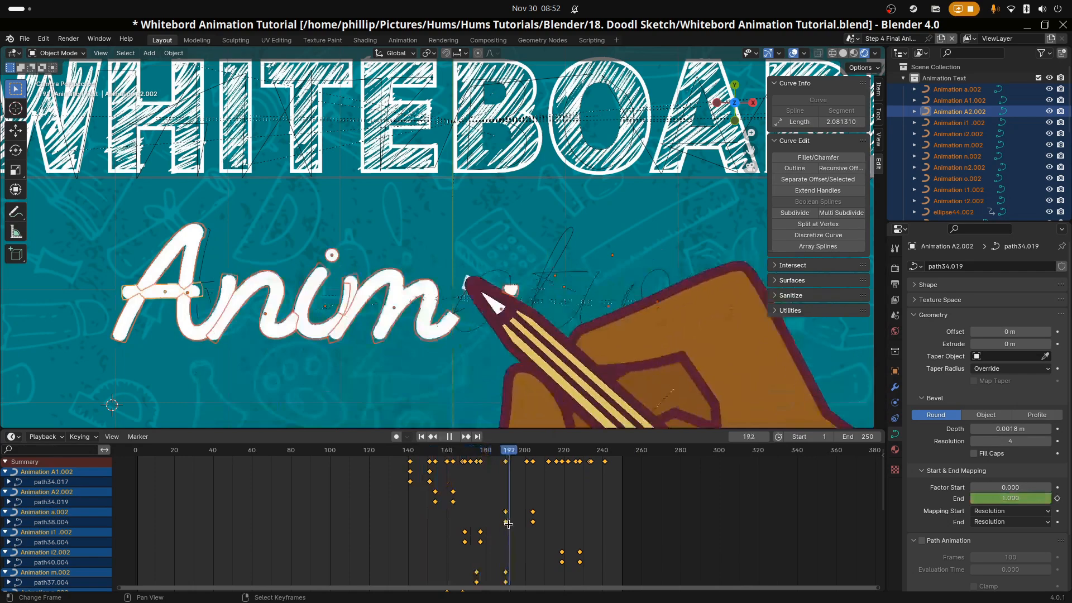
left_click(604, 449)
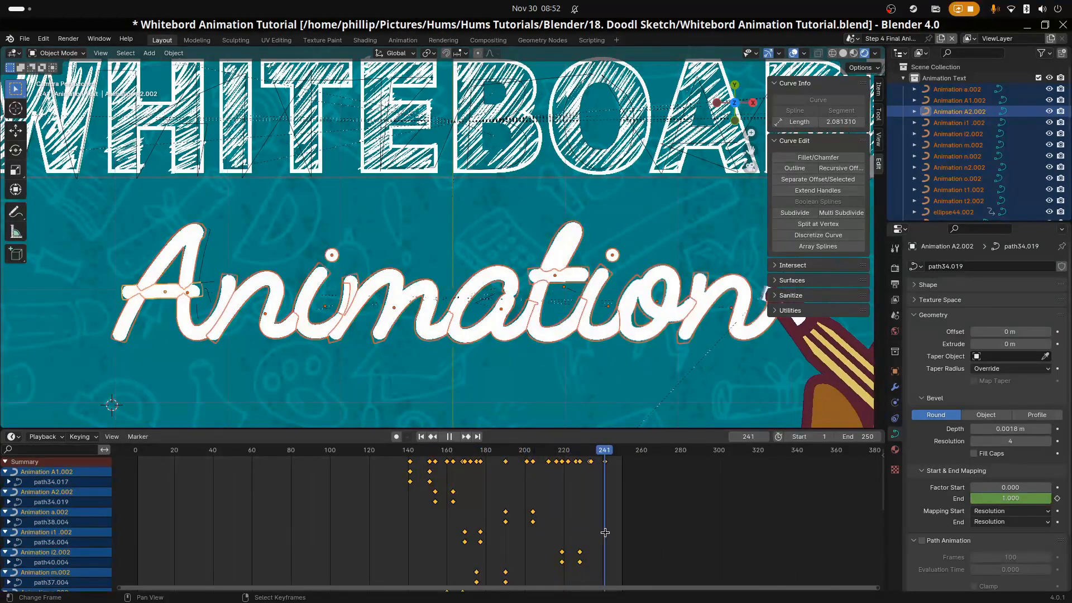
- Replay from an earlier frame of the script, then stop playback
left_click(409, 450)
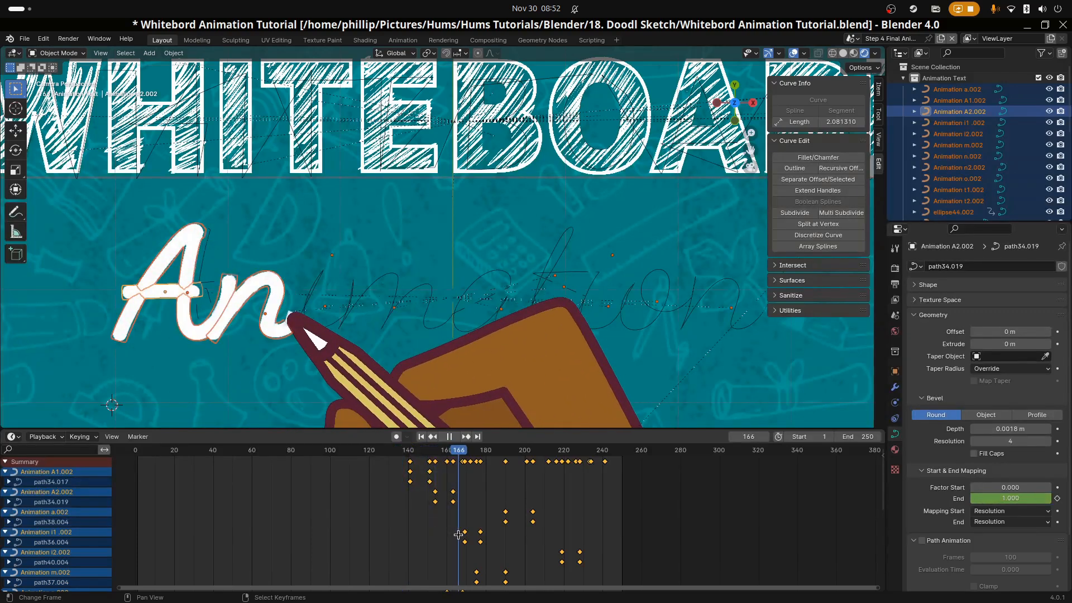
left_click(559, 450)
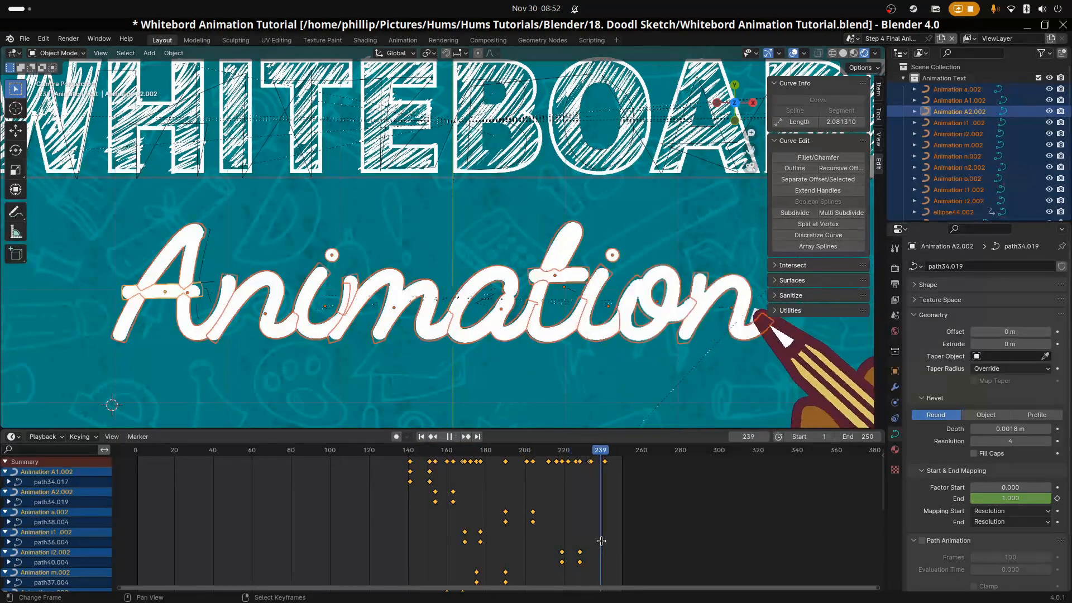
left_click(455, 436)
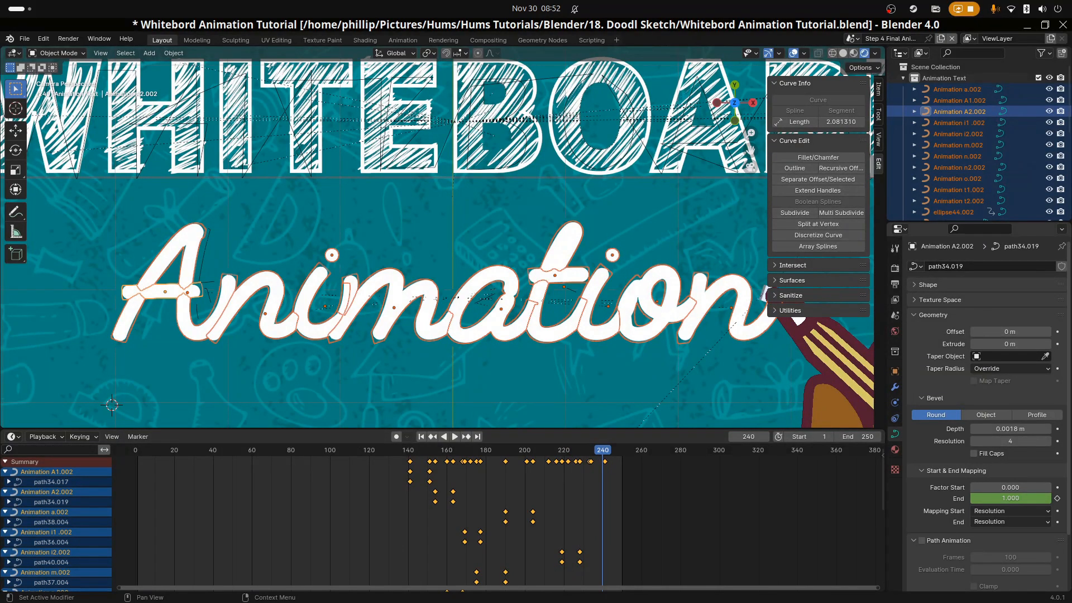